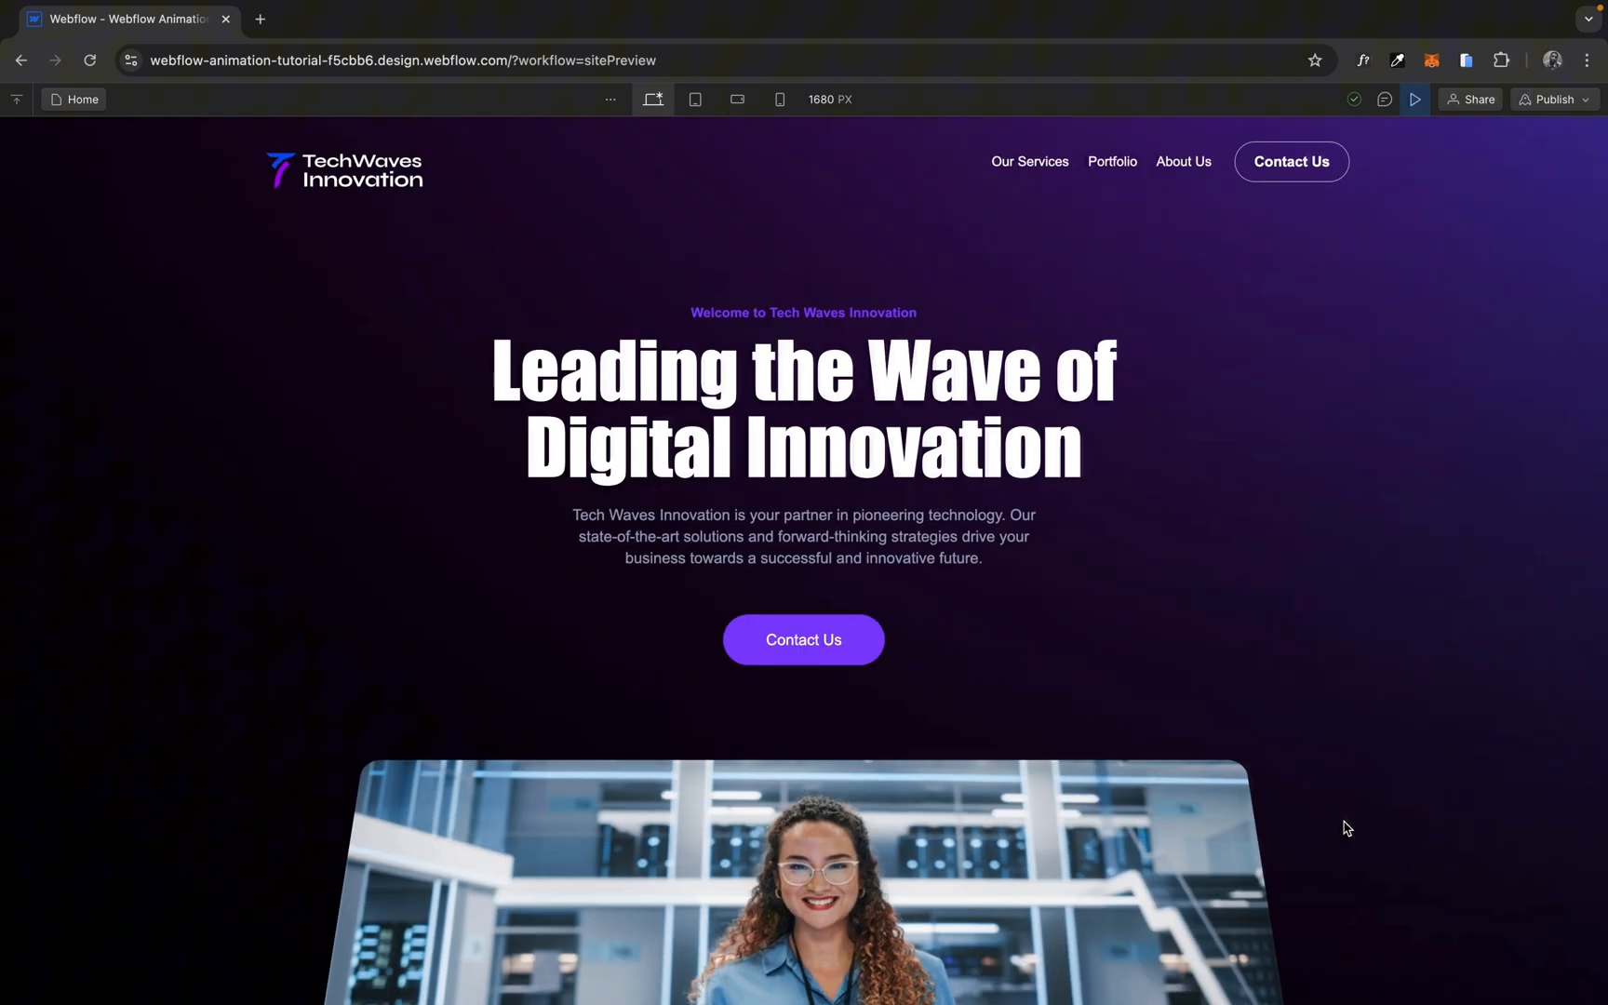
Return from site preview to the homepage in the Designer canvas.
{"action": "scroll", "scroll_direction": "down", "scroll_amount": 3}
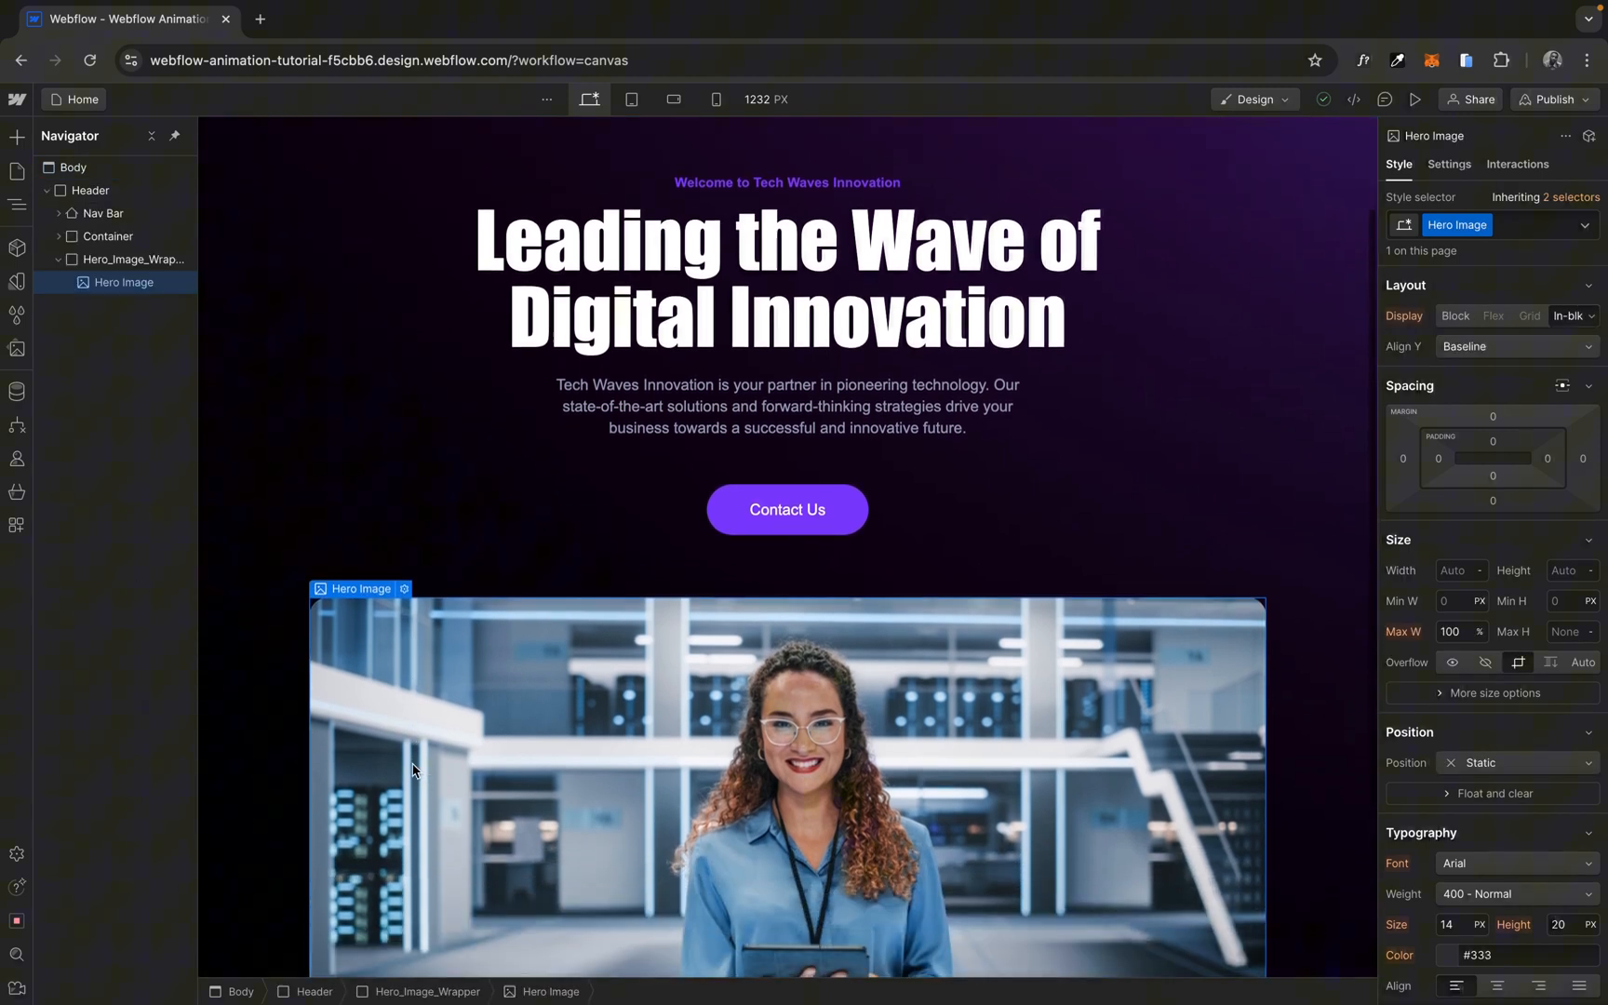
Expand Hero_Image_Wrapper in the Navigator, inspect Hero Image, then select the wrapper for styling.
{"action": "scroll", "scroll_direction": "down", "scroll_amount": 3}
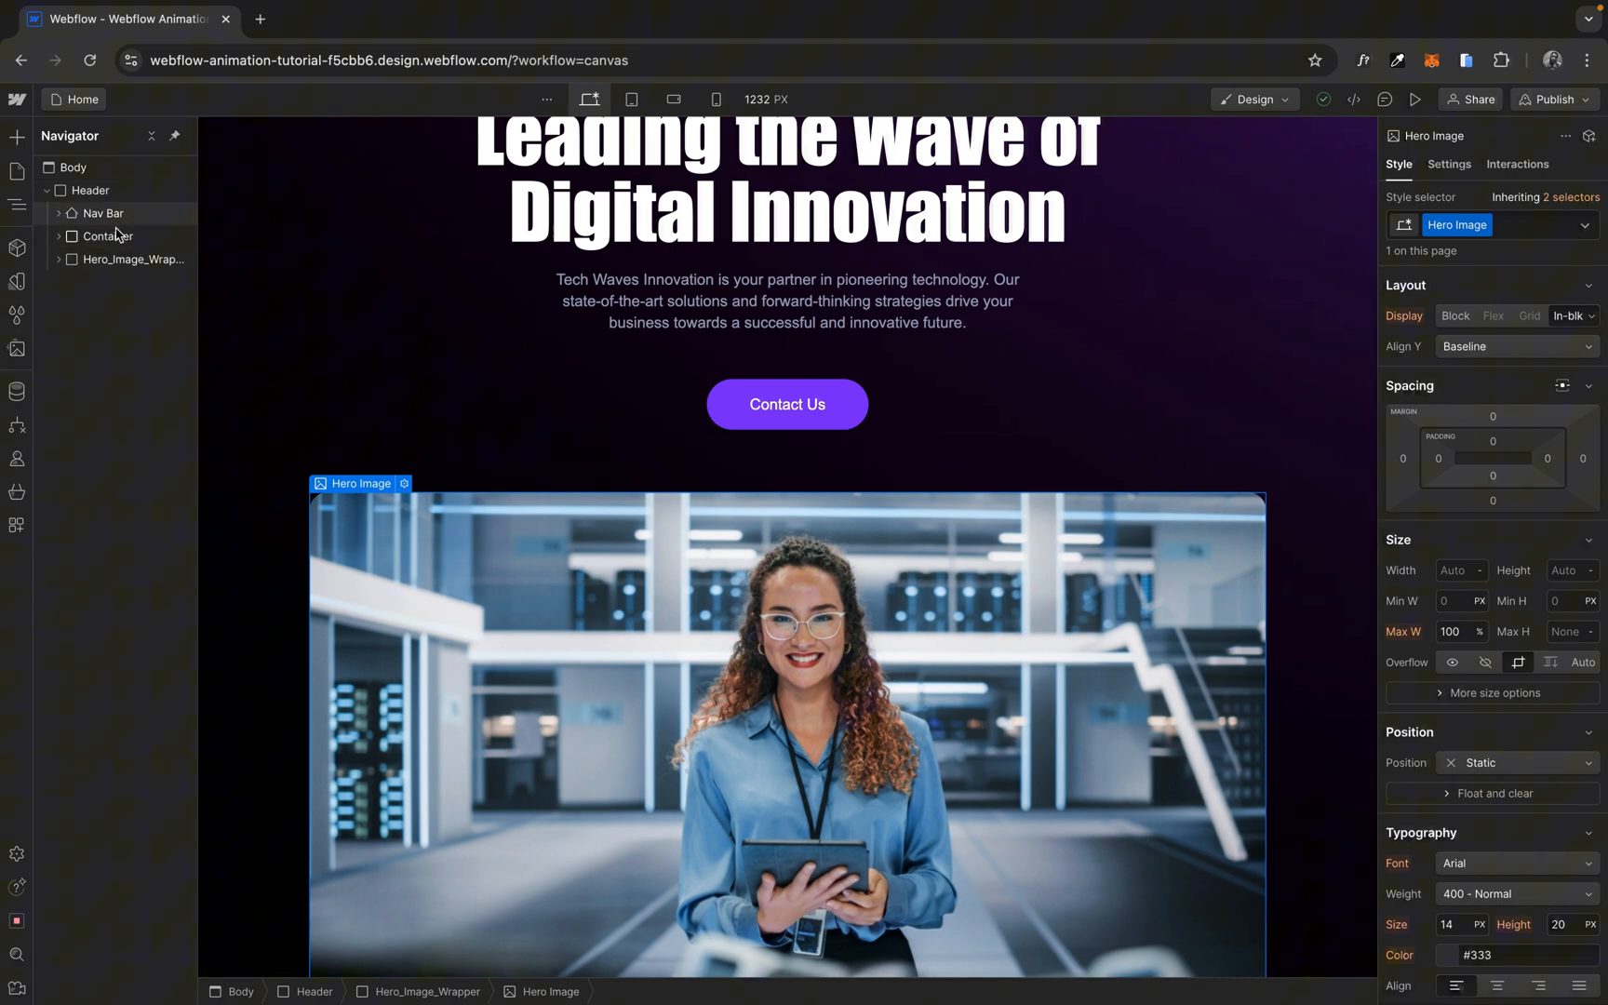
{"action": "left_click", "coordinate": [108, 236]}
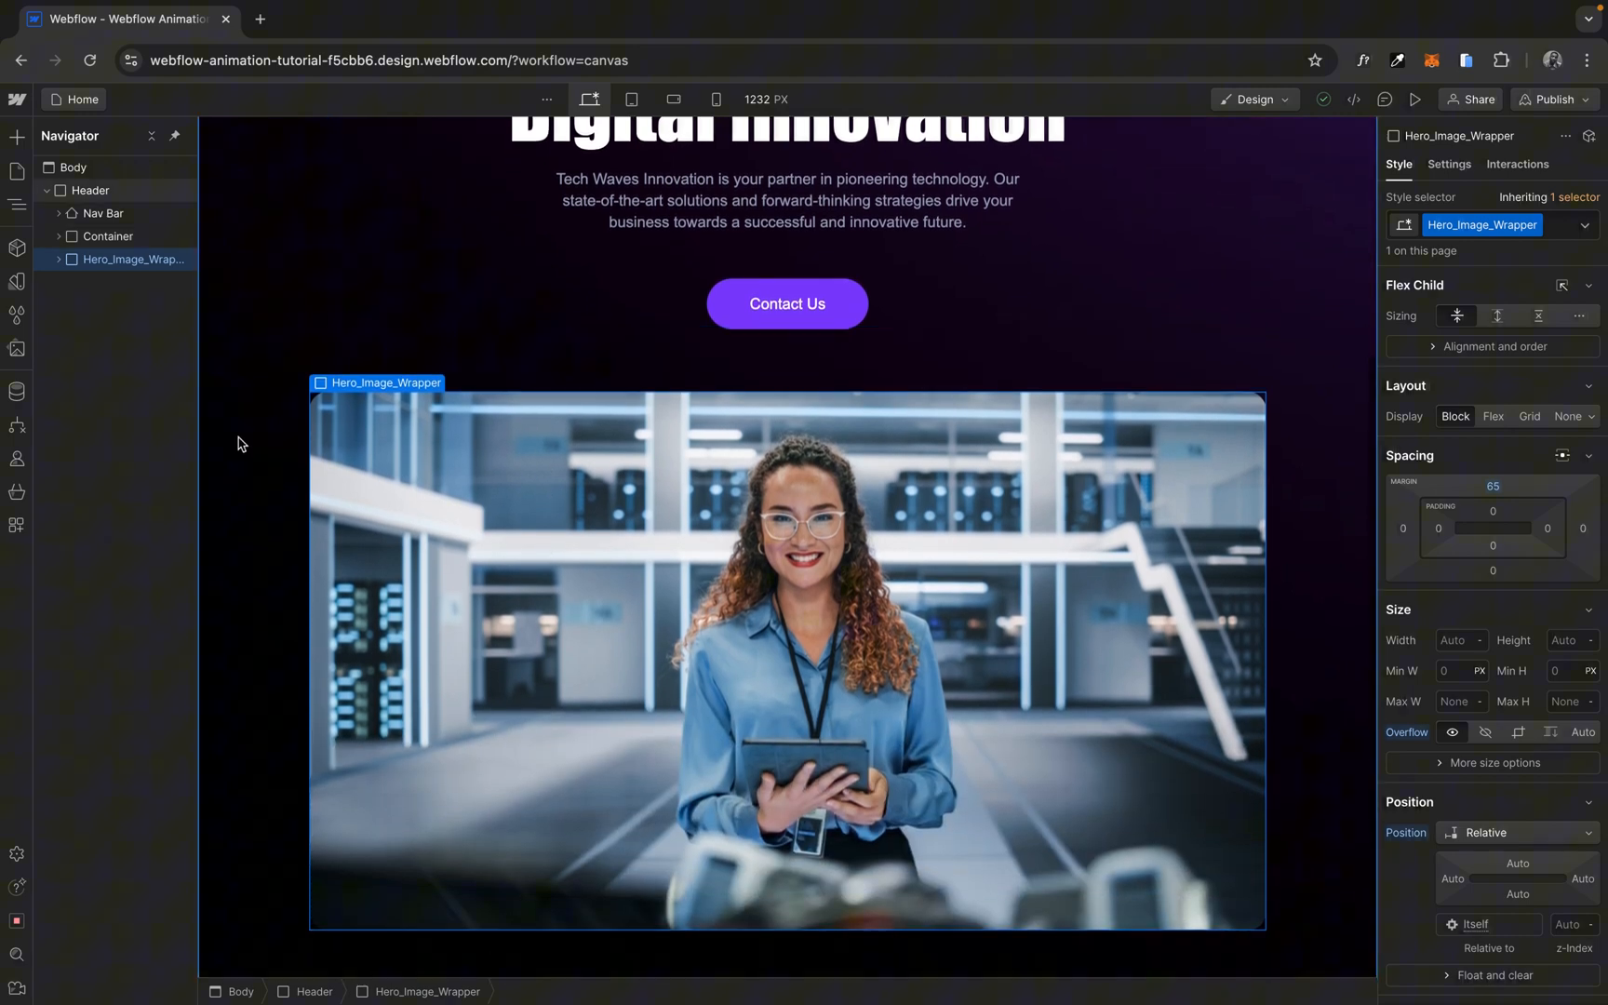
{"action": "left_click", "coordinate": [58, 259]}
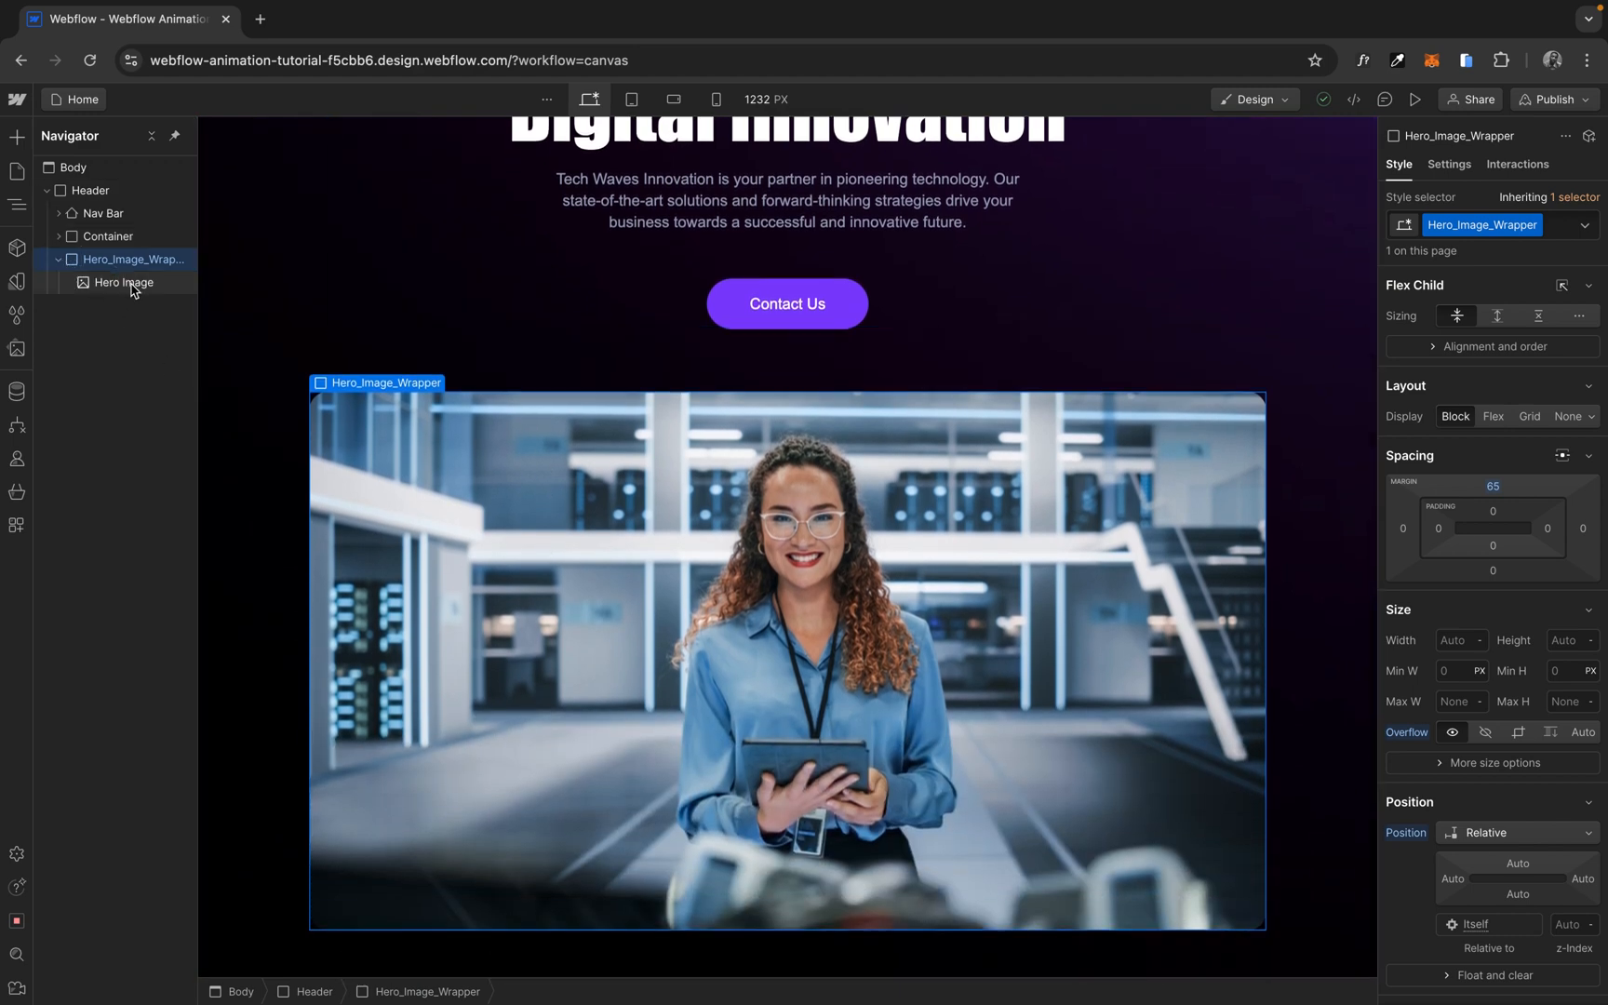
{"action": "left_click", "coordinate": [121, 283]}
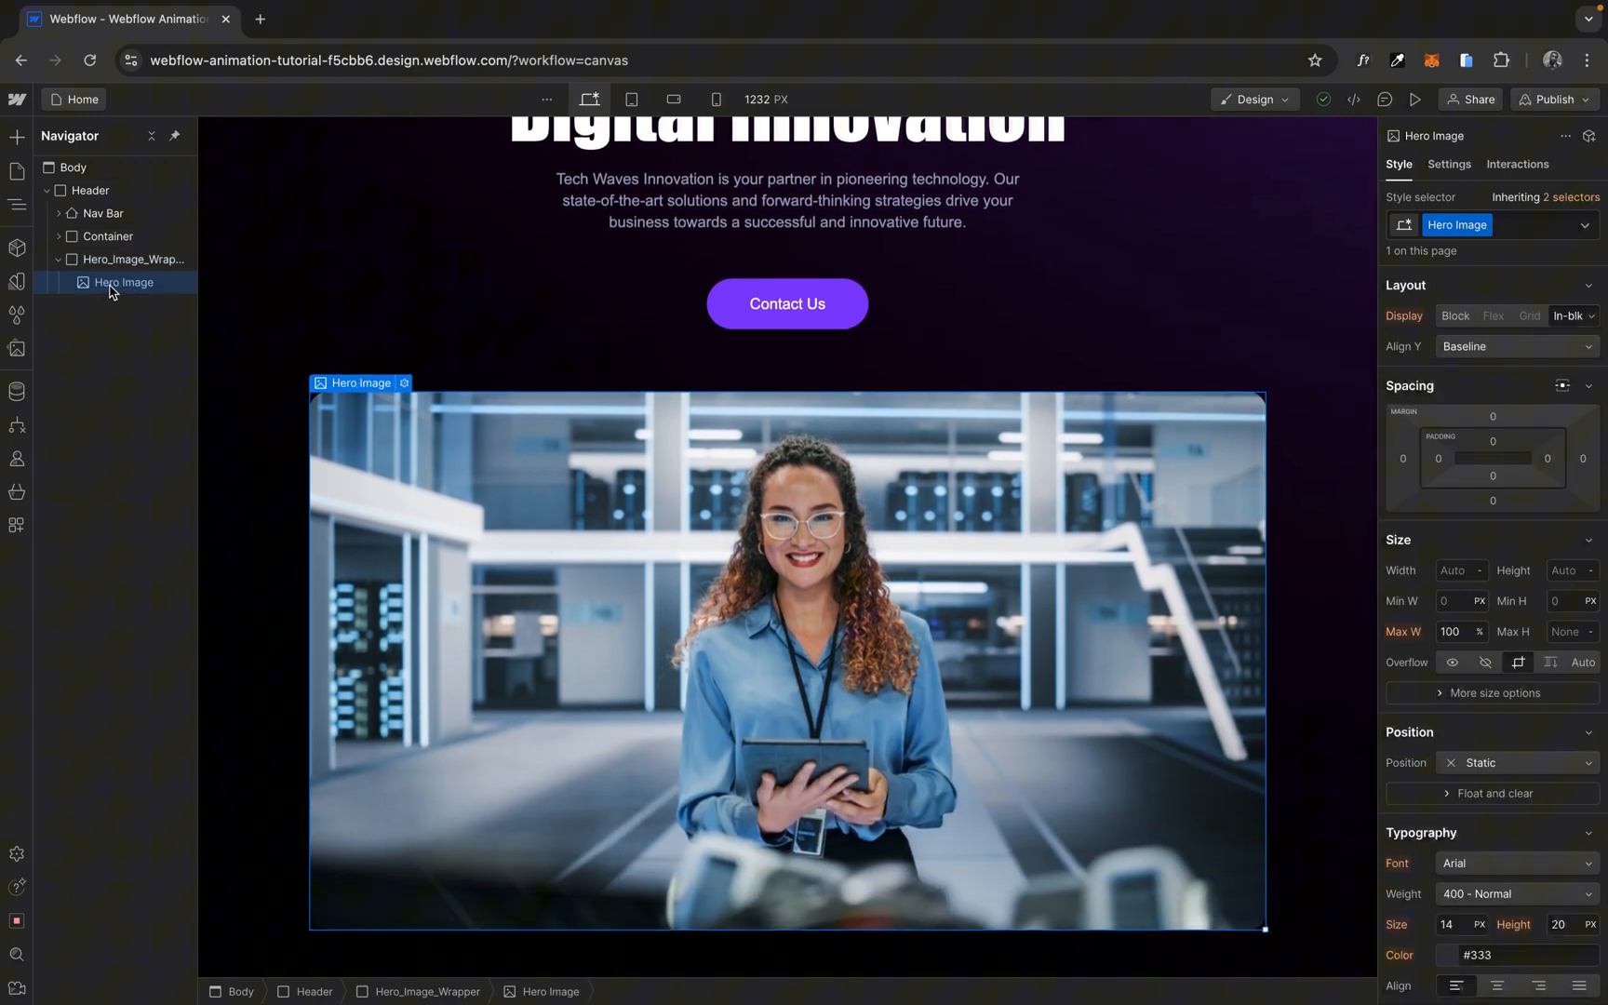
{"action": "mouse_move", "coordinate": [274, 458]}
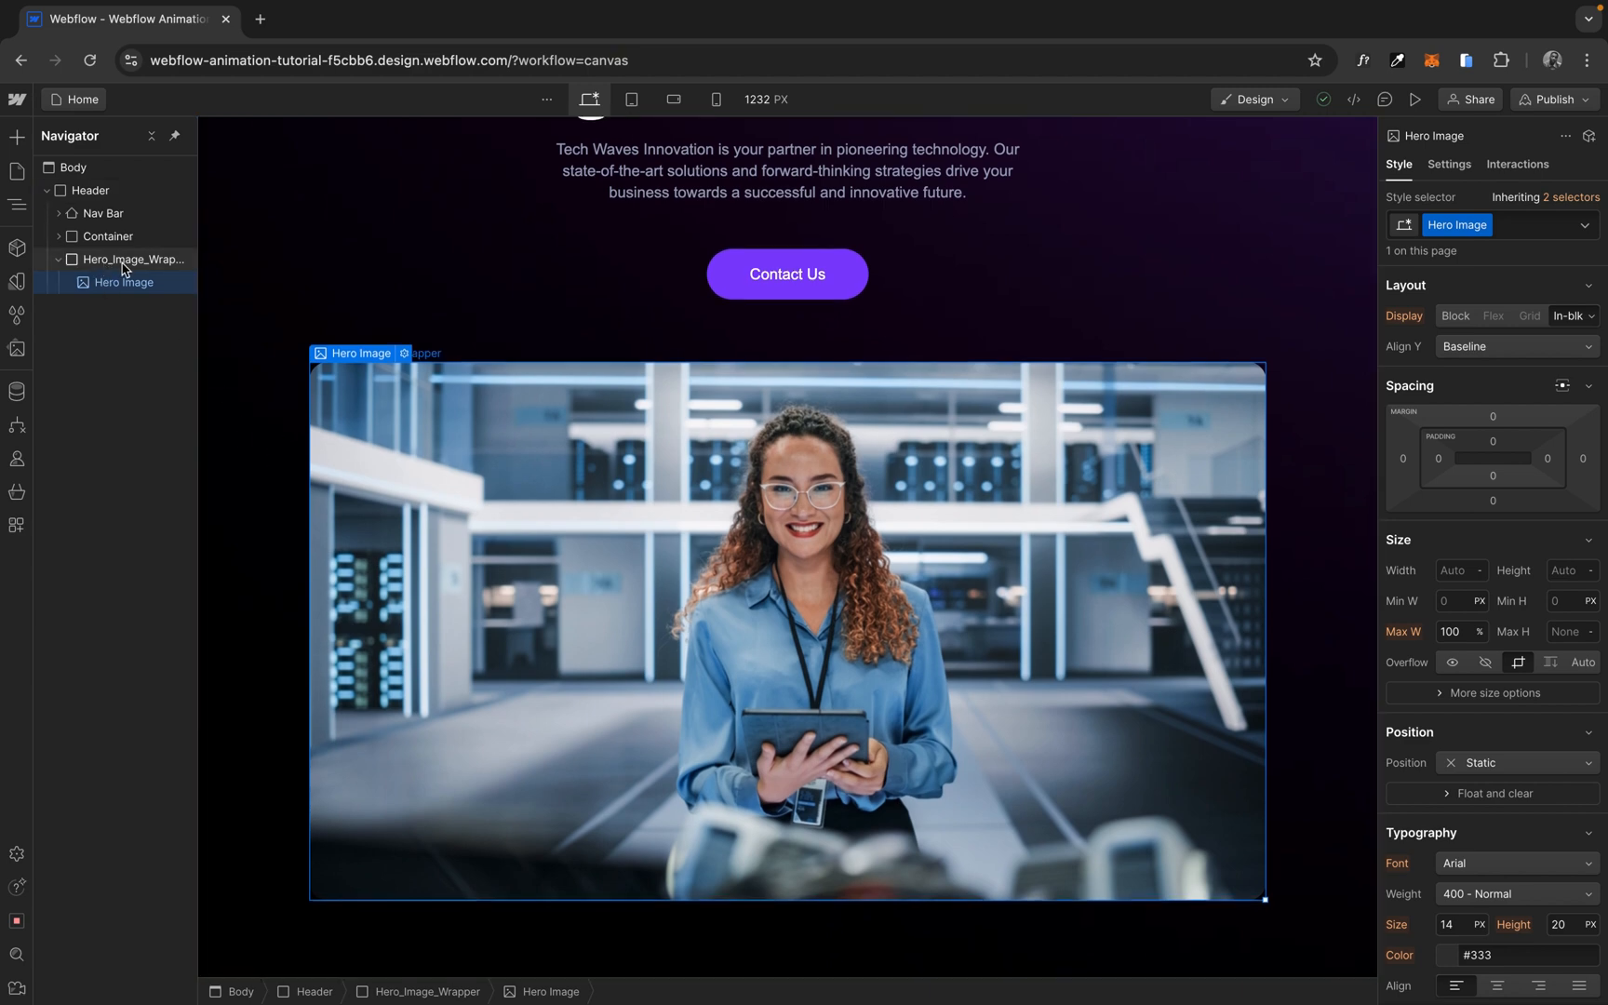
{"action": "left_click", "coordinate": [134, 259]}
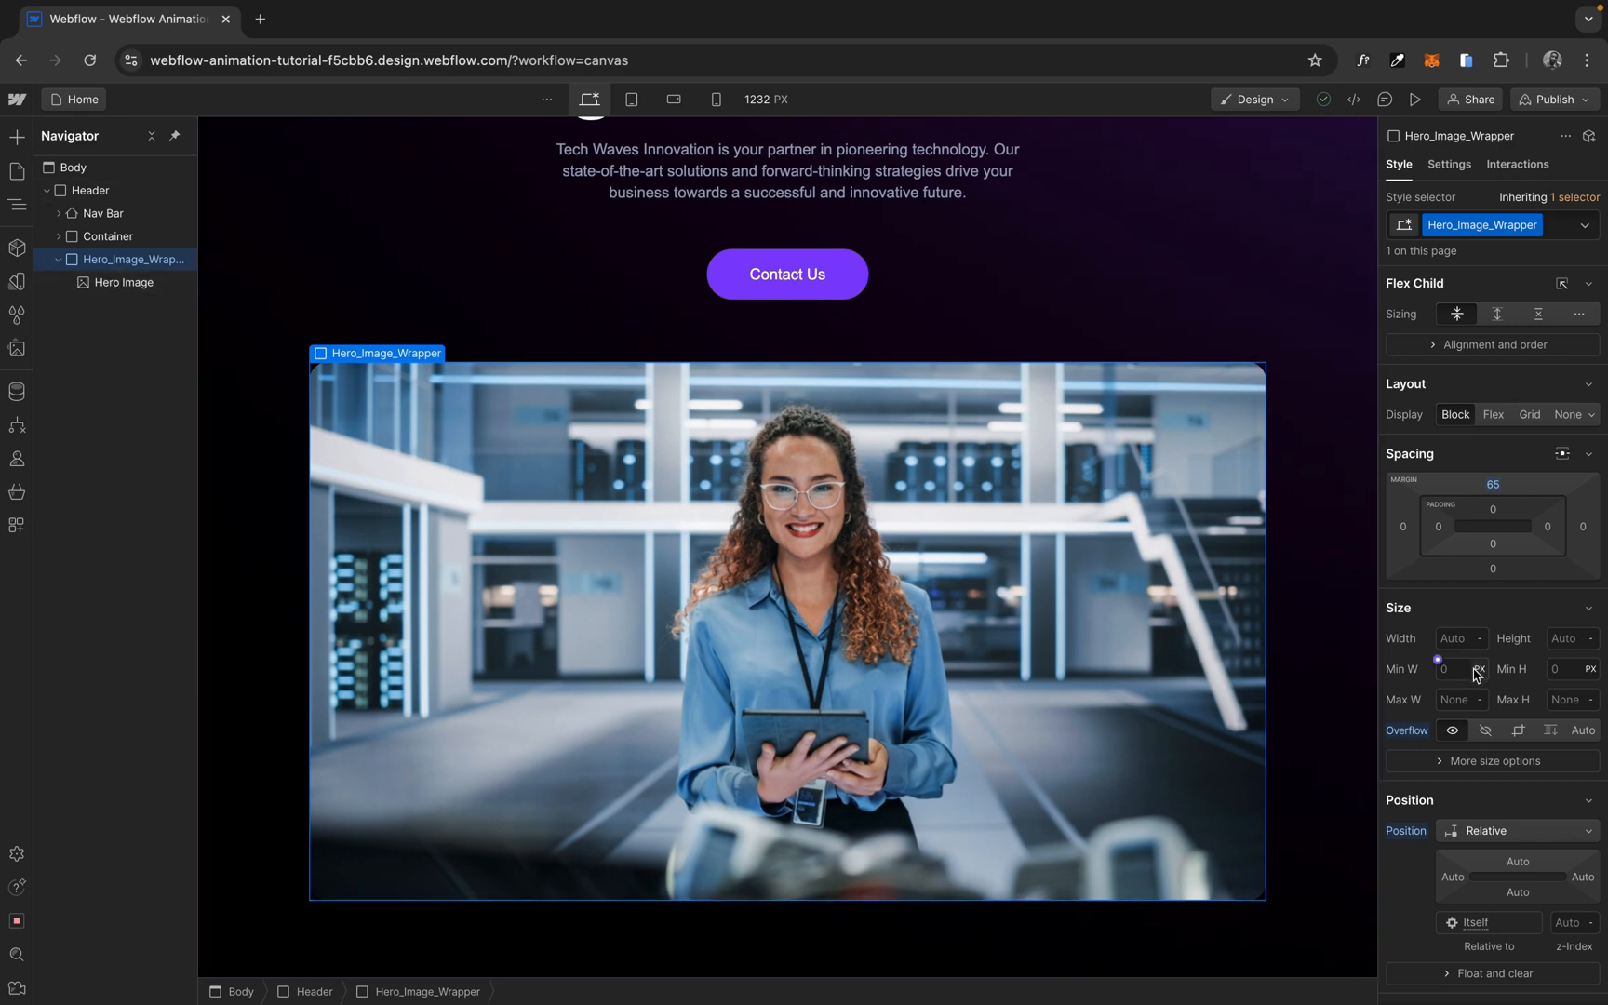
Set Hero_Image_Wrapper's children perspective distance to 1000 px in its transform settings.
{"action": "scroll", "scroll_direction": "down", "scroll_amount": 3}
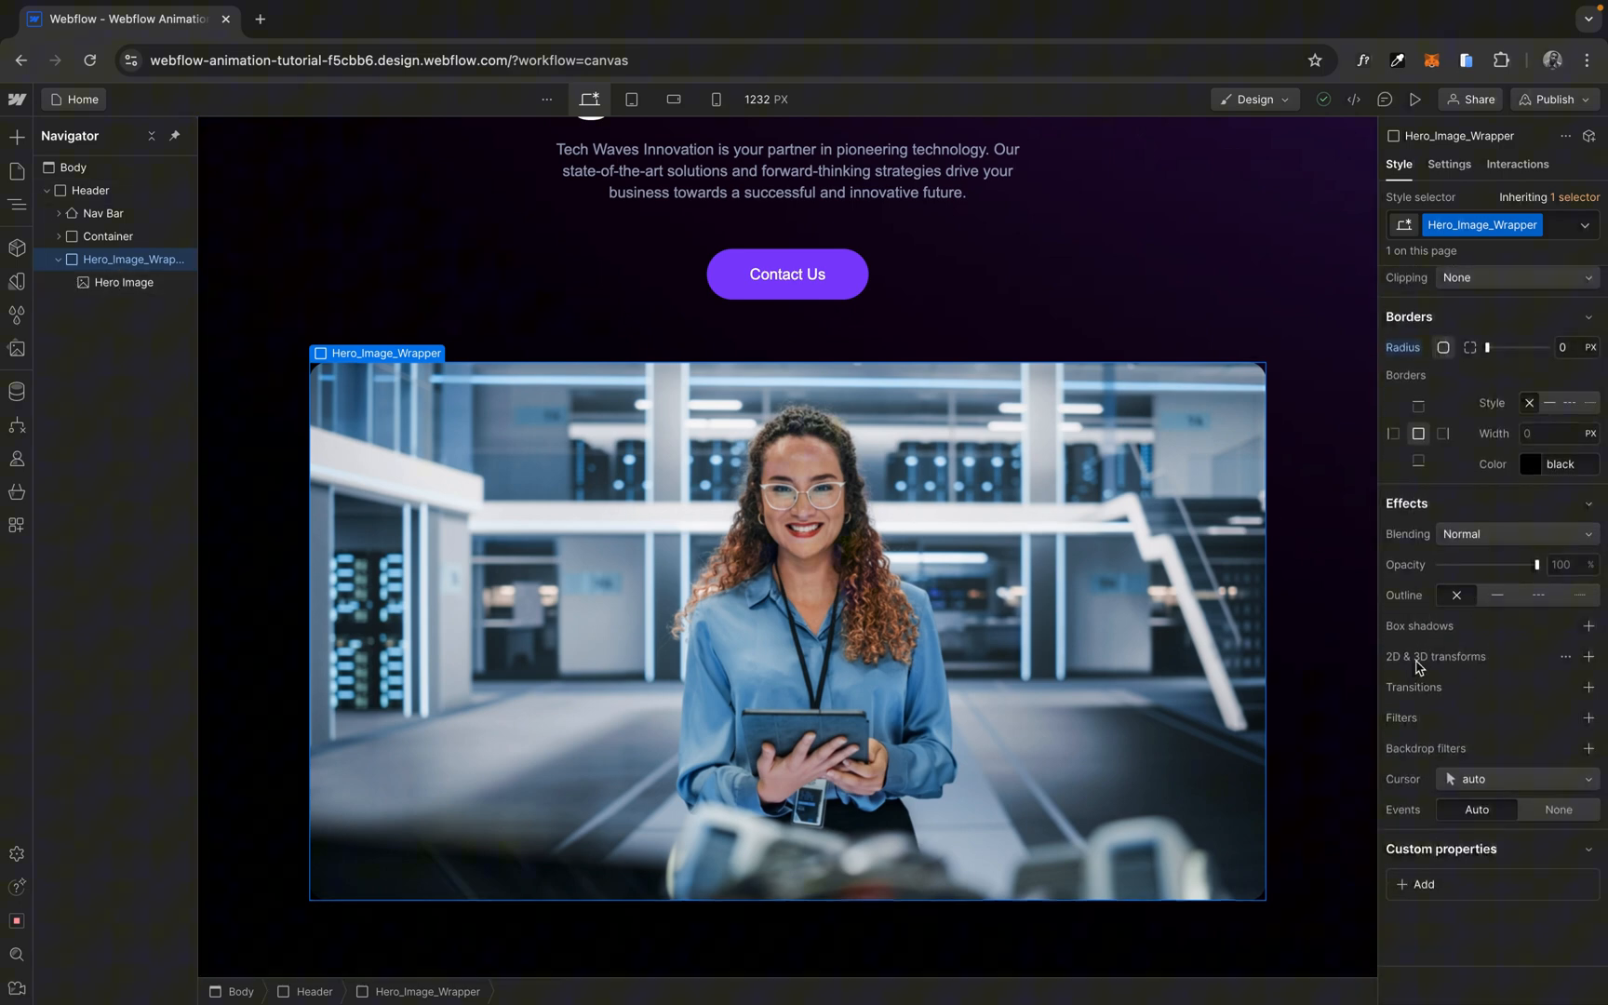
{"action": "mouse_move", "coordinate": [1559, 670]}
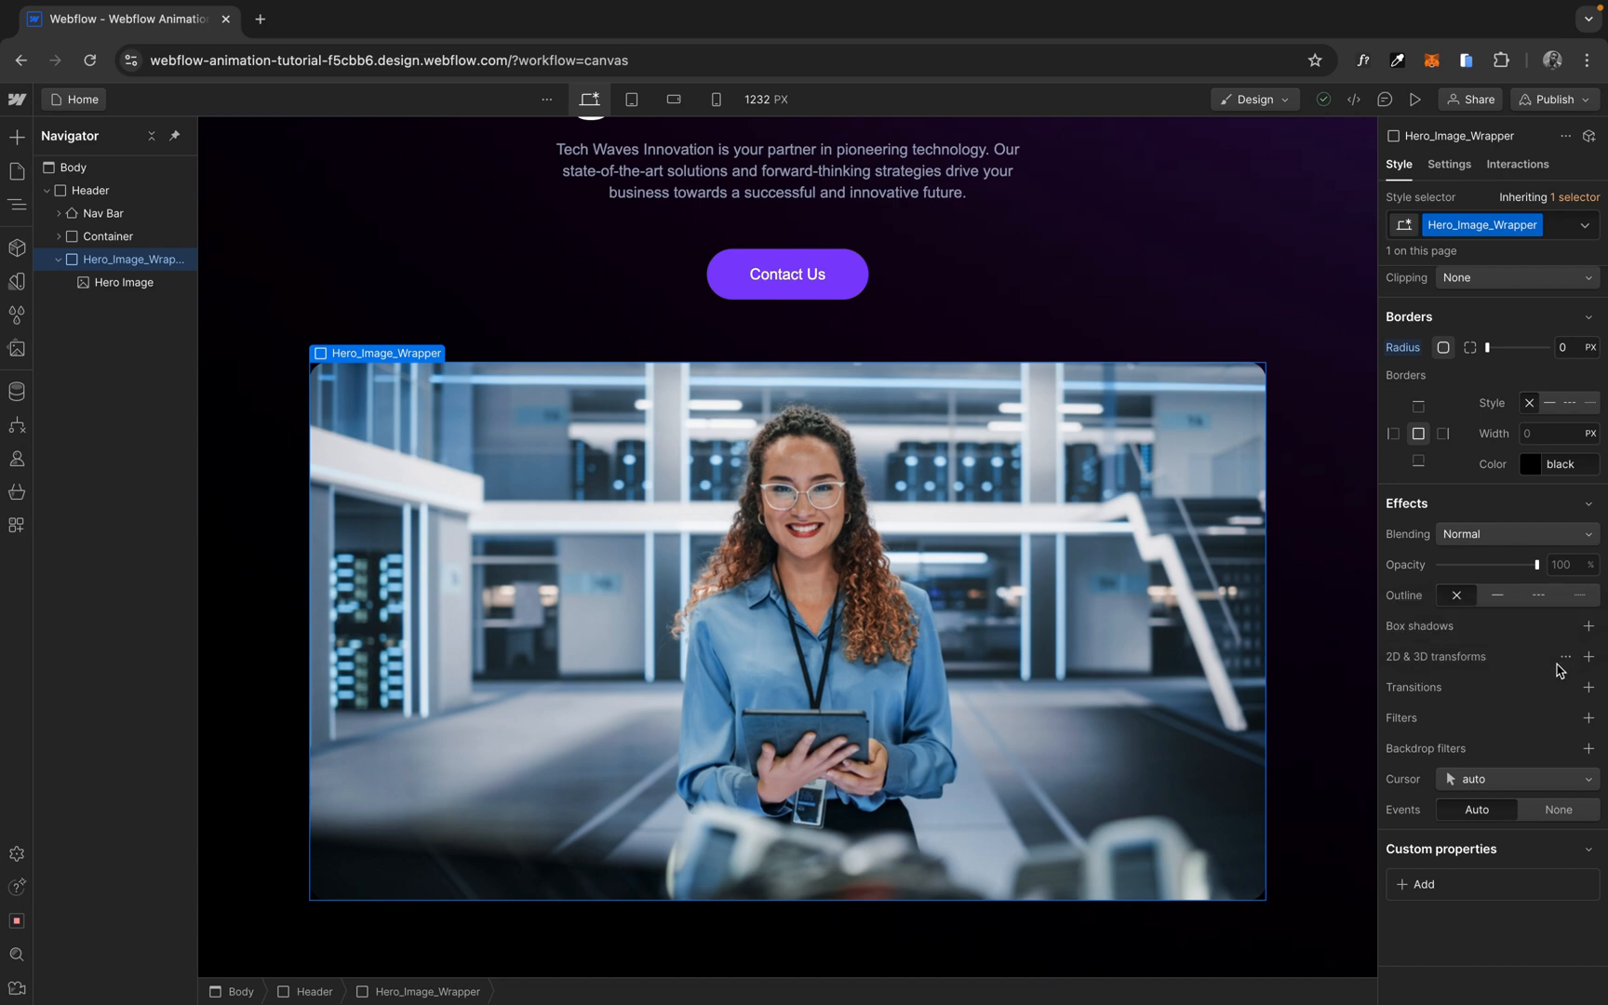
{"action": "mouse_move", "coordinate": [1565, 657]}
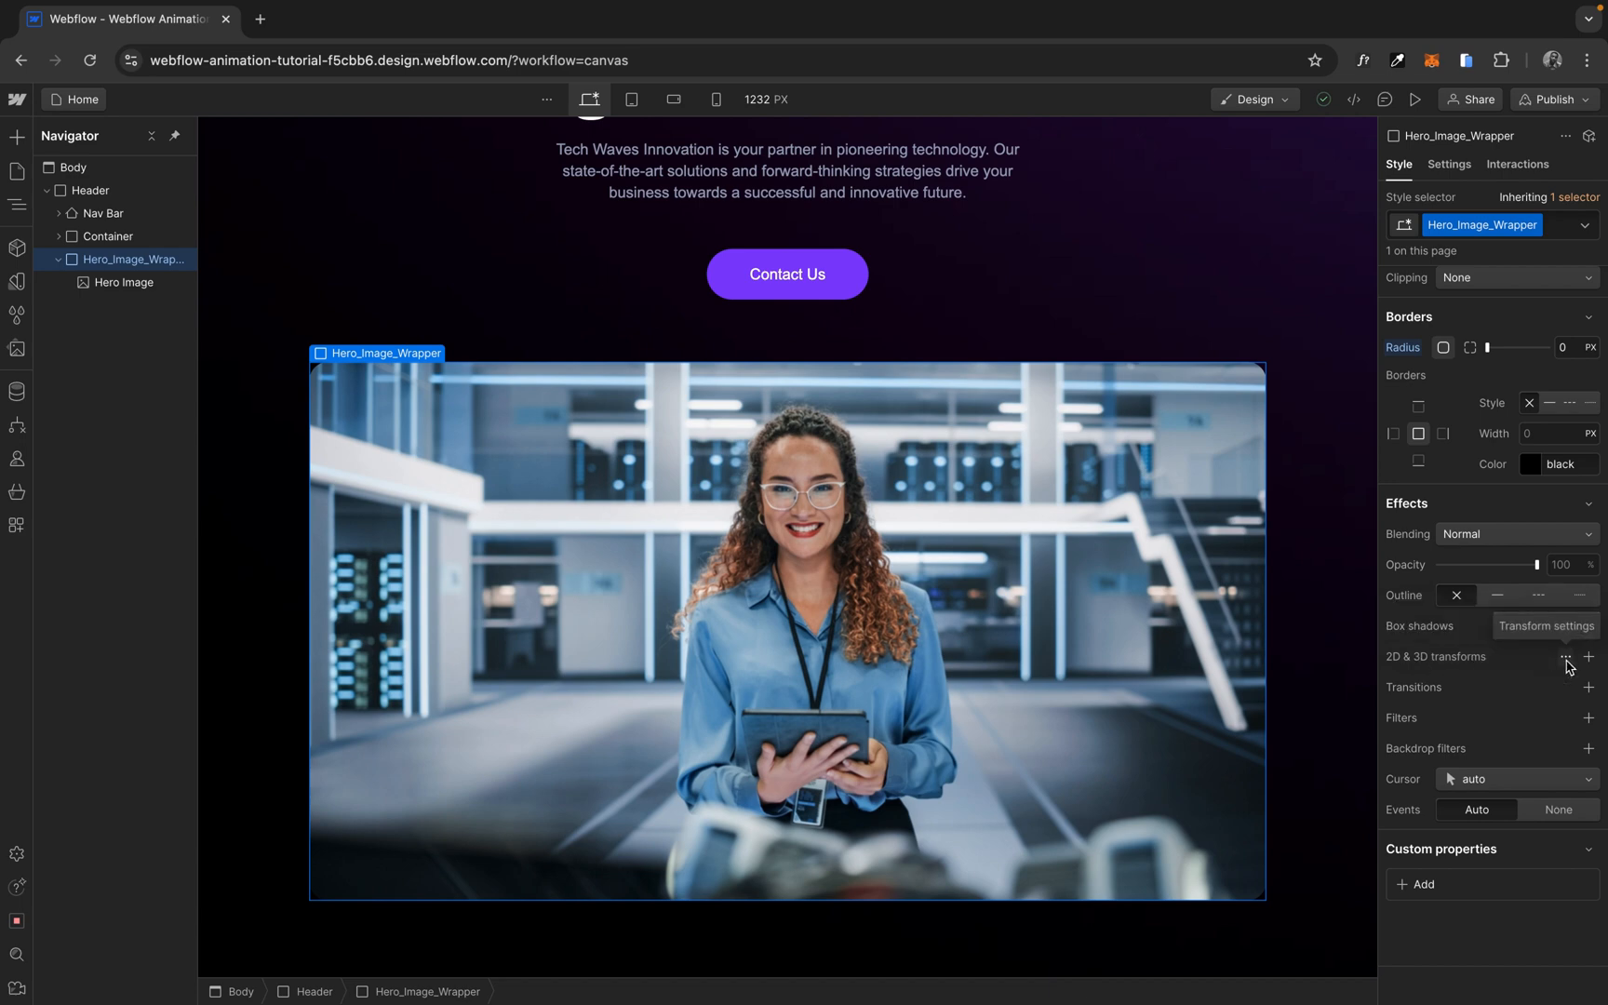
{"action": "left_click", "coordinate": [1594, 657]}
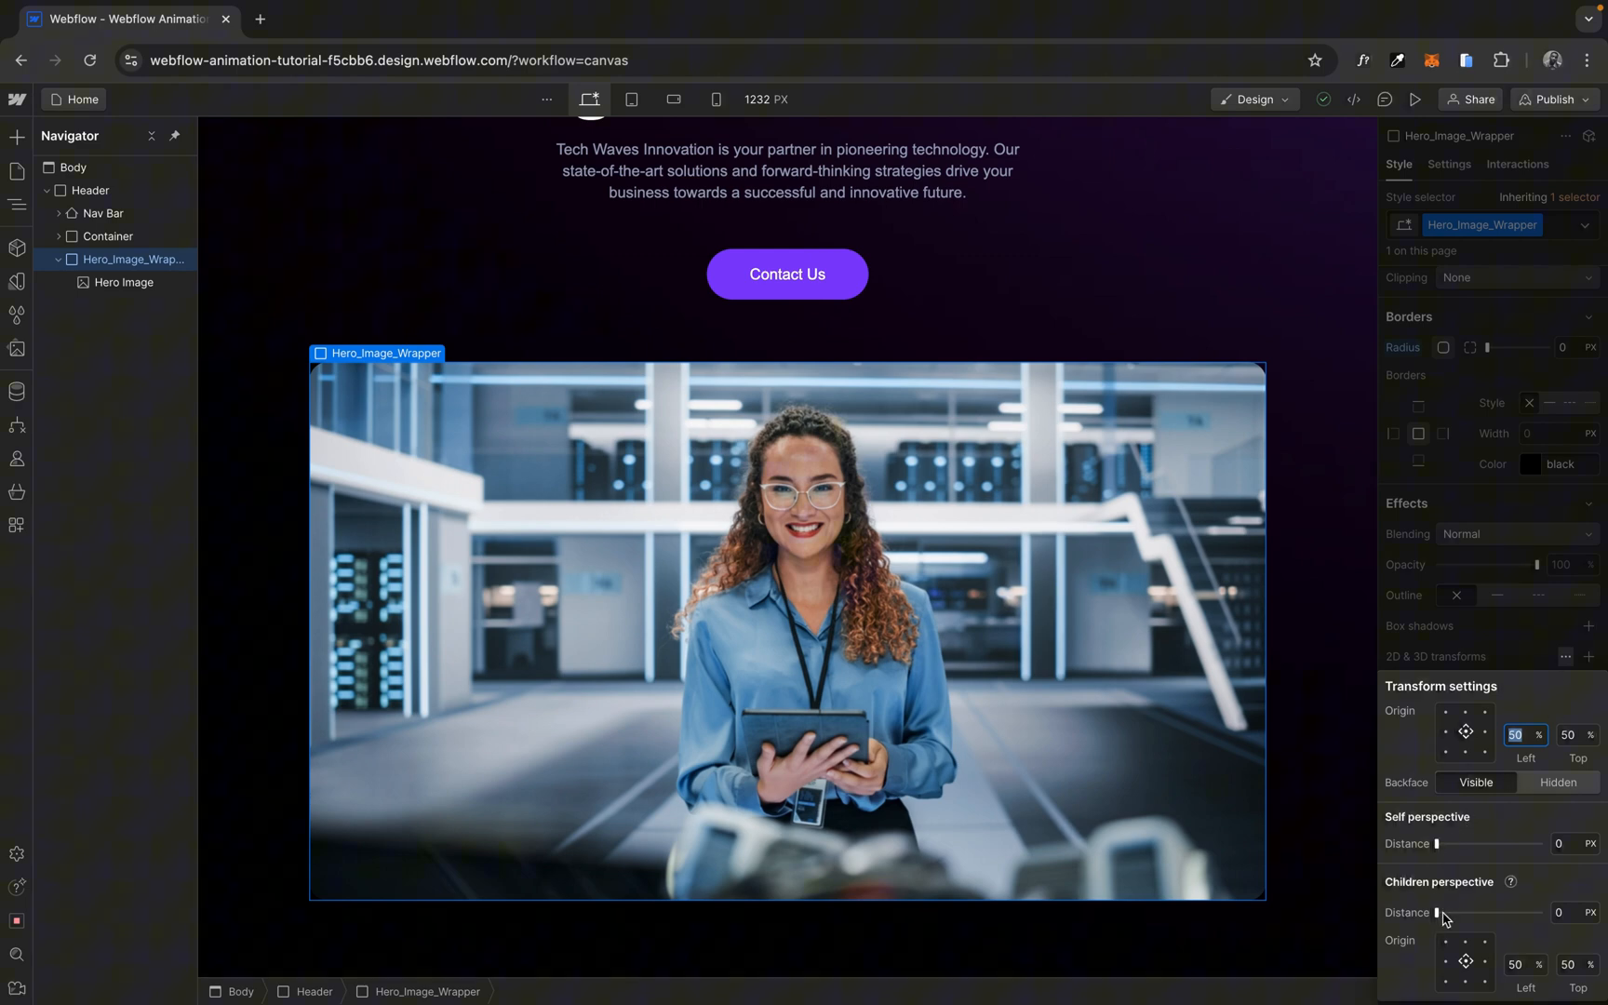
{"action": "mouse_move", "coordinate": [1456, 923]}
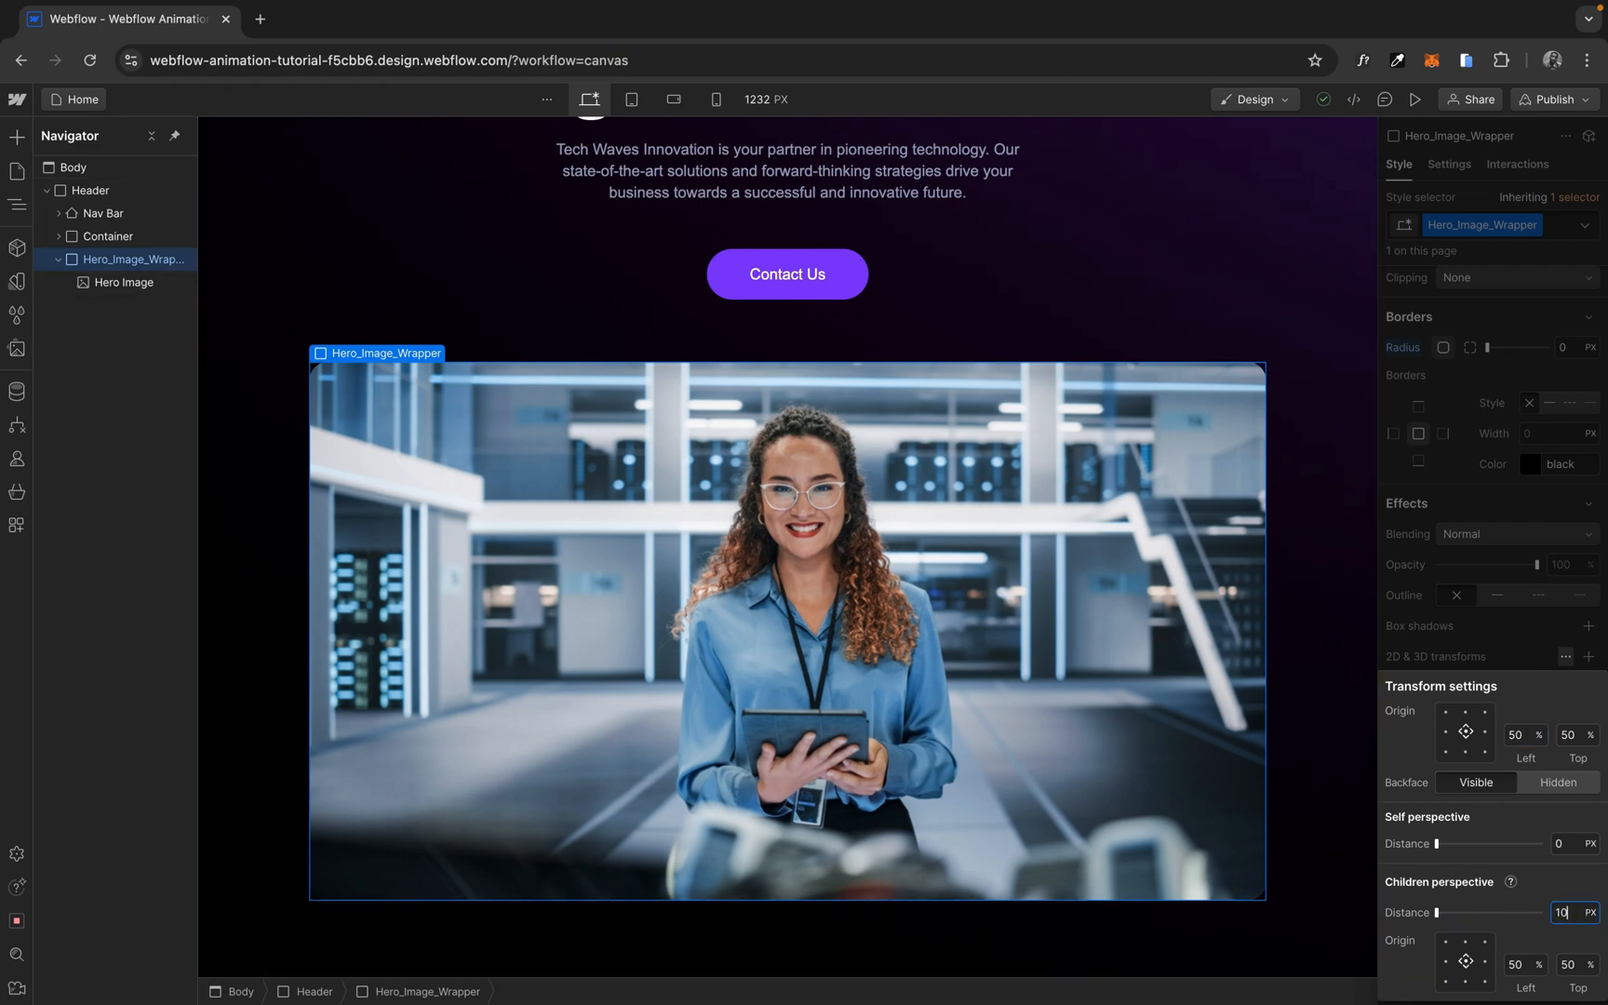
{"action": "type", "text": "1000"}
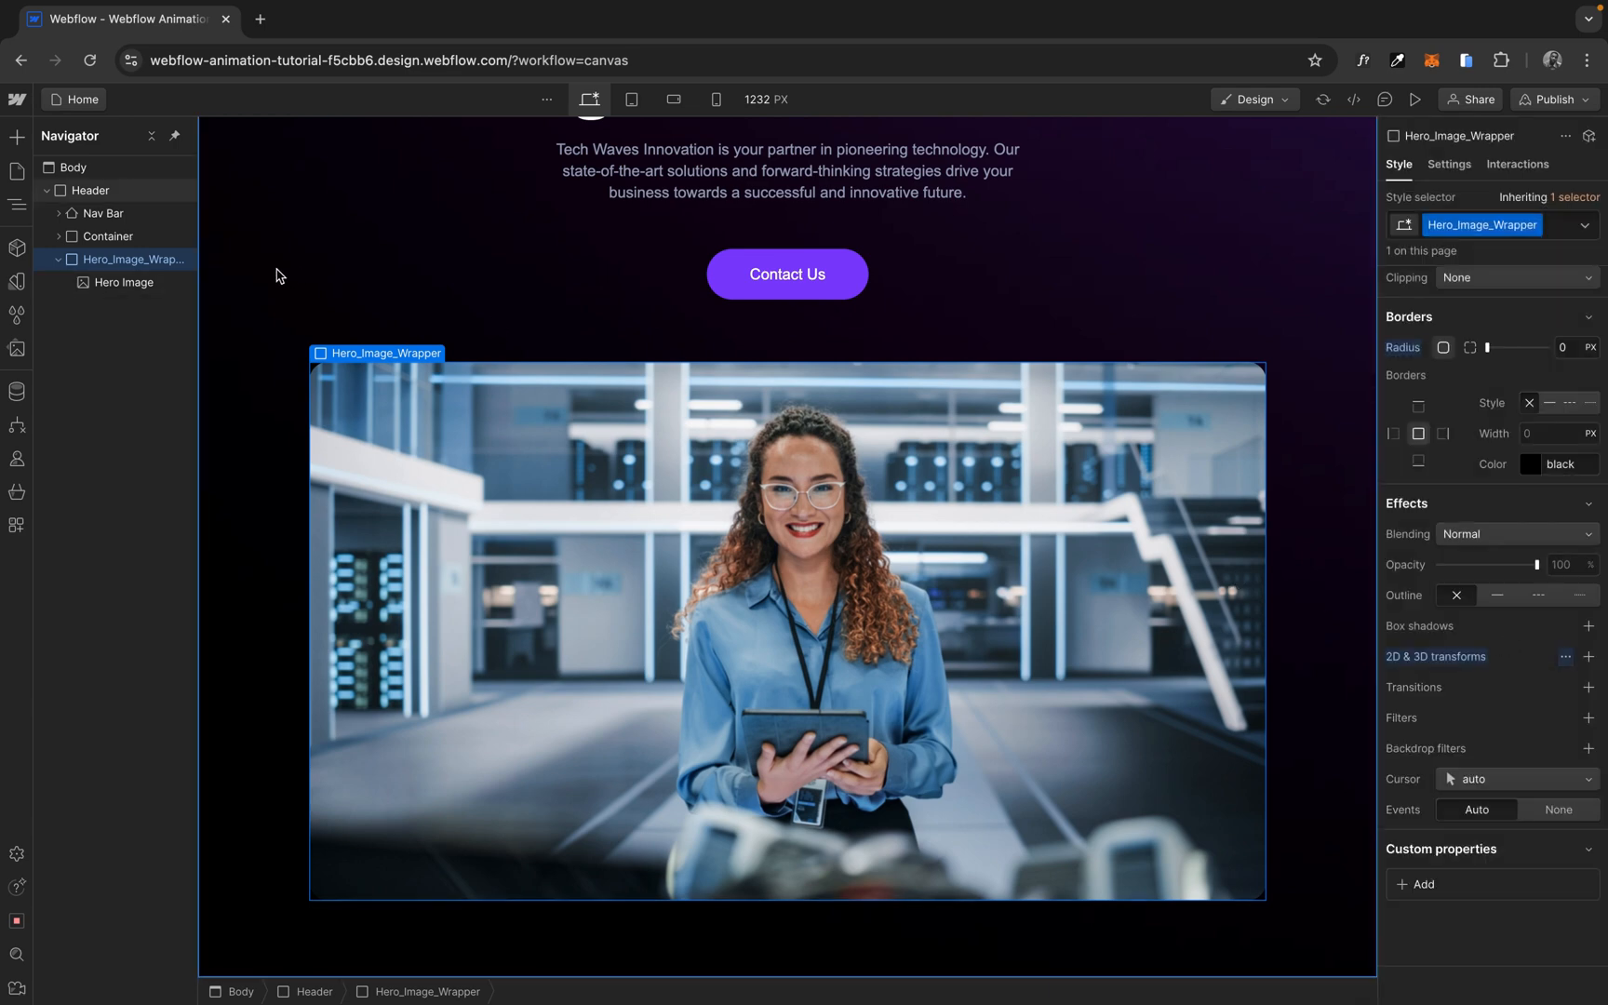
Add a Rotate transform to the Hero Image element.
{"action": "left_click", "coordinate": [122, 283]}
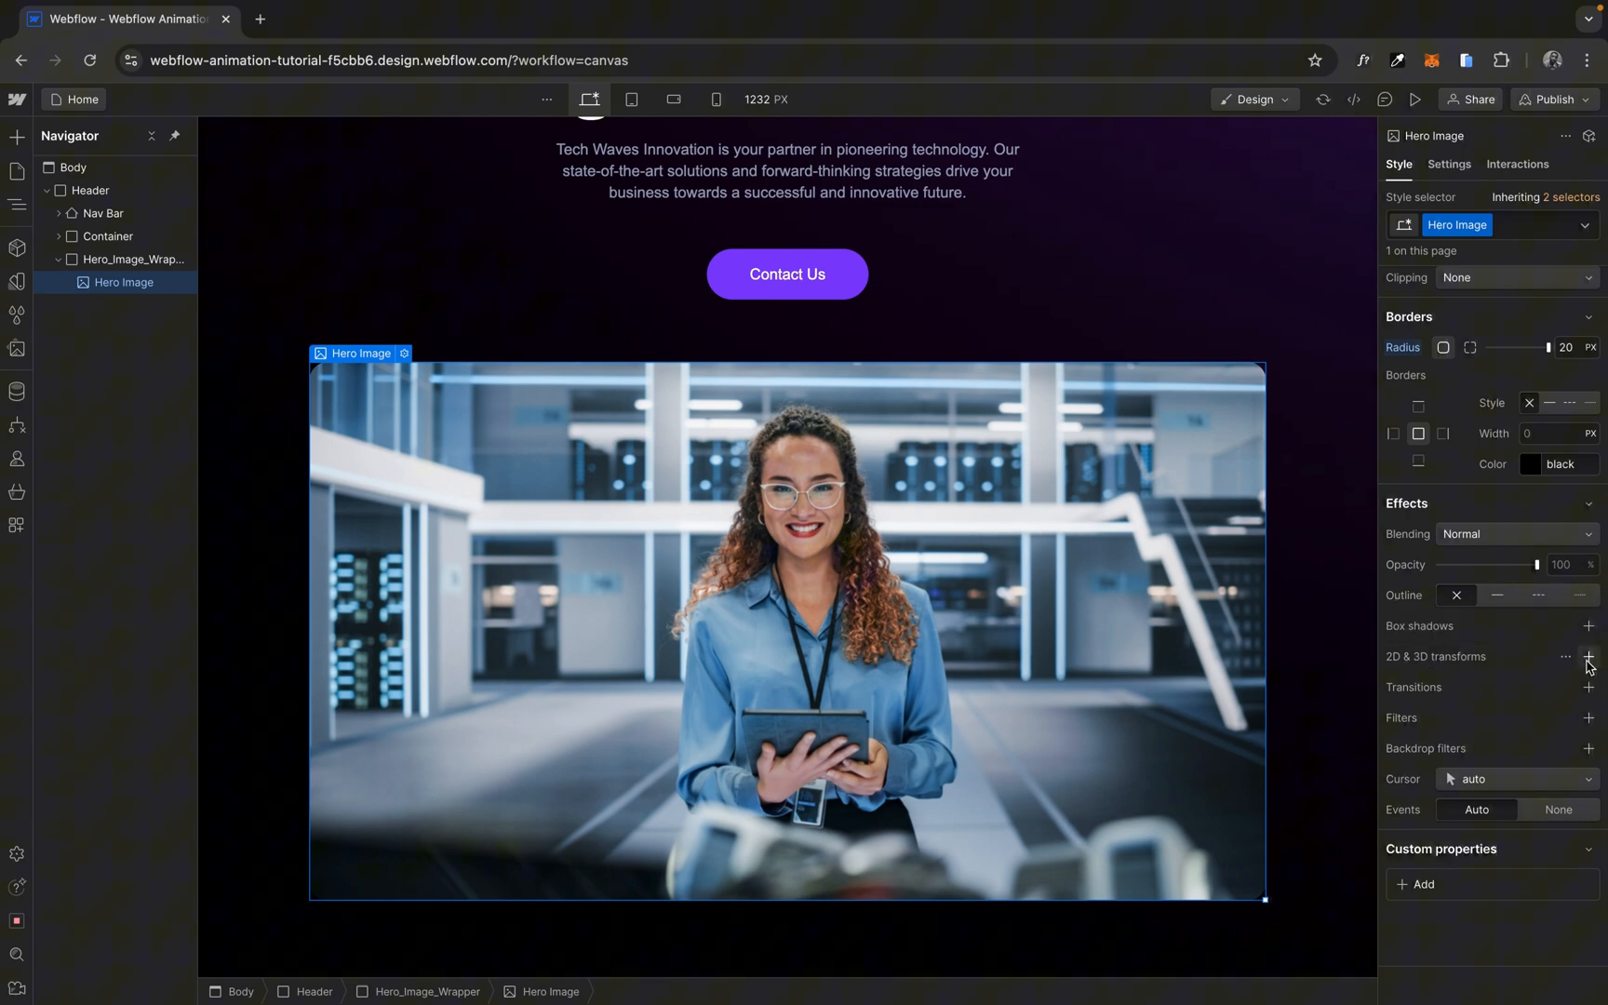
{"action": "left_click", "coordinate": [1591, 657]}
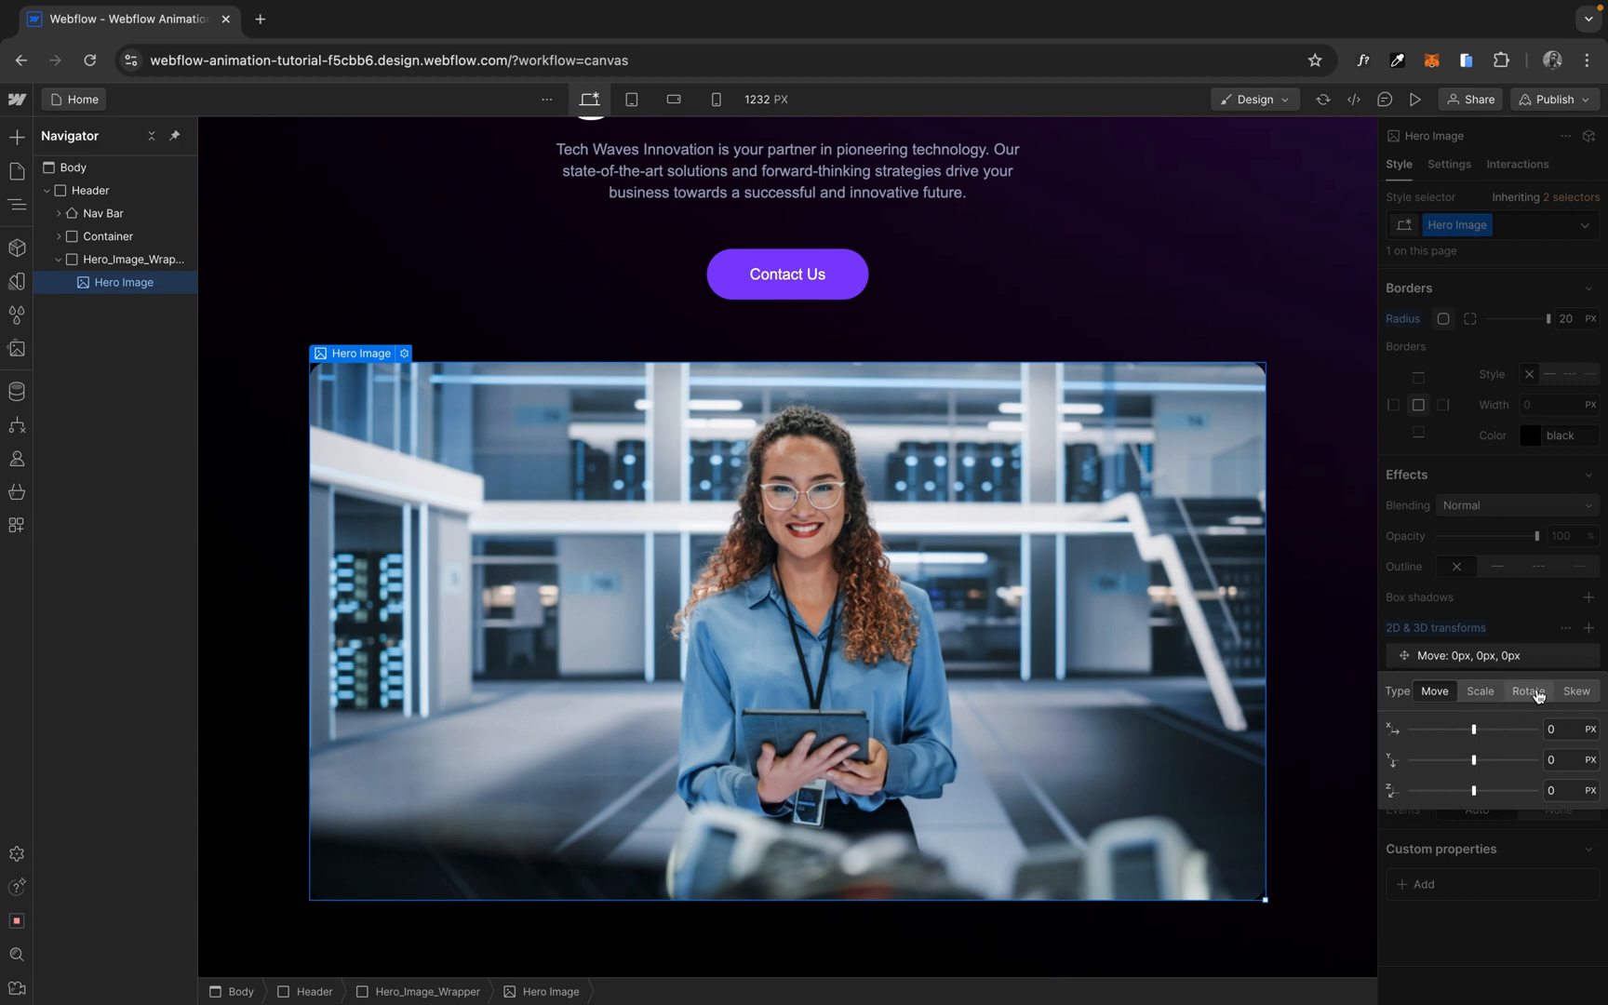
{"action": "left_click", "coordinate": [1528, 690]}
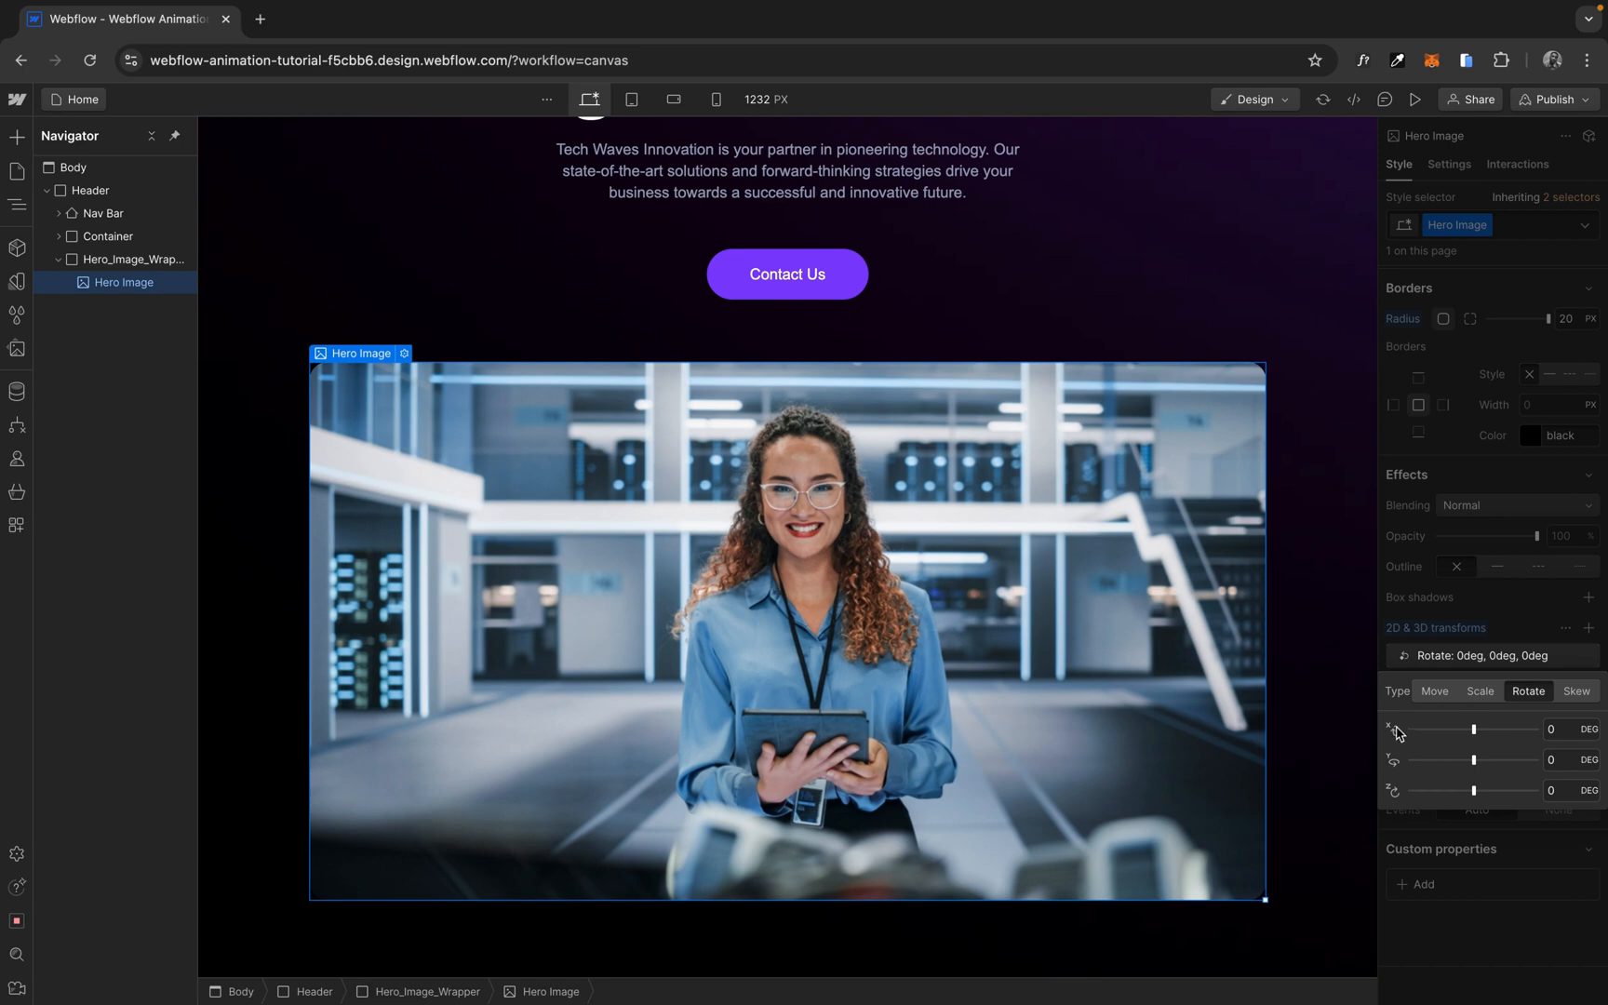
{"action": "mouse_move", "coordinate": [1493, 746]}
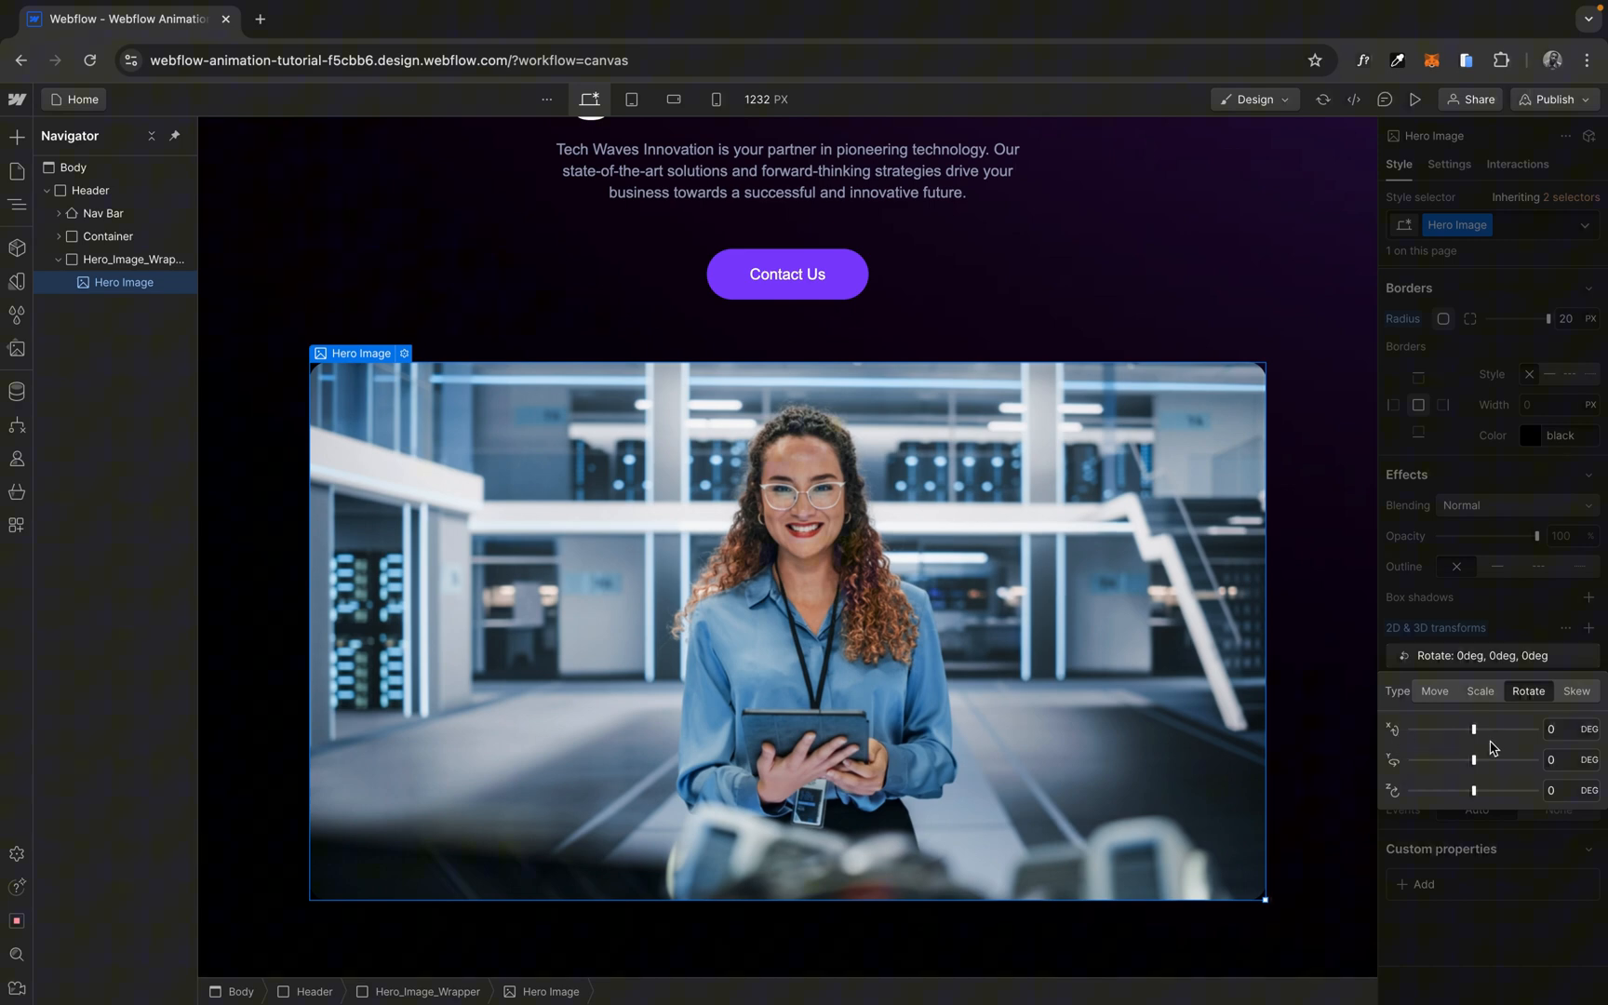
Adjust the X-axis rotation slider until the image tilts back 18 degrees.
{"action": "left_click_drag", "start_coordinate": [1474, 730], "coordinate": [1470, 732]}
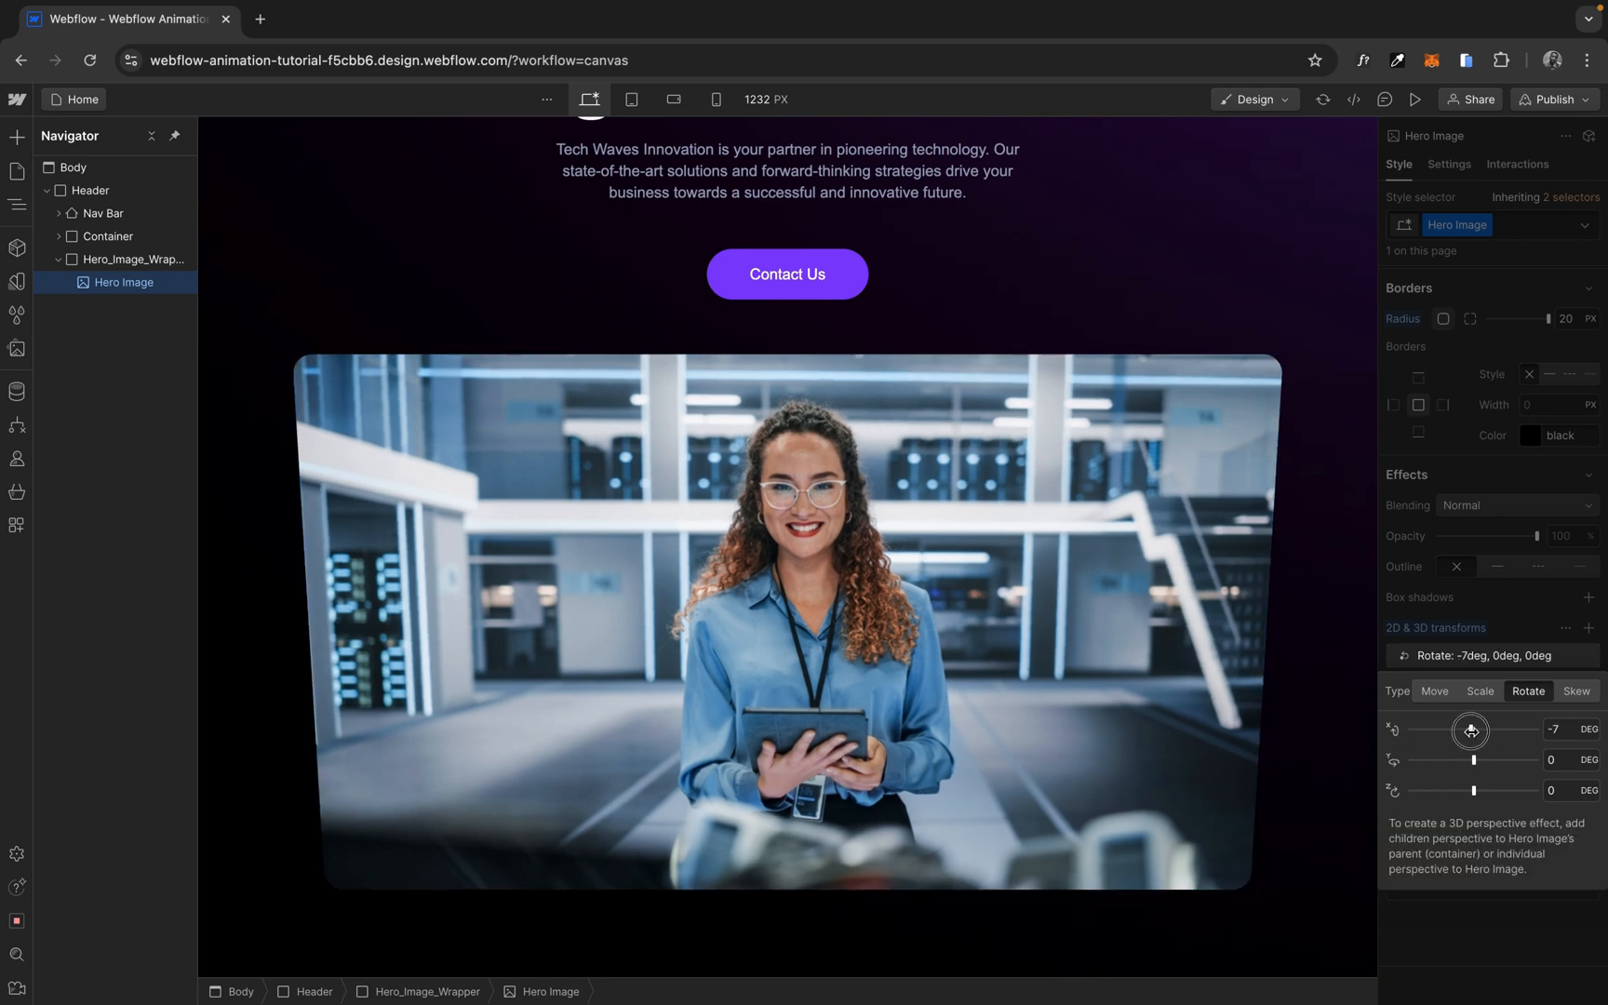
{"action": "left_click_drag", "start_coordinate": [1468, 729], "coordinate": [1483, 729]}
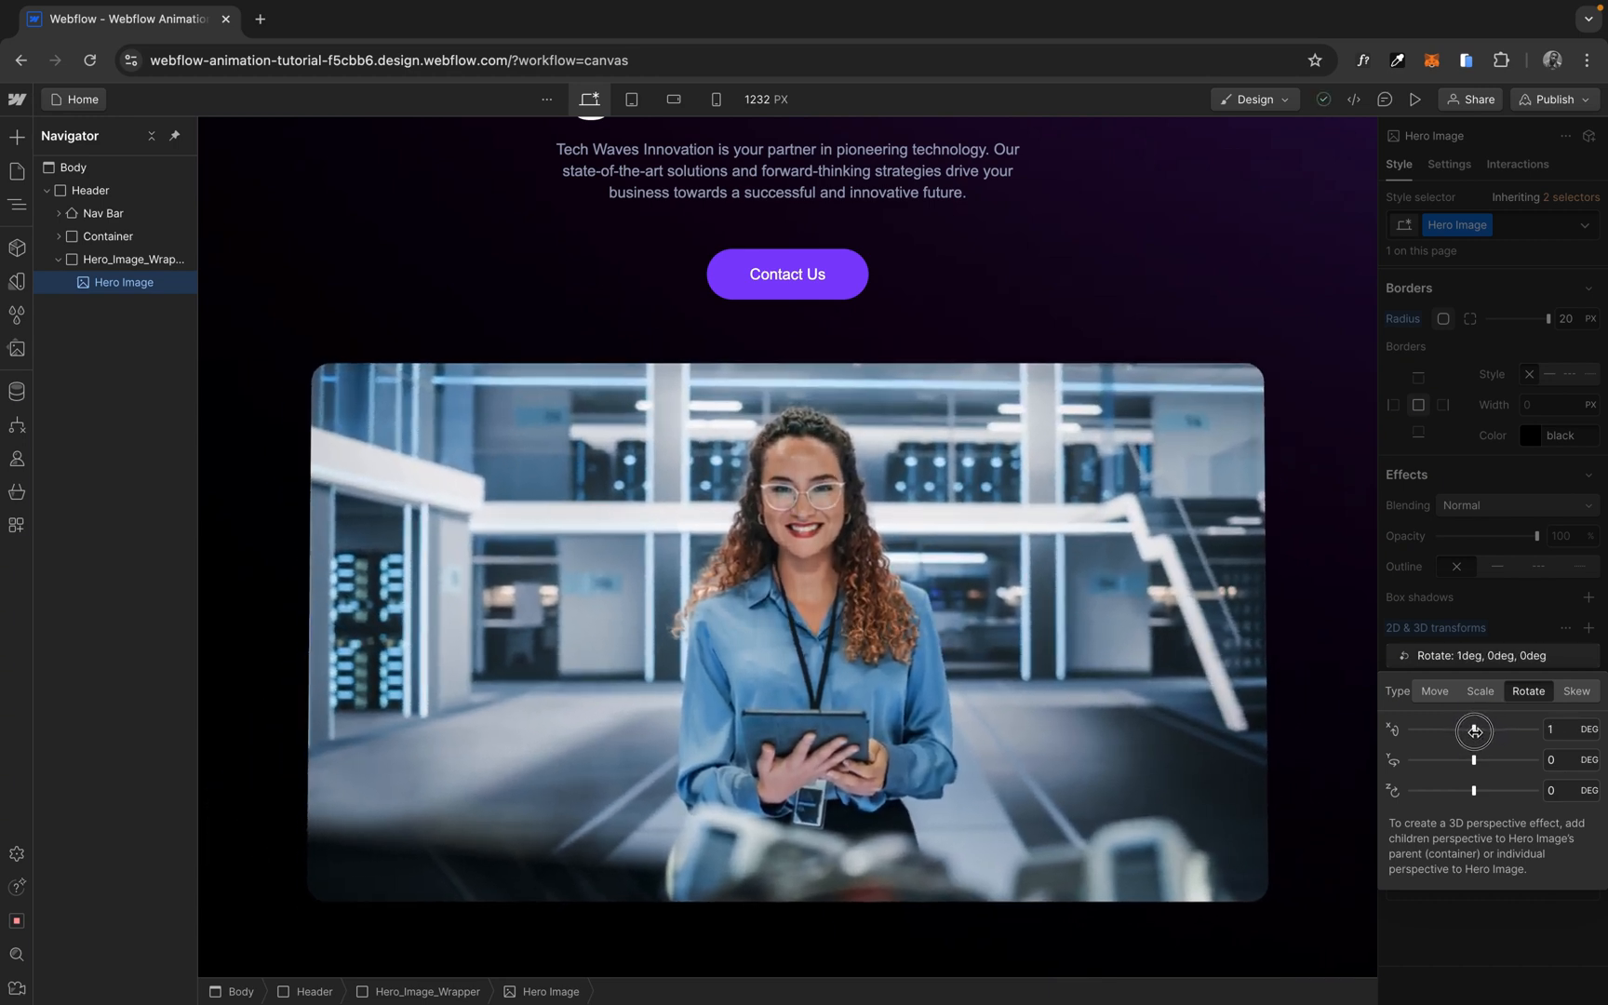
{"action": "left_click_drag", "start_coordinate": [1474, 730], "coordinate": [1497, 730]}
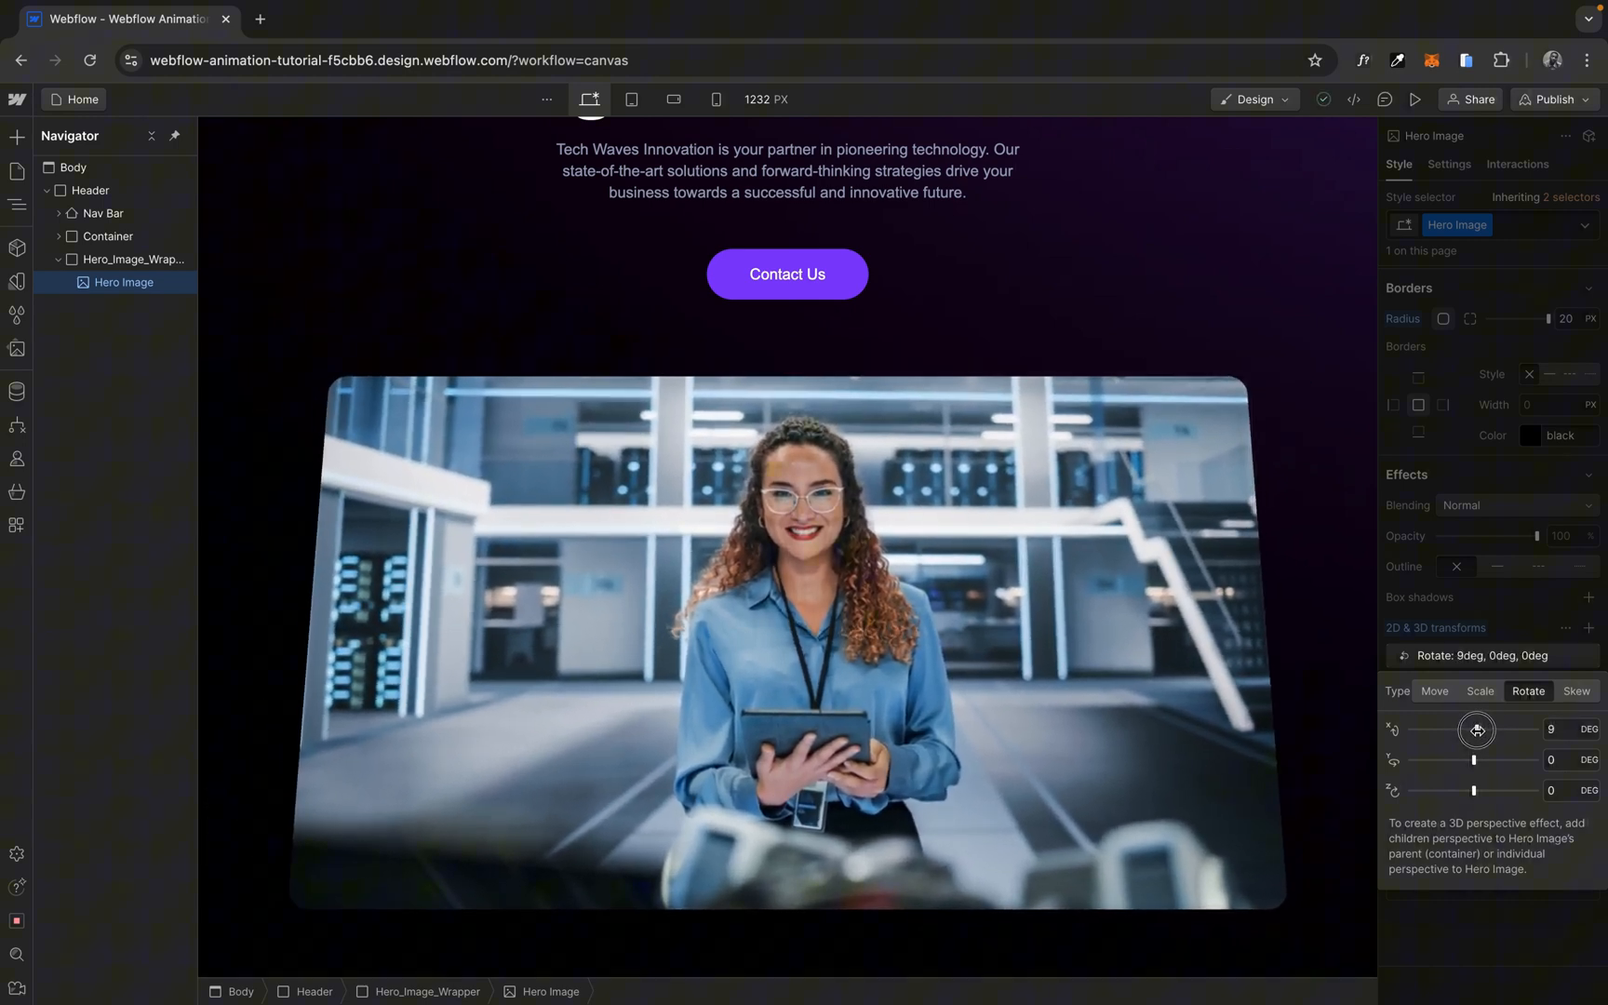
{"action": "left_click_drag", "start_coordinate": [1476, 730], "coordinate": [1496, 729]}
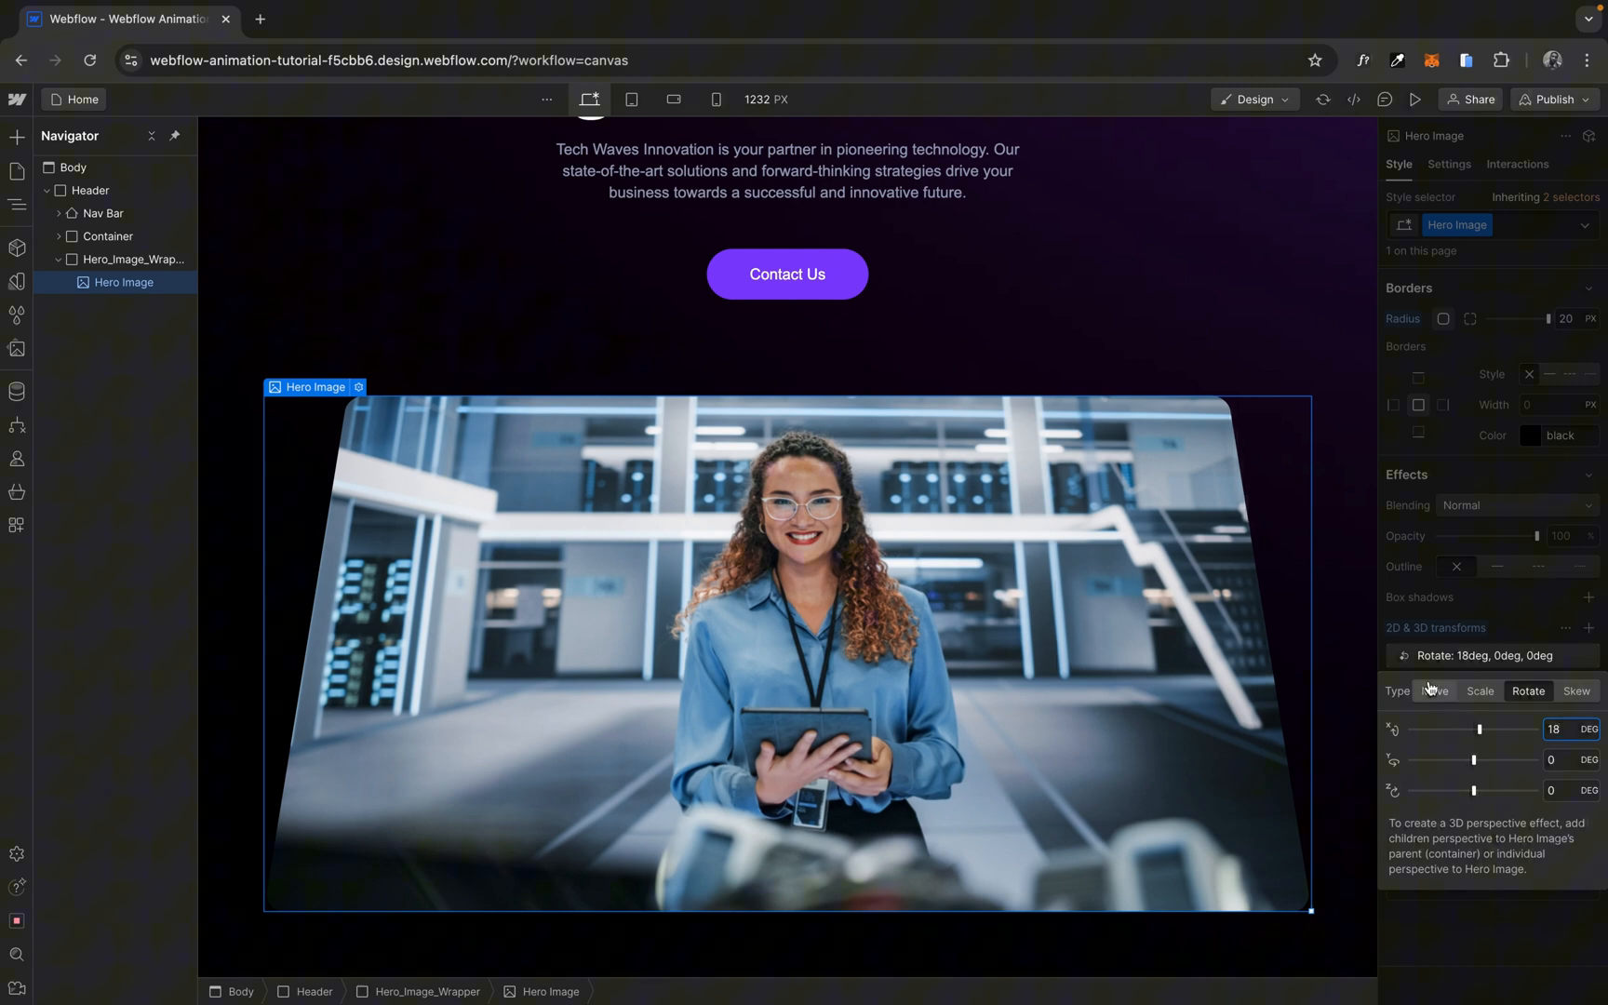
{"action": "mouse_move", "coordinate": [1516, 726]}
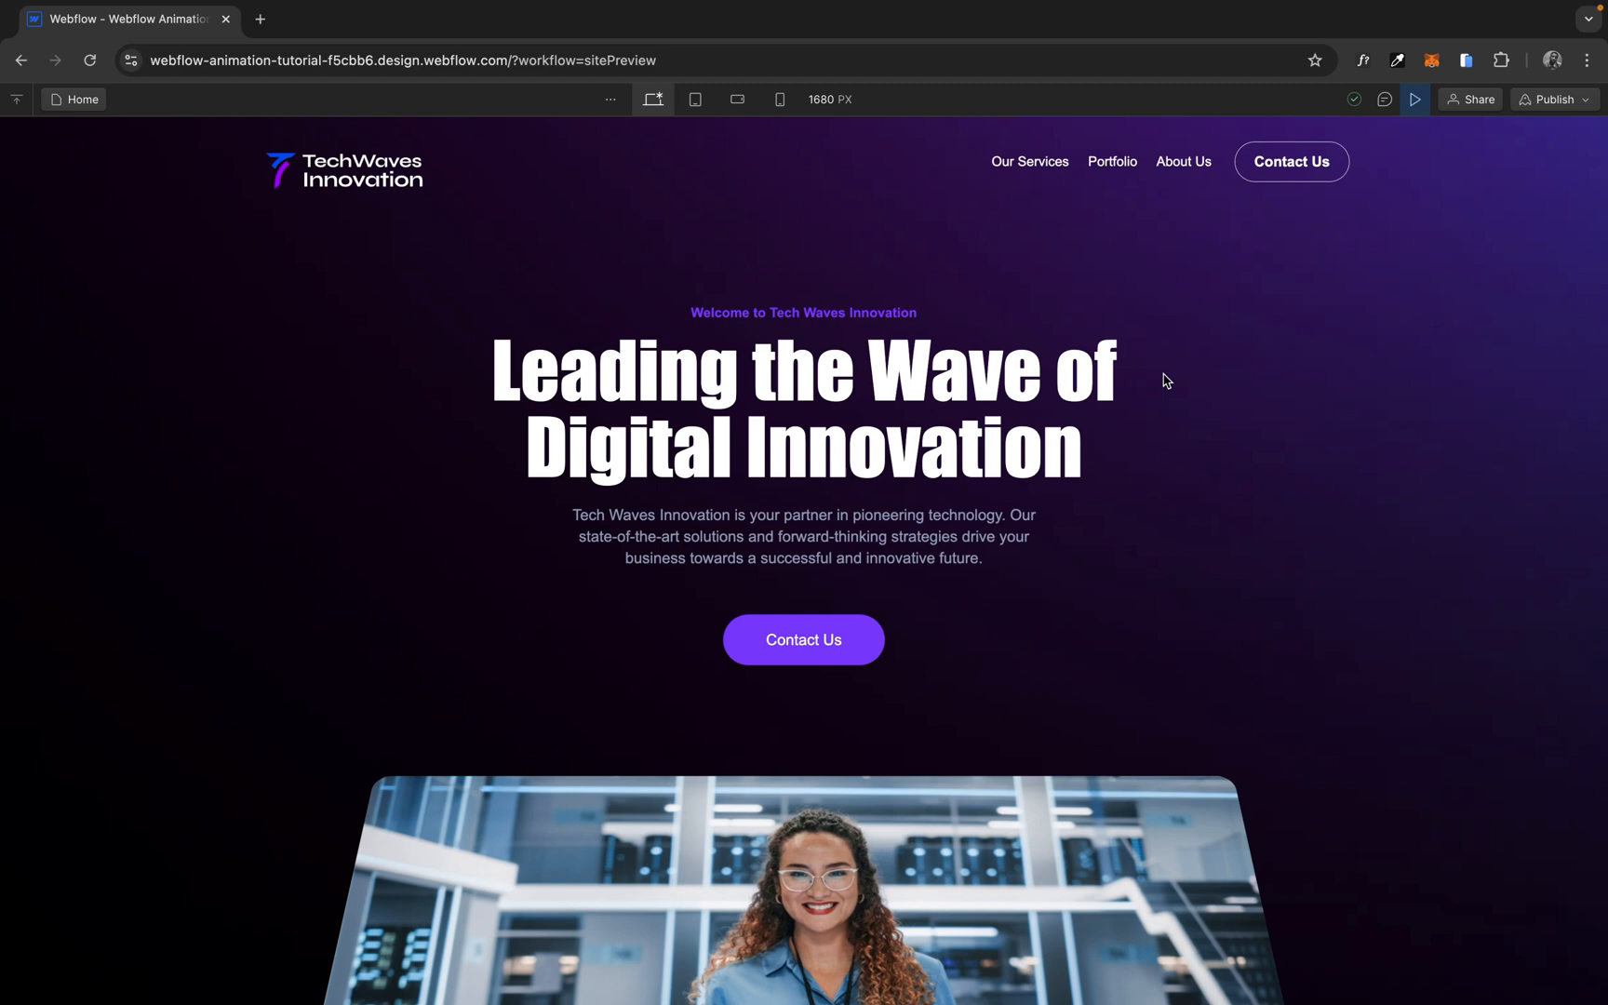
{"action": "scroll", "scroll_direction": "down", "scroll_amount": 3}
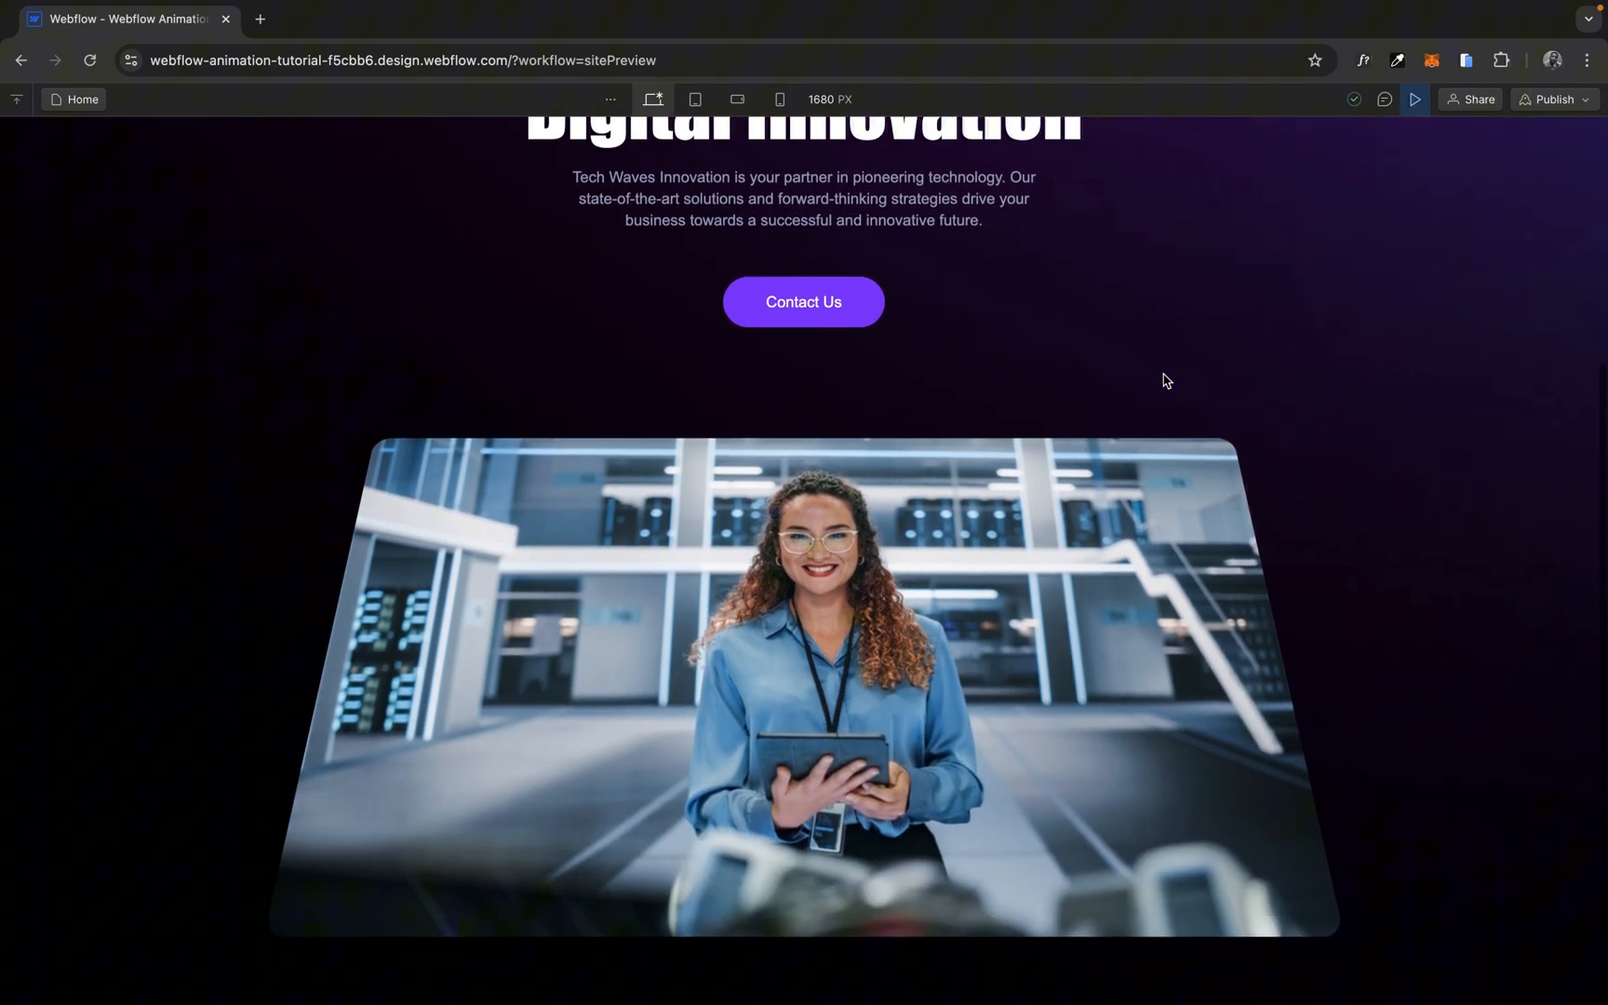
{"action": "mouse_move", "coordinate": [1033, 687]}
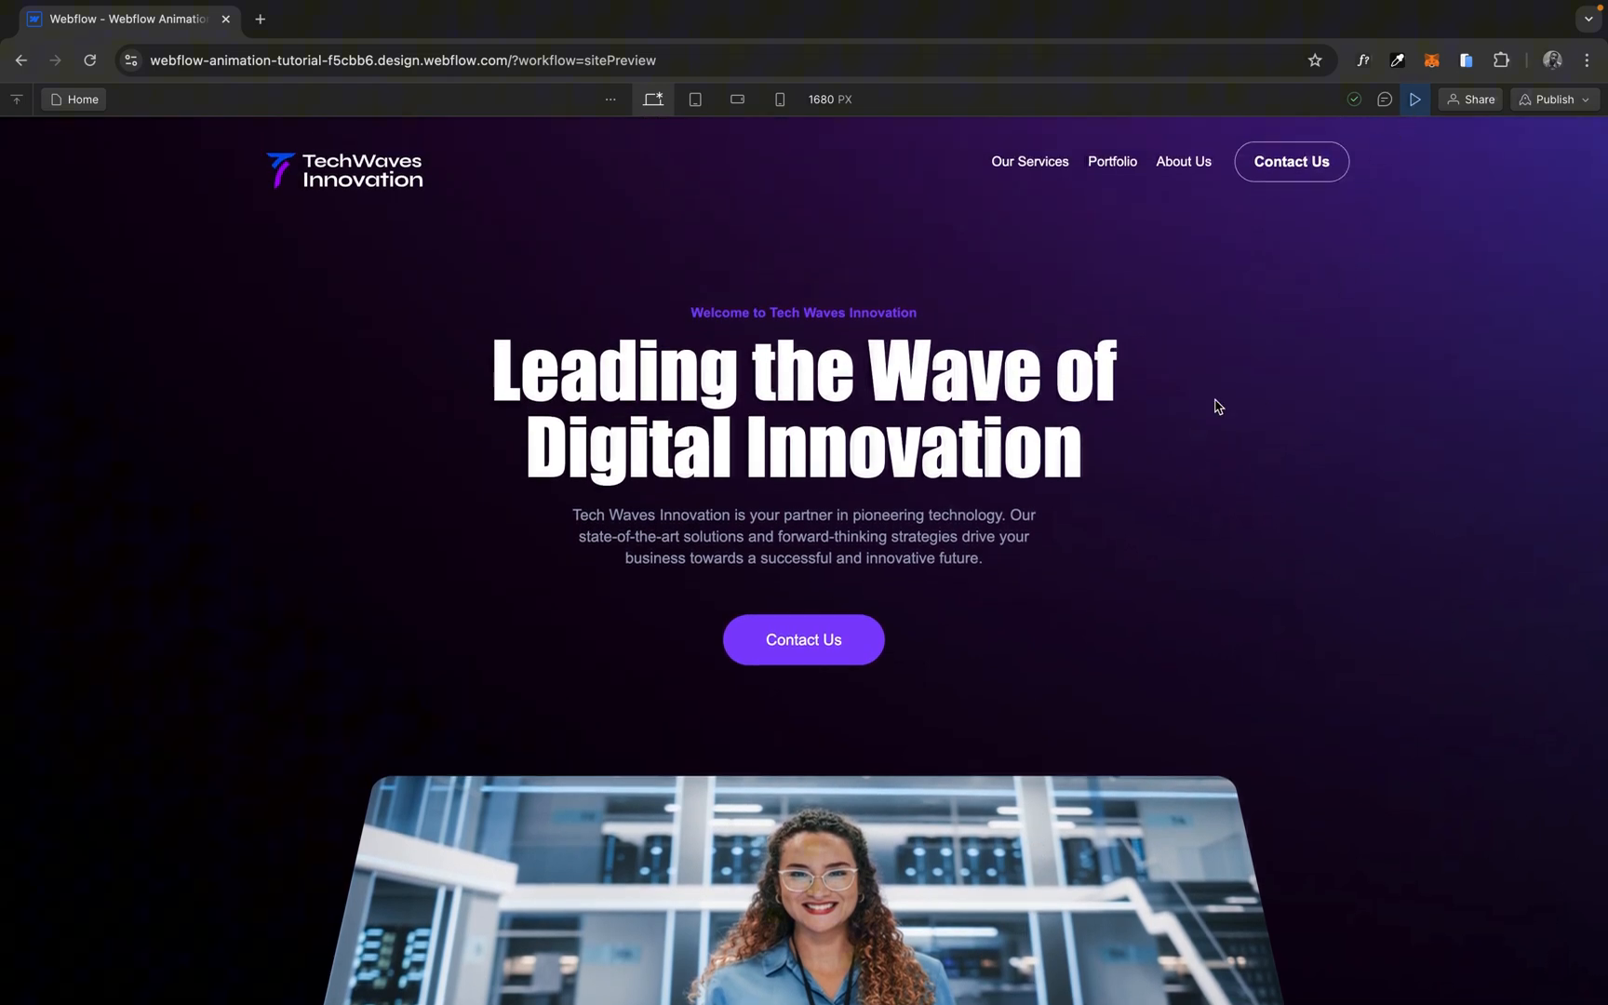
{"action": "left_click", "coordinate": [1412, 99]}
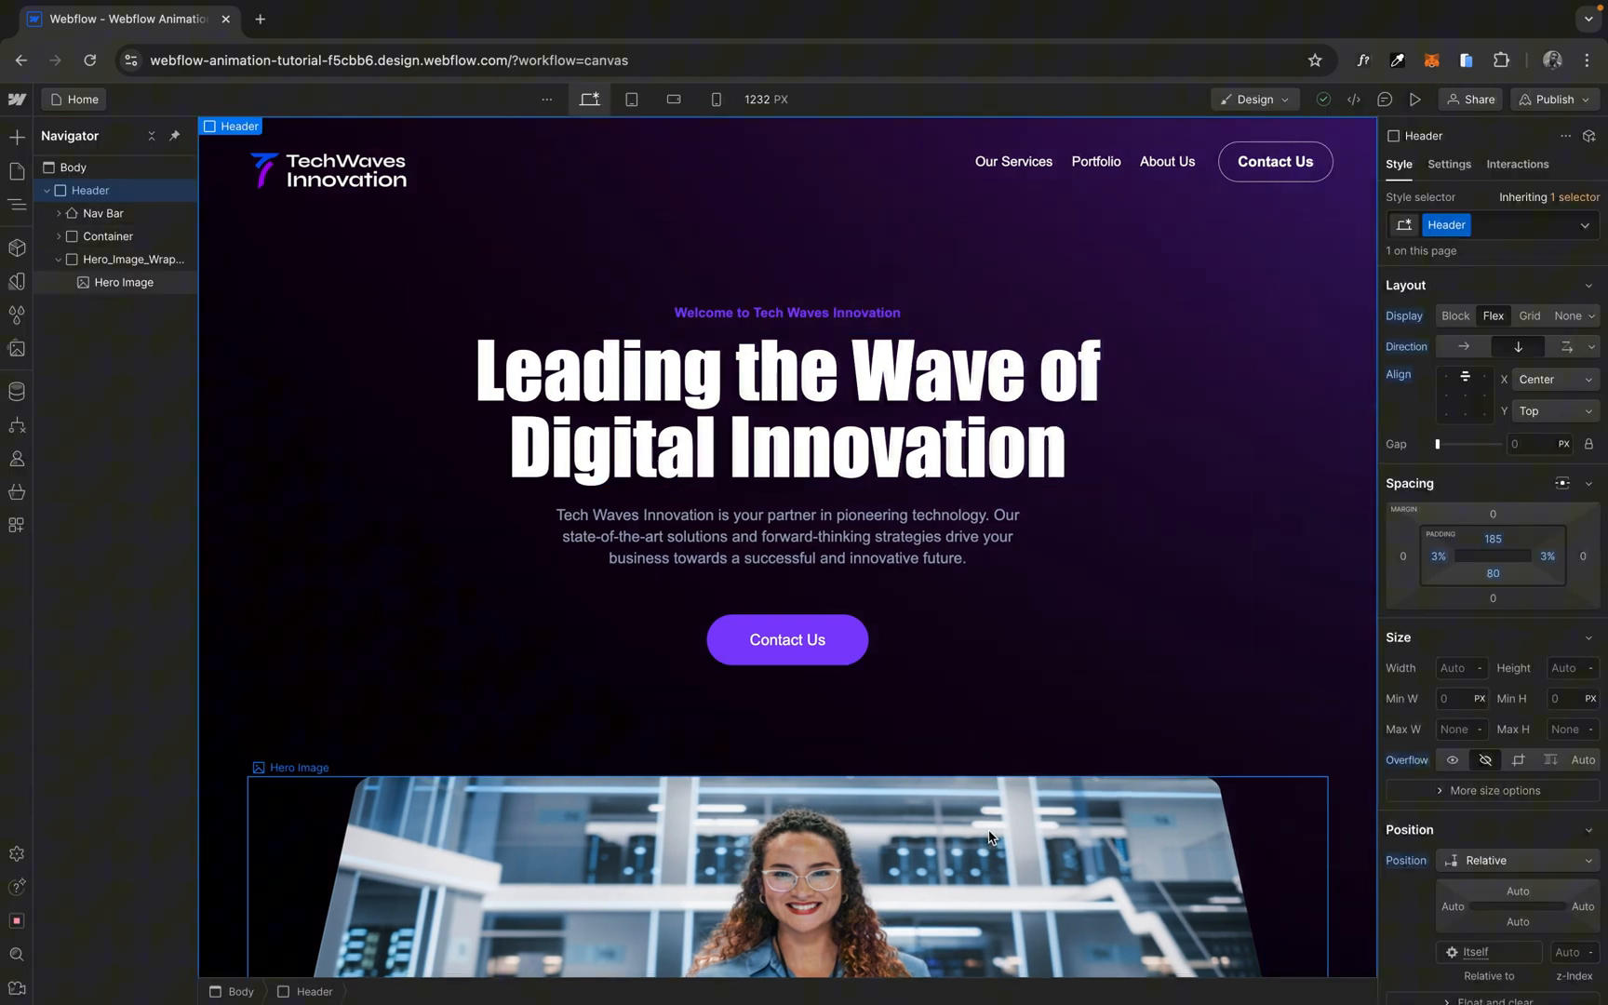
Give Hero_Image_Wrapper a While scrolling in view element trigger in Interactions.
{"action": "scroll", "scroll_direction": "down", "scroll_amount": 3}
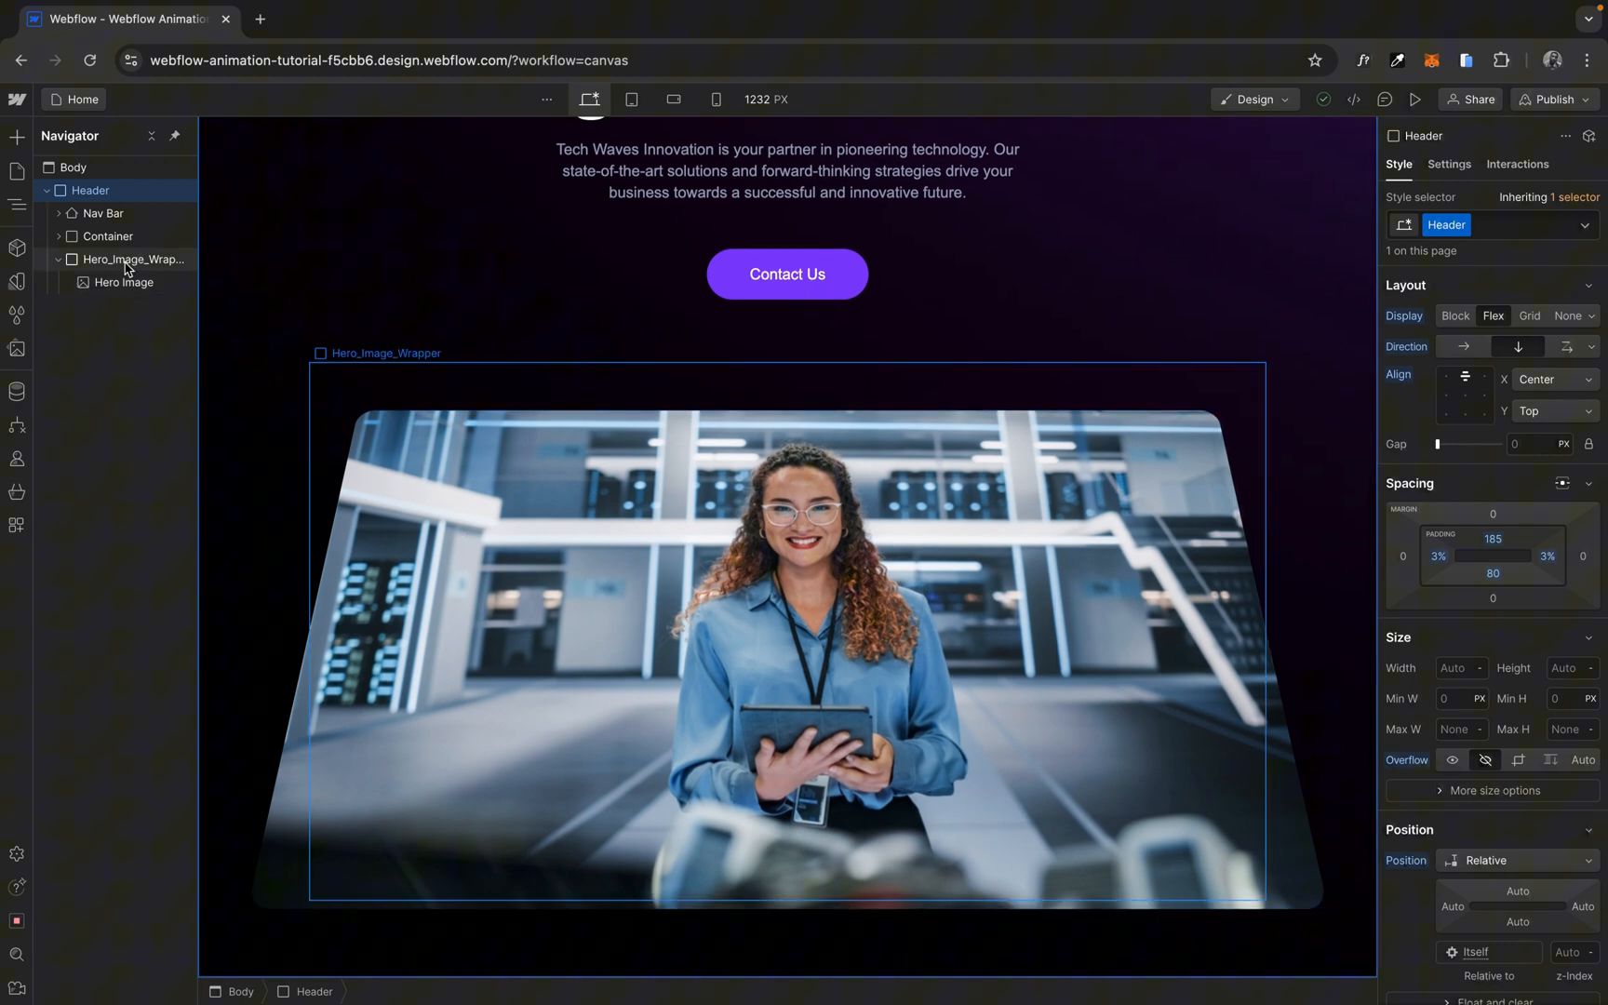
{"action": "left_click", "coordinate": [132, 259]}
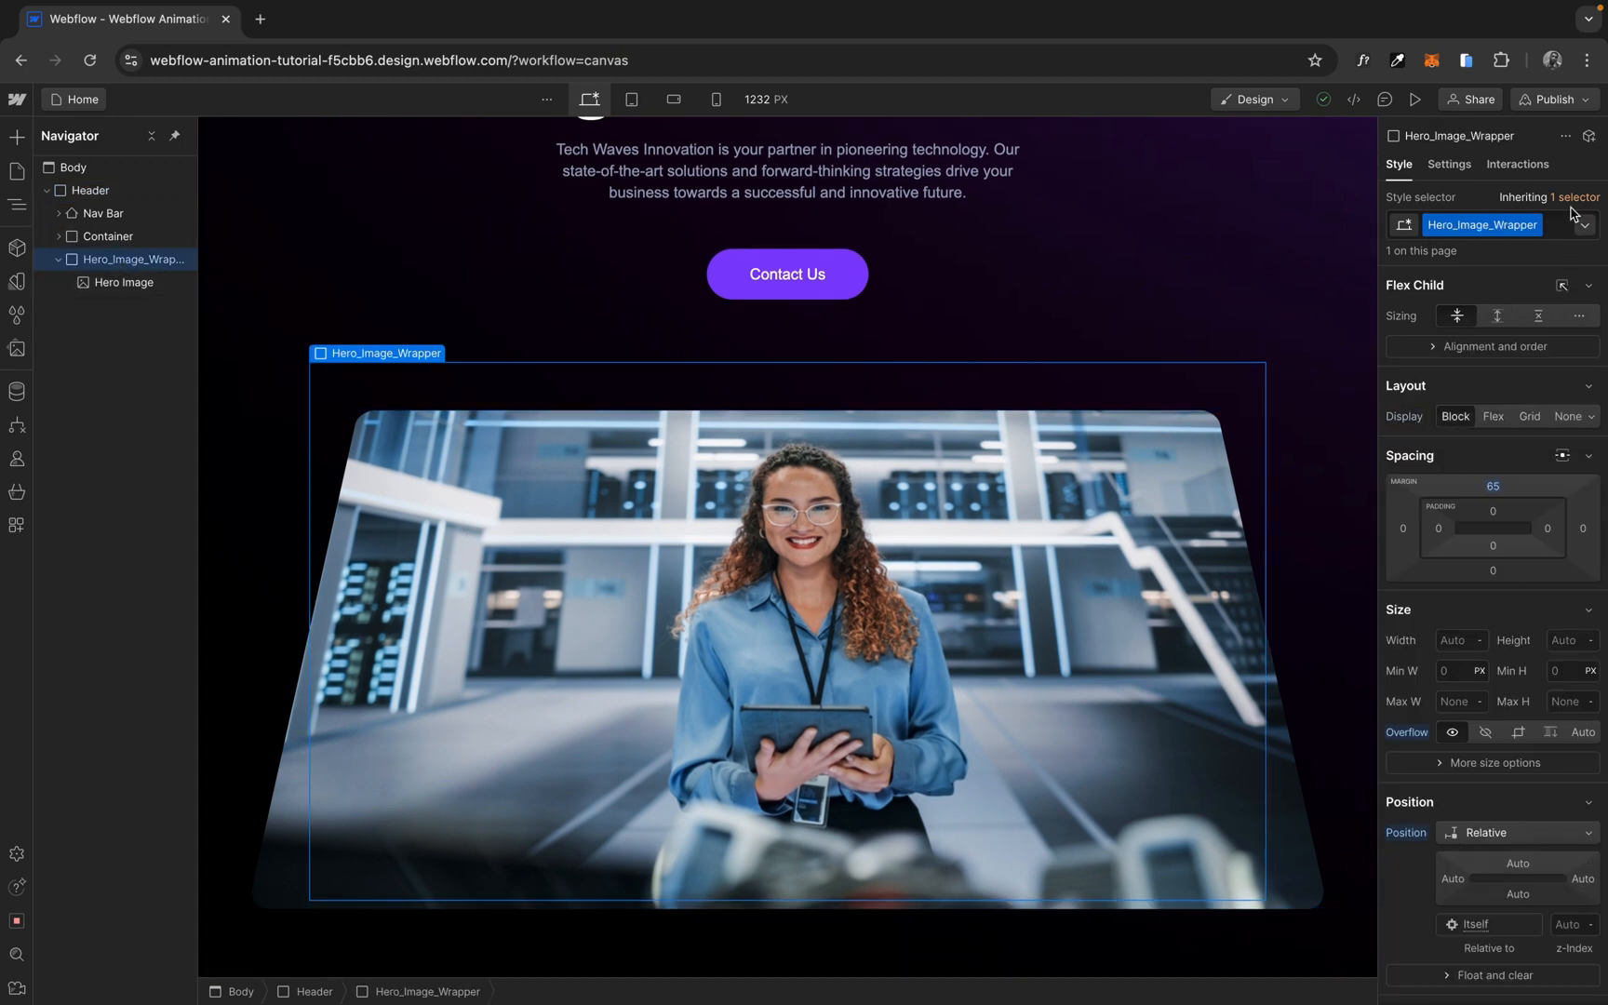
{"action": "left_click", "coordinate": [1517, 164]}
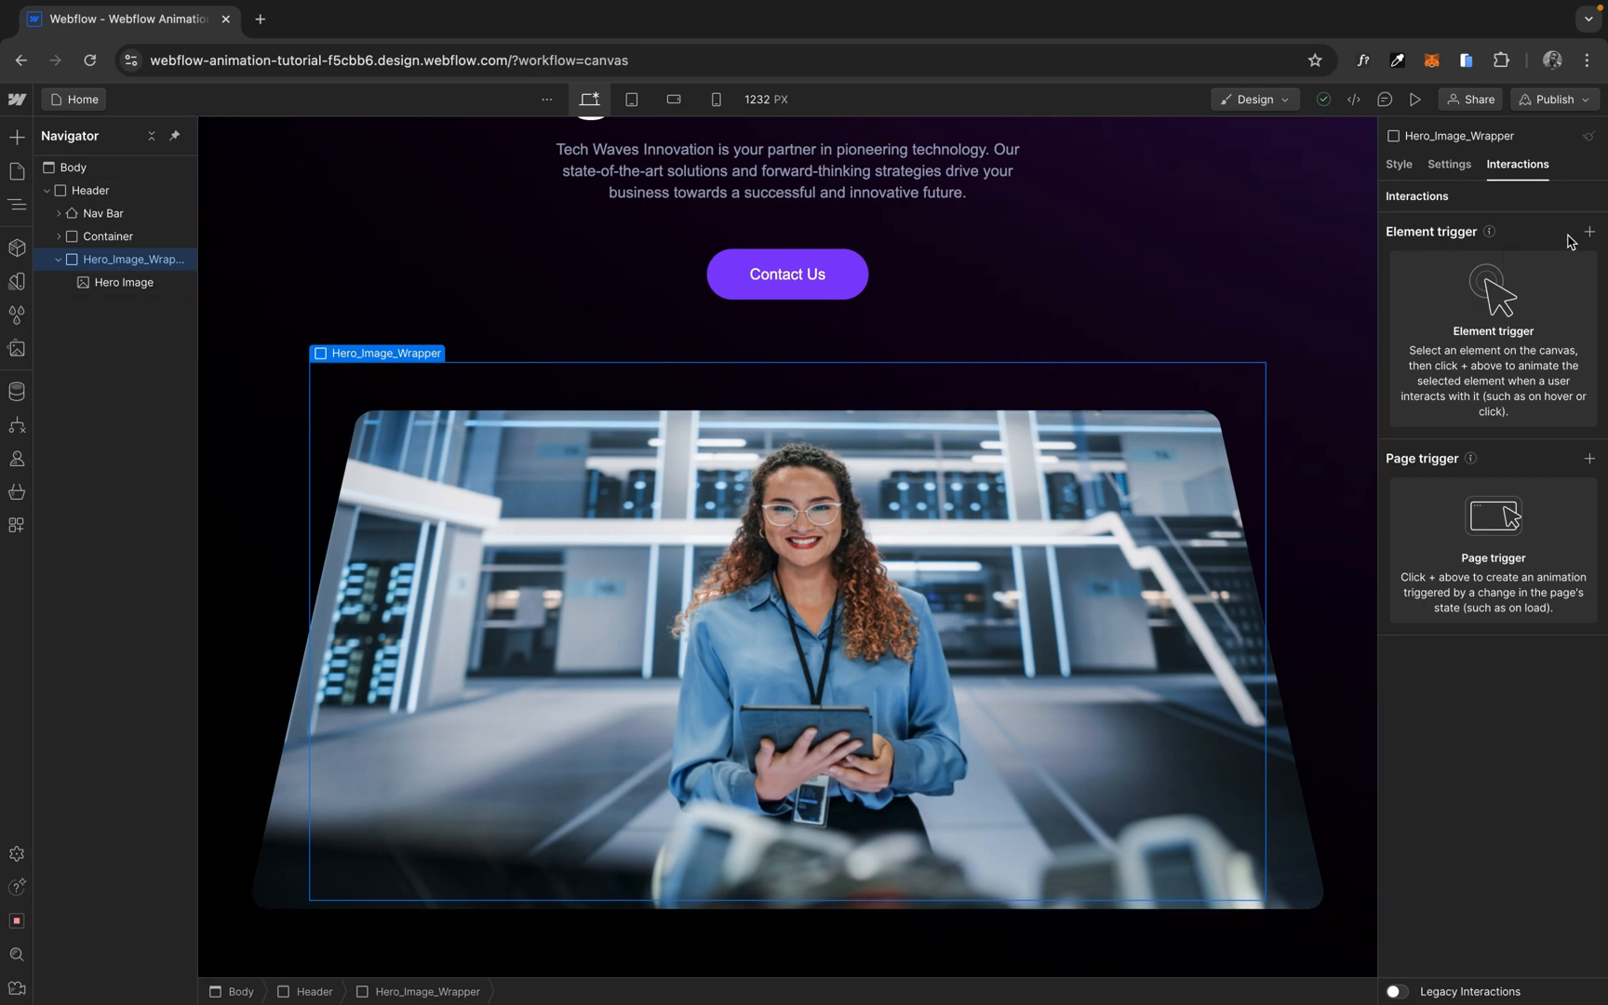
{"action": "left_click", "coordinate": [1591, 233]}
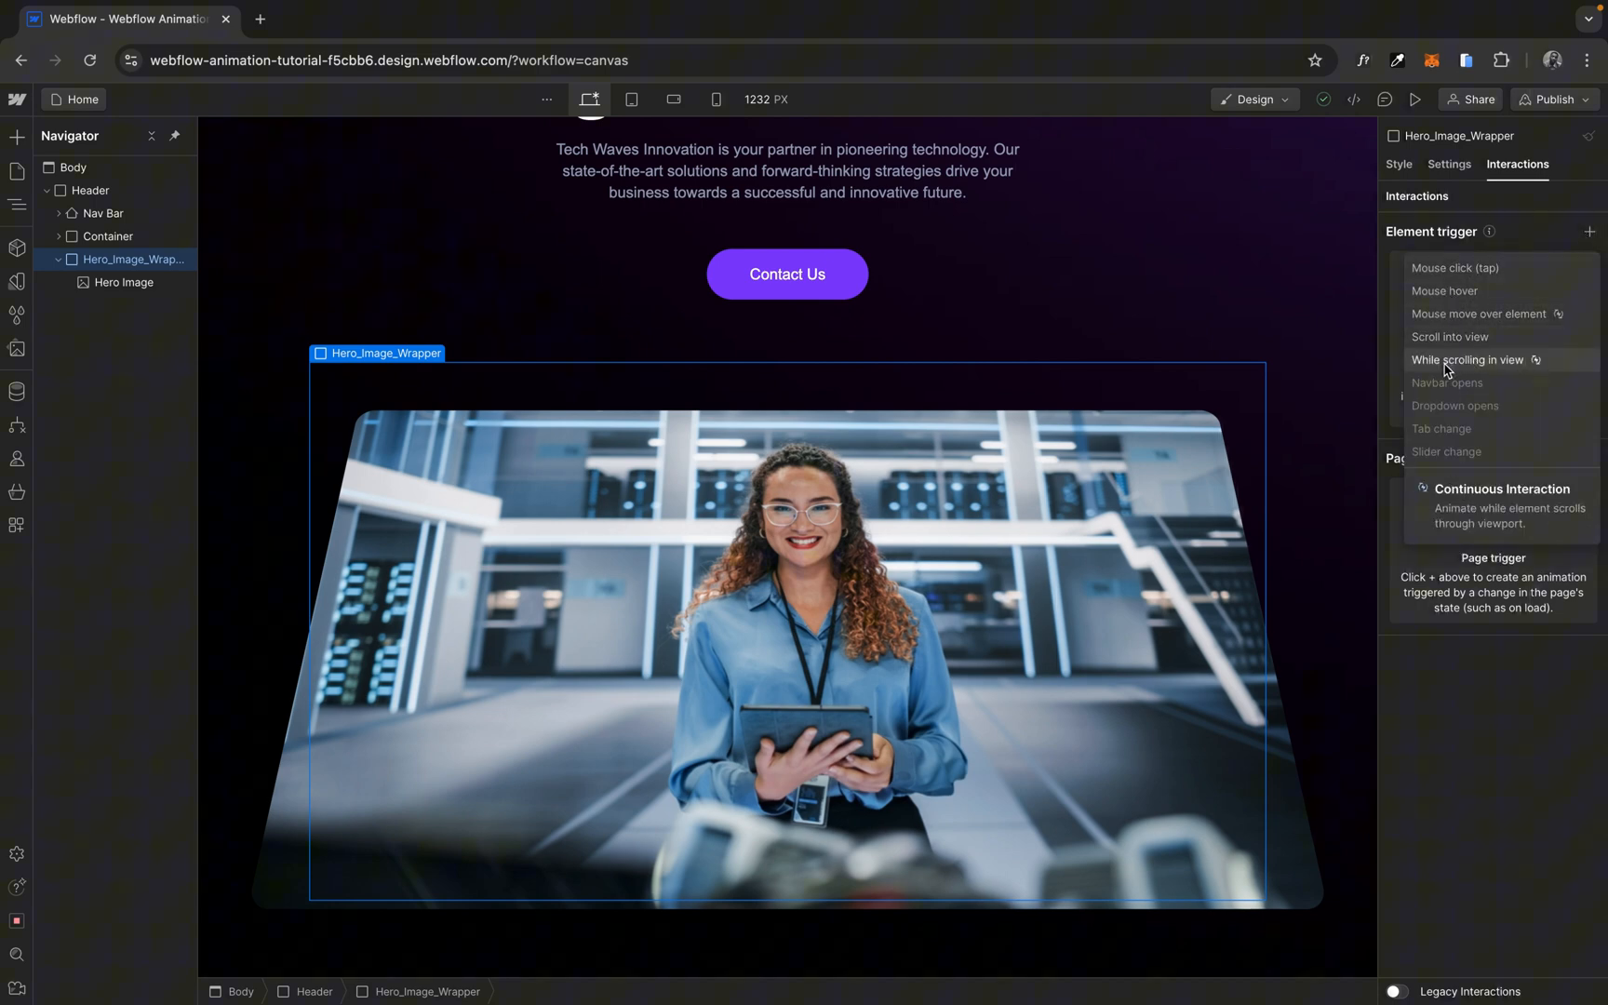
{"action": "left_click", "coordinate": [1469, 360]}
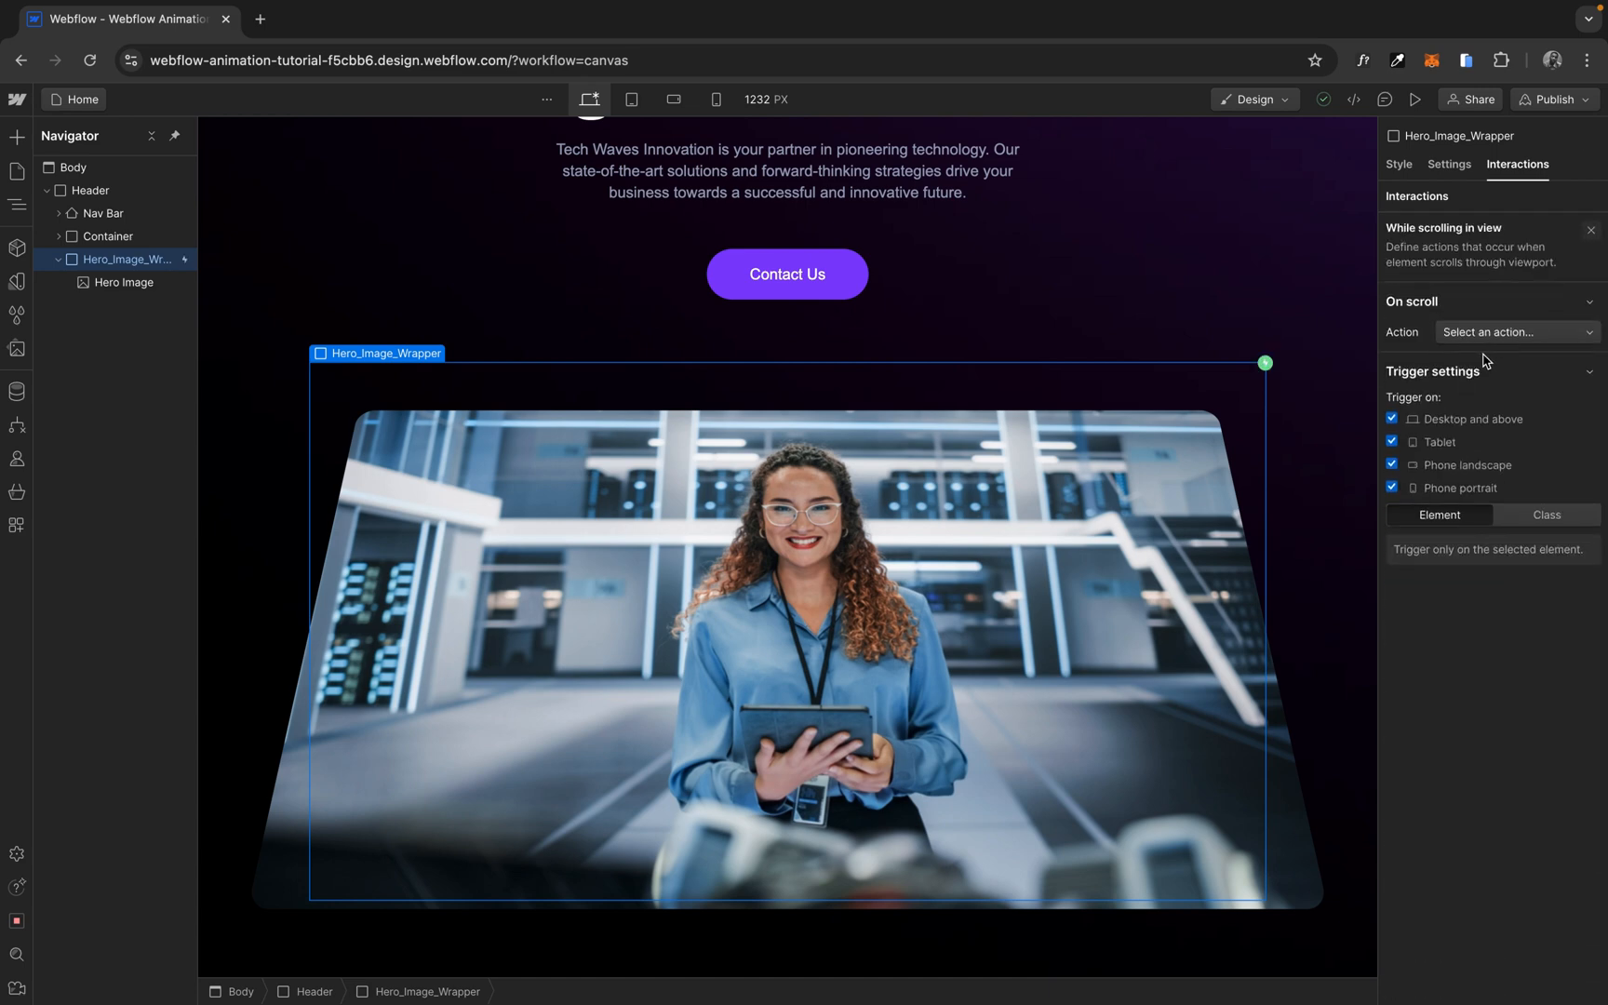
Set the trigger's action to Play scroll animation and create a new scroll animation.
{"action": "left_click", "coordinate": [1515, 331]}
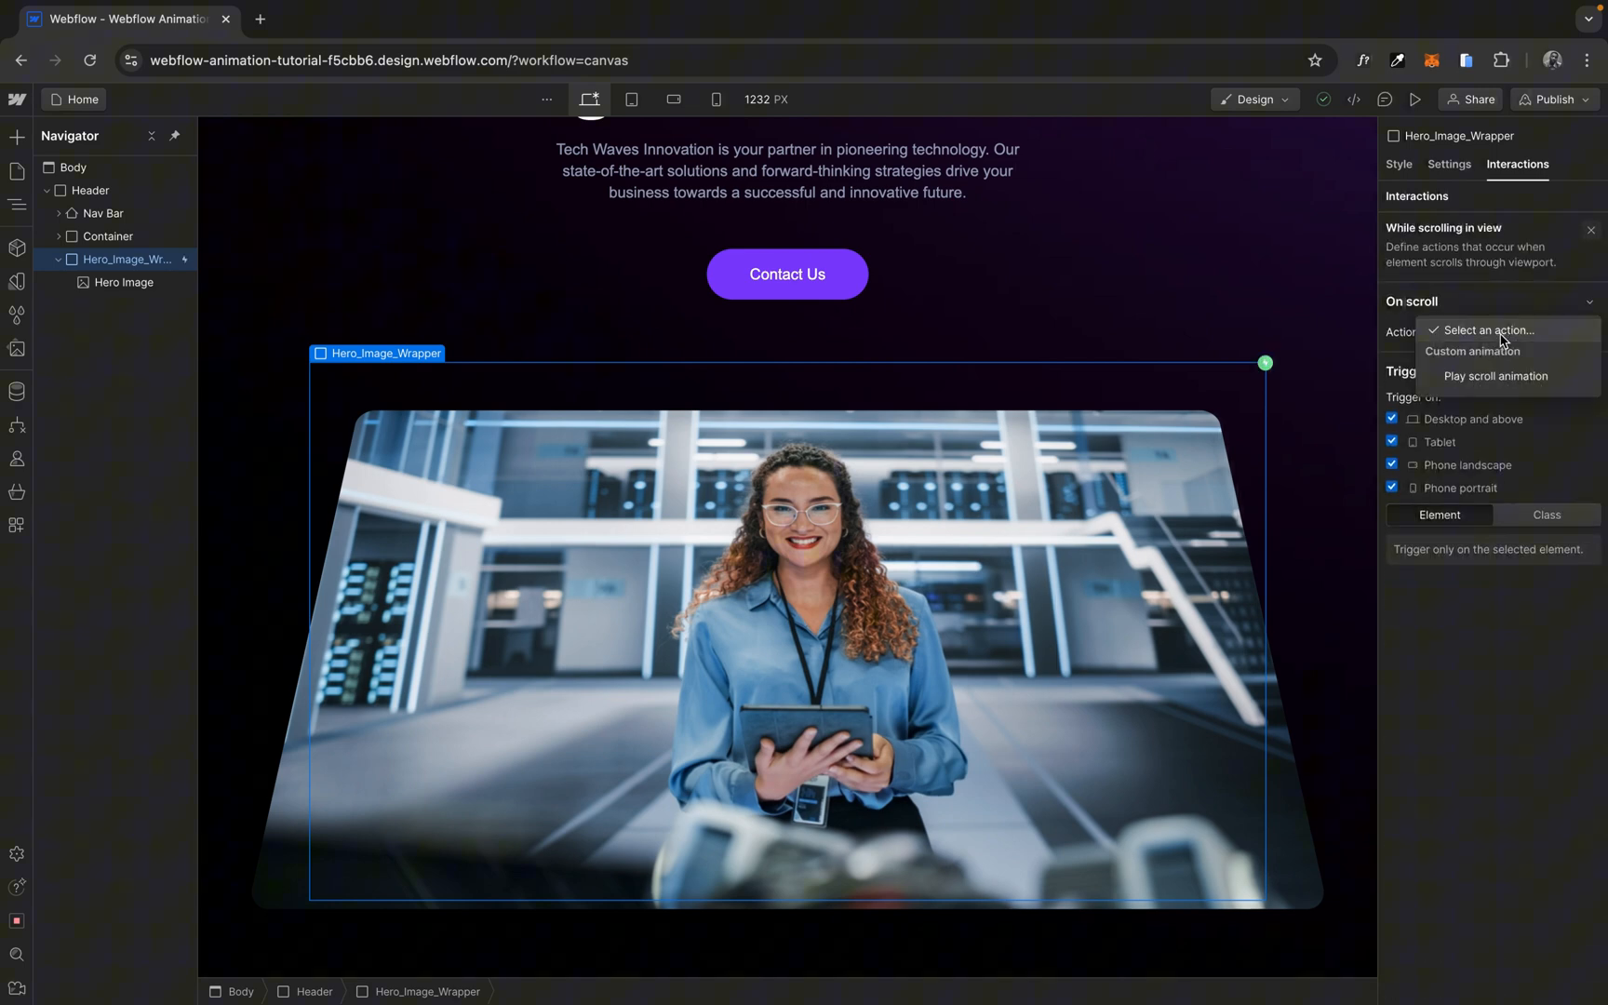
{"action": "left_click", "coordinate": [1496, 376]}
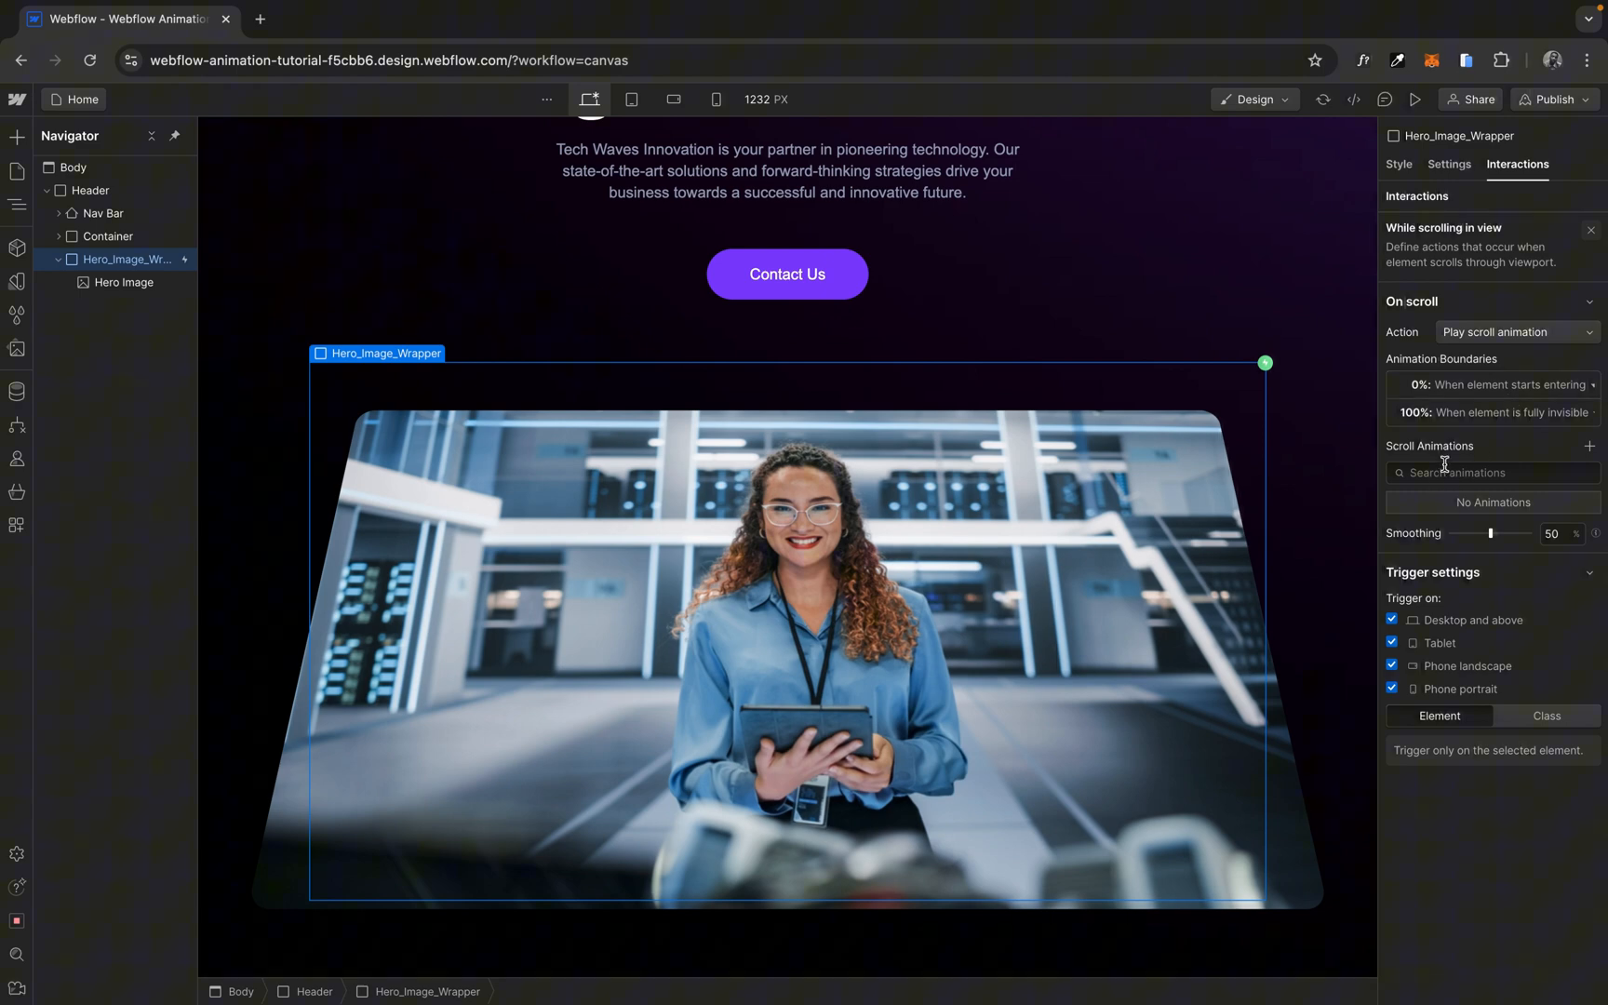
{"action": "mouse_move", "coordinate": [1593, 445]}
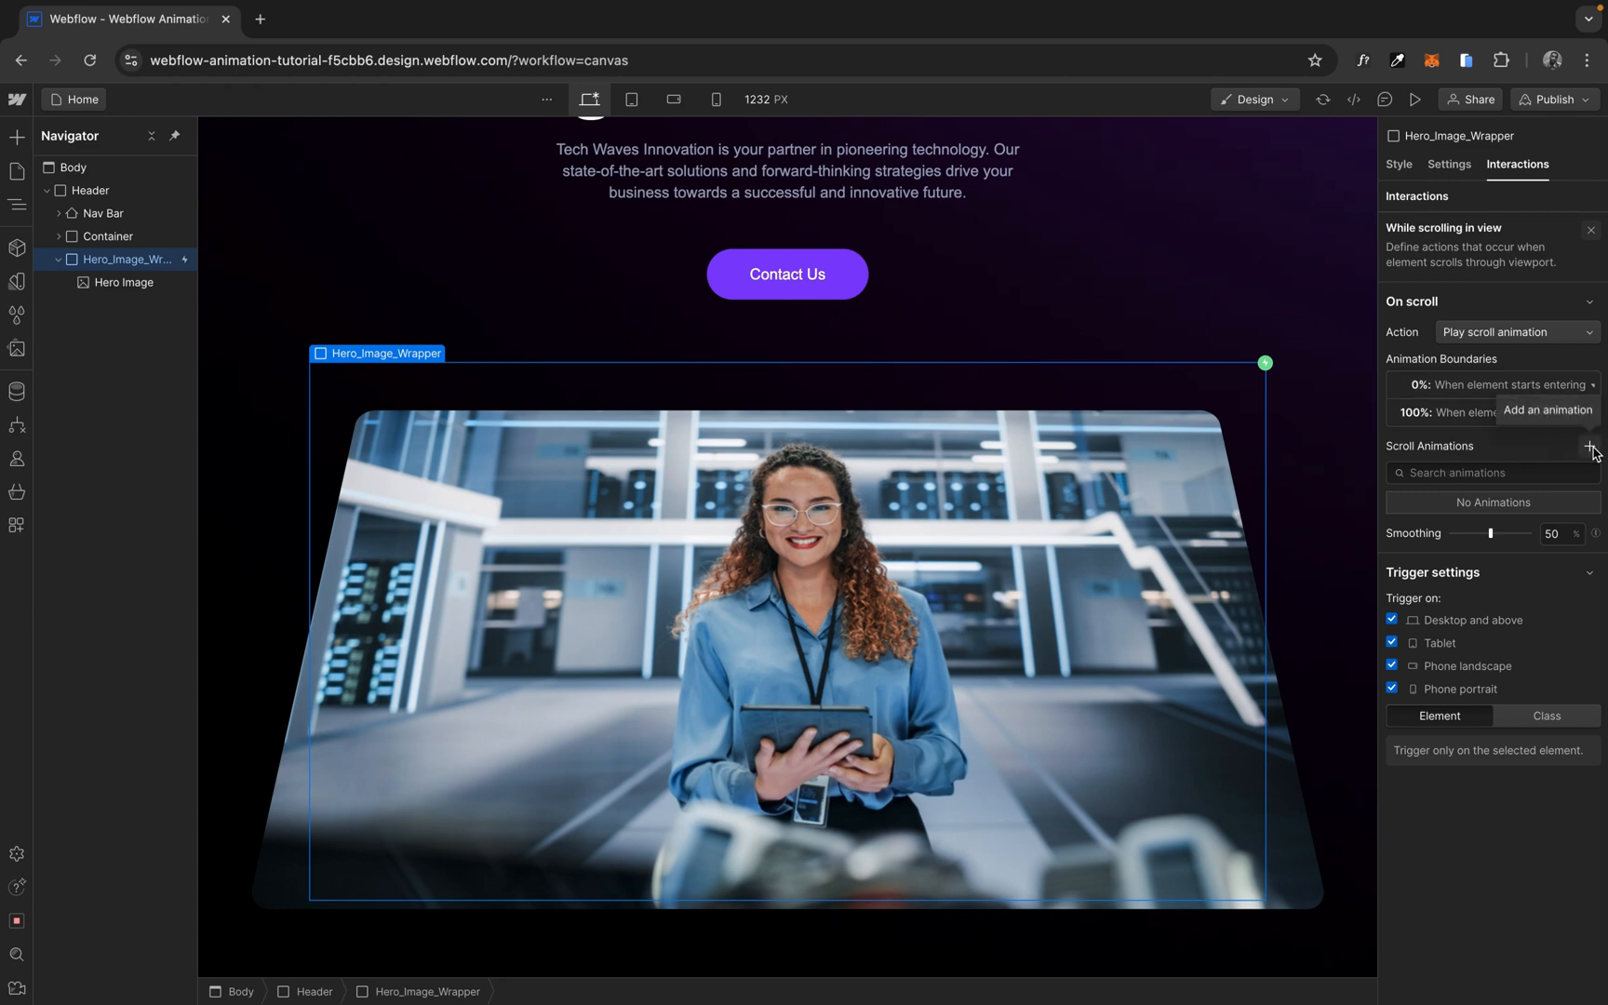
{"action": "left_click", "coordinate": [1593, 444]}
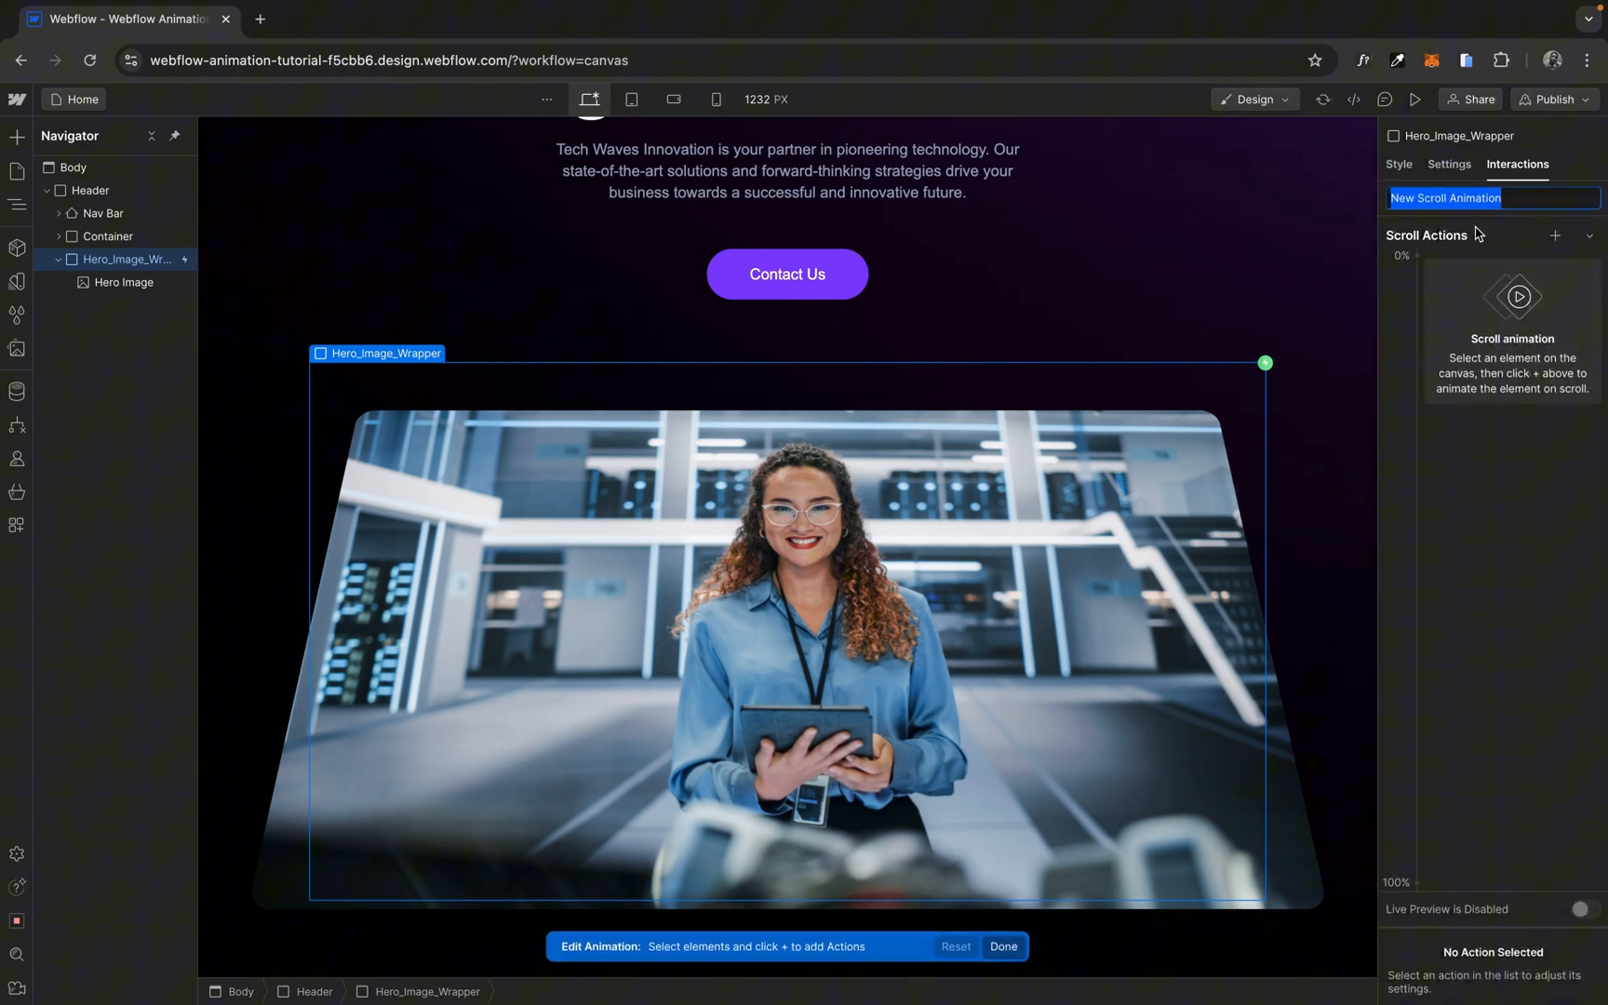
Rename the new scroll animation to 'Perspective Image Flip'.
{"action": "type", "text": "Perspective Image F"}
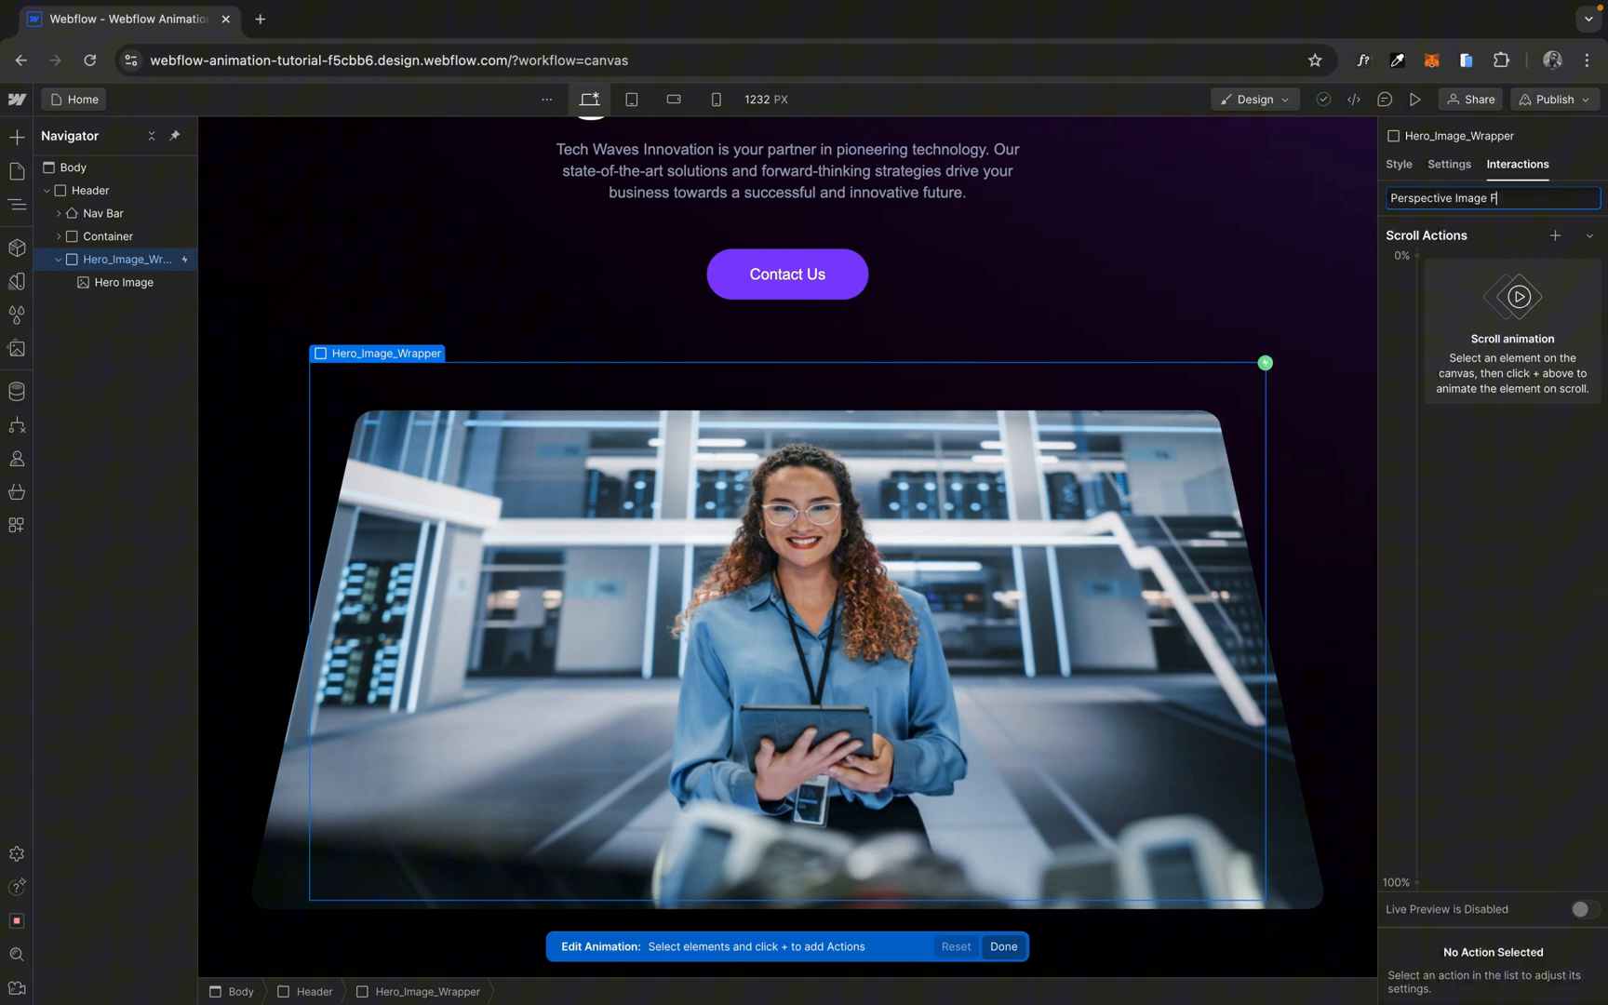
{"action": "key", "text": "Enter"}
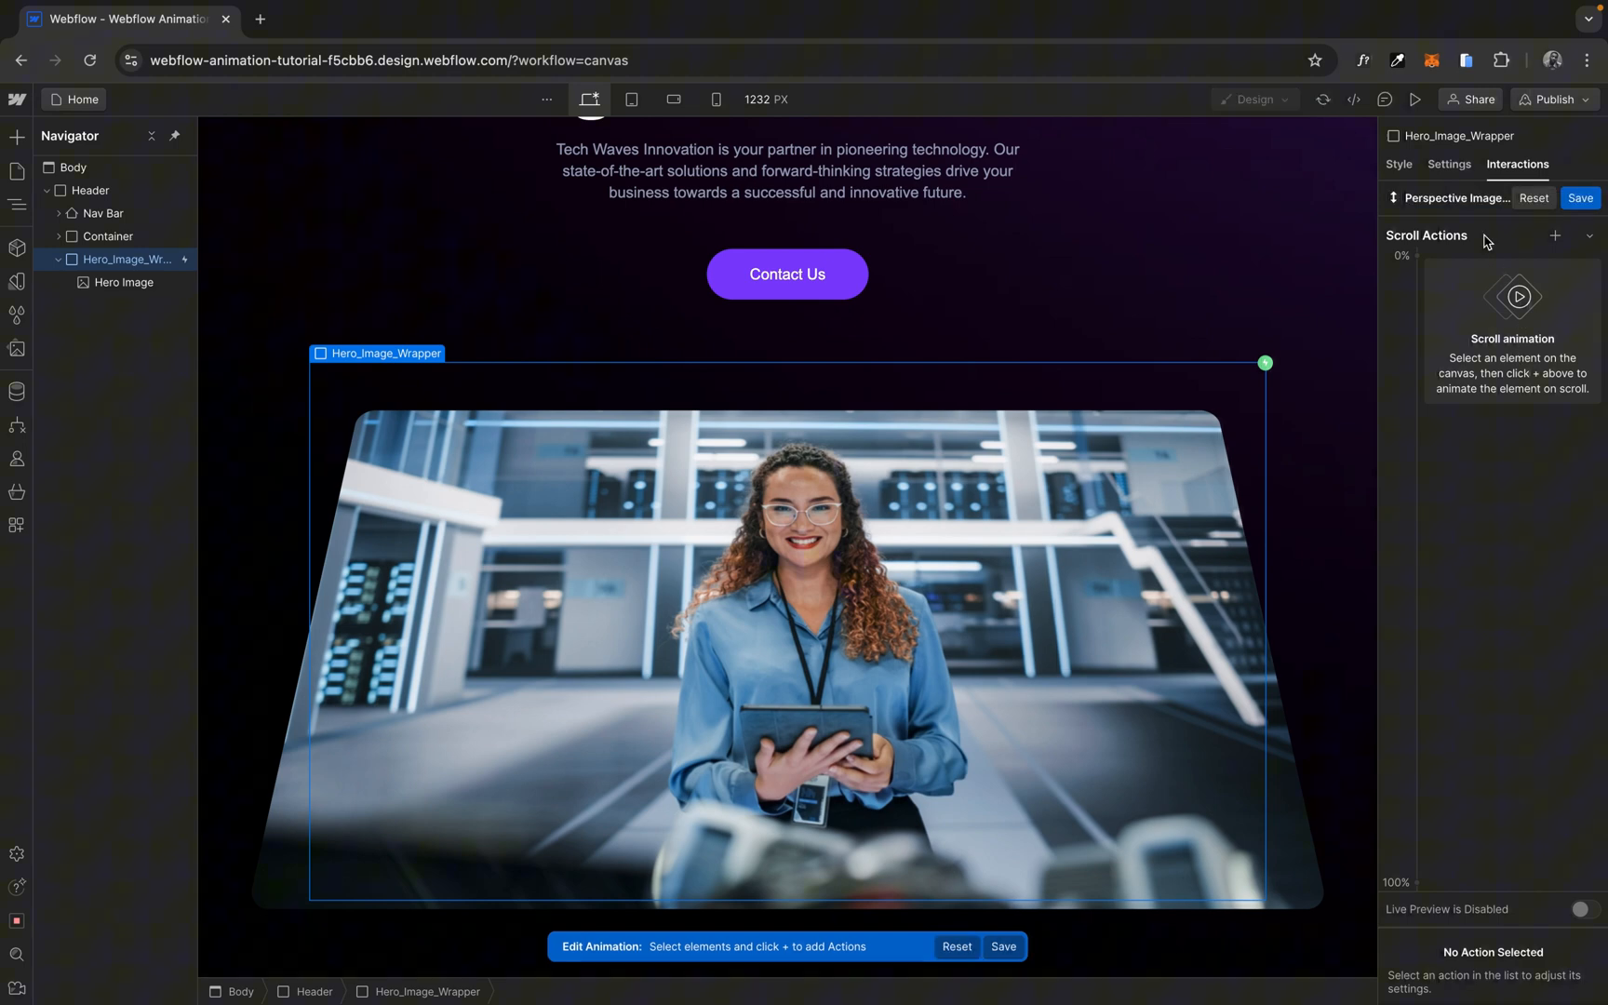
{"action": "left_click", "coordinate": [124, 283]}
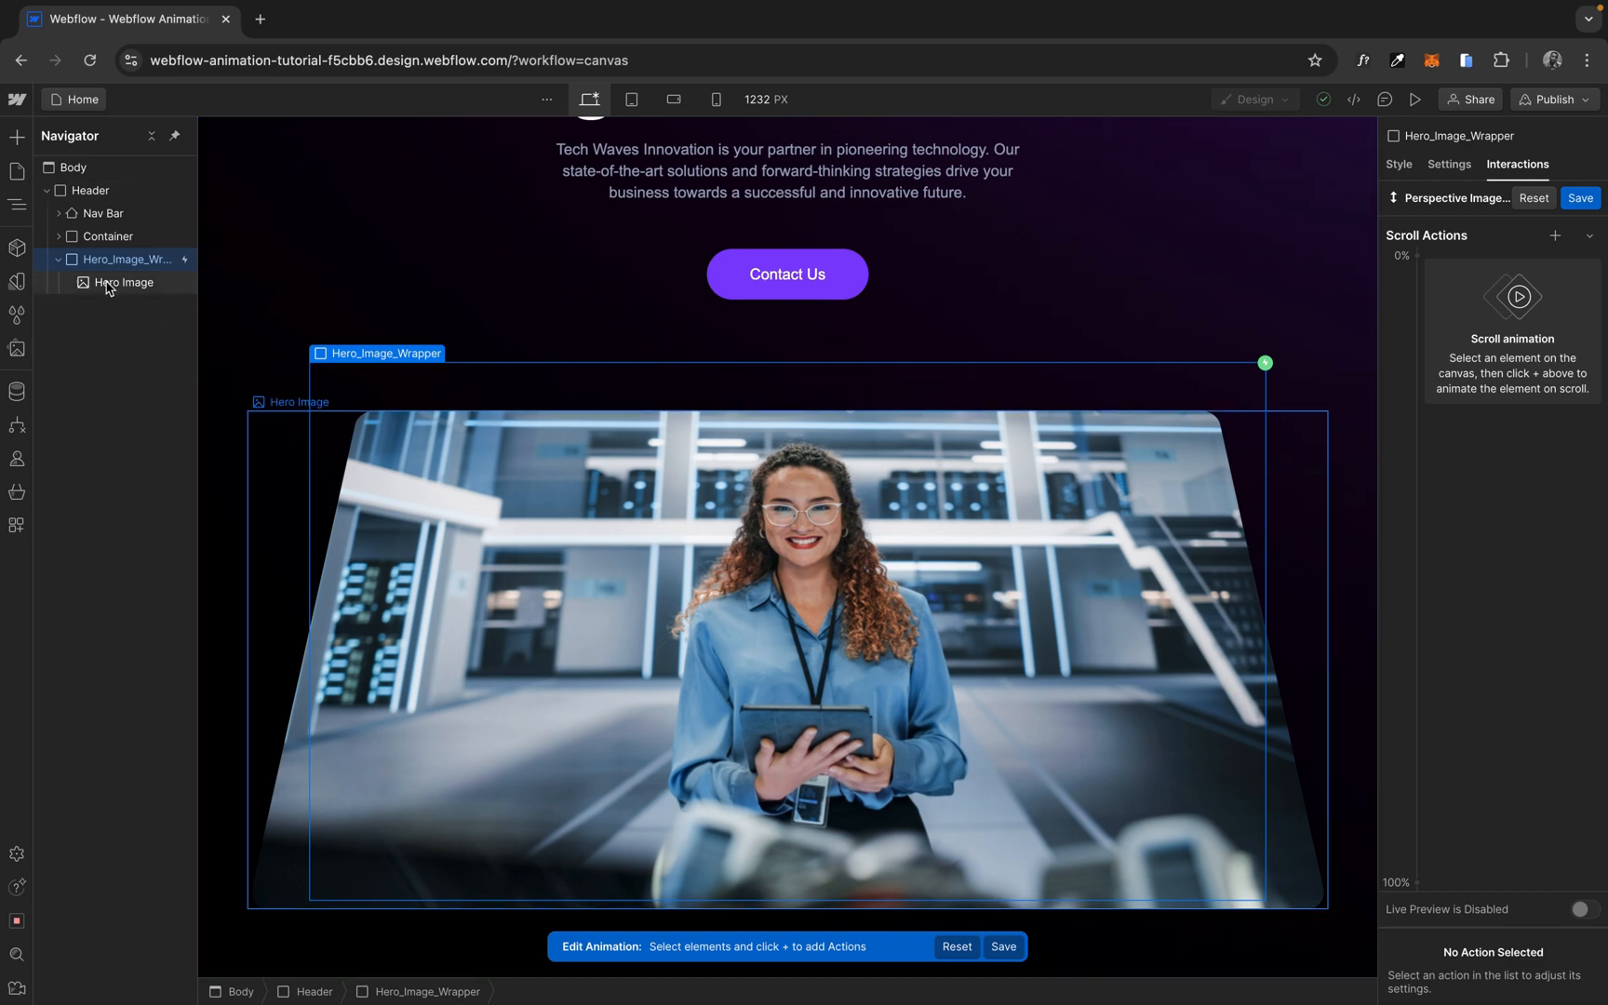
Add a Rotate scroll action on Hero Image with X at 24° at 0%, flattening to 0° at 50%.
{"action": "left_click", "coordinate": [127, 283]}
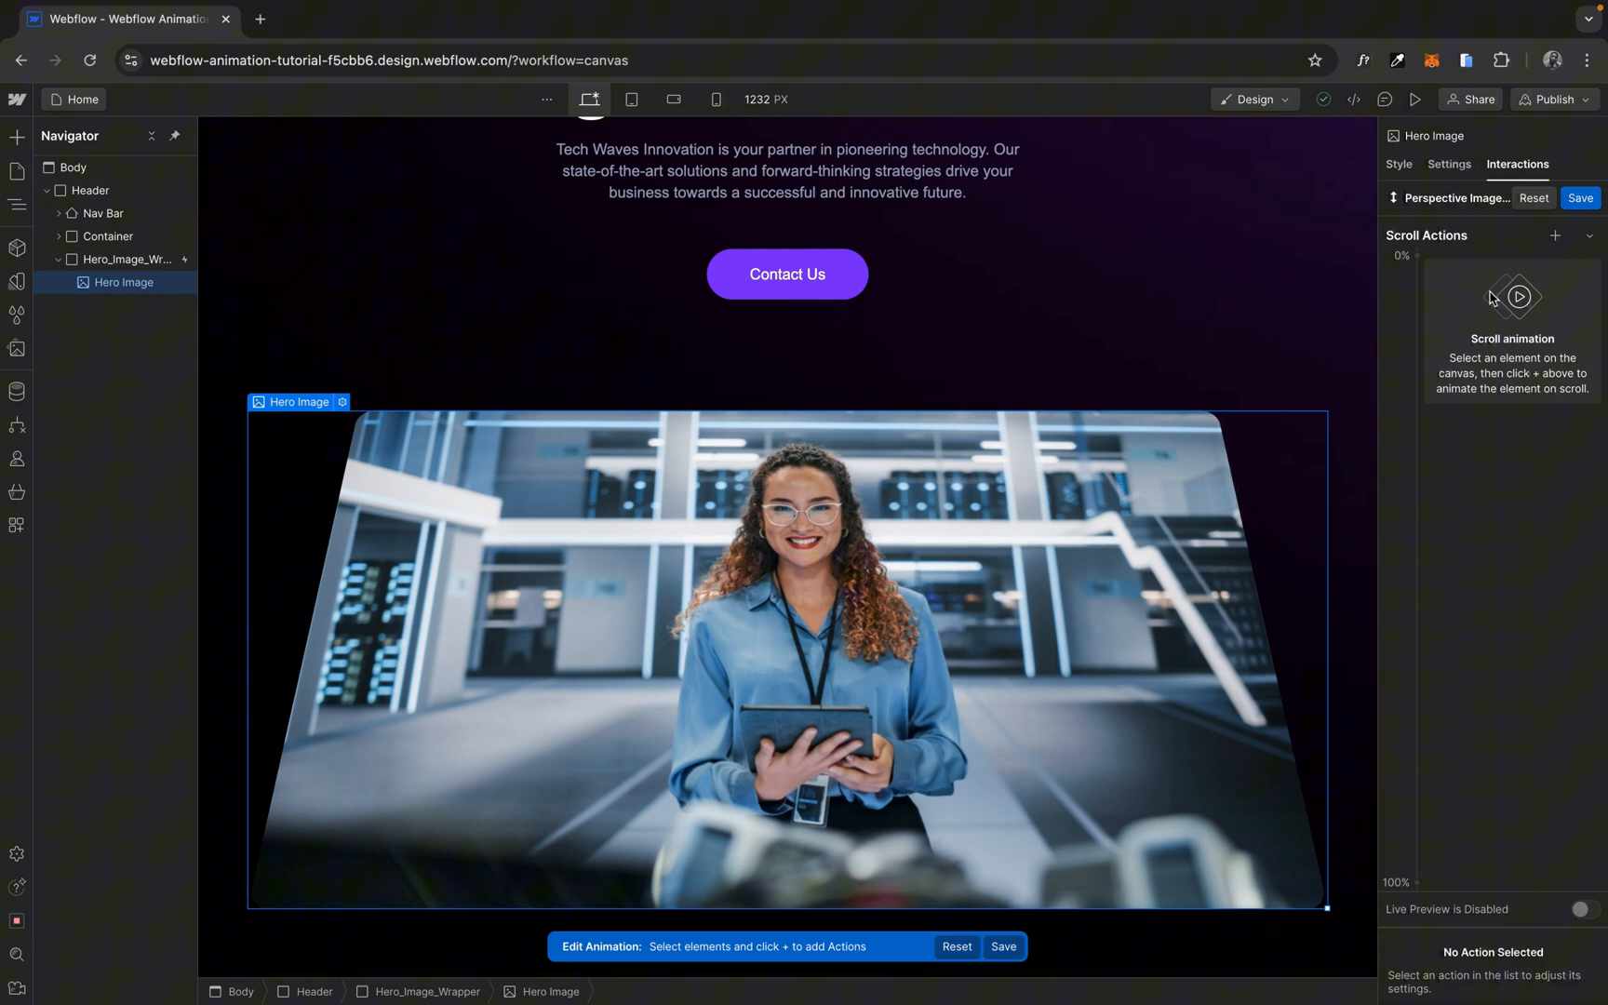
{"action": "left_click", "coordinate": [1554, 235]}
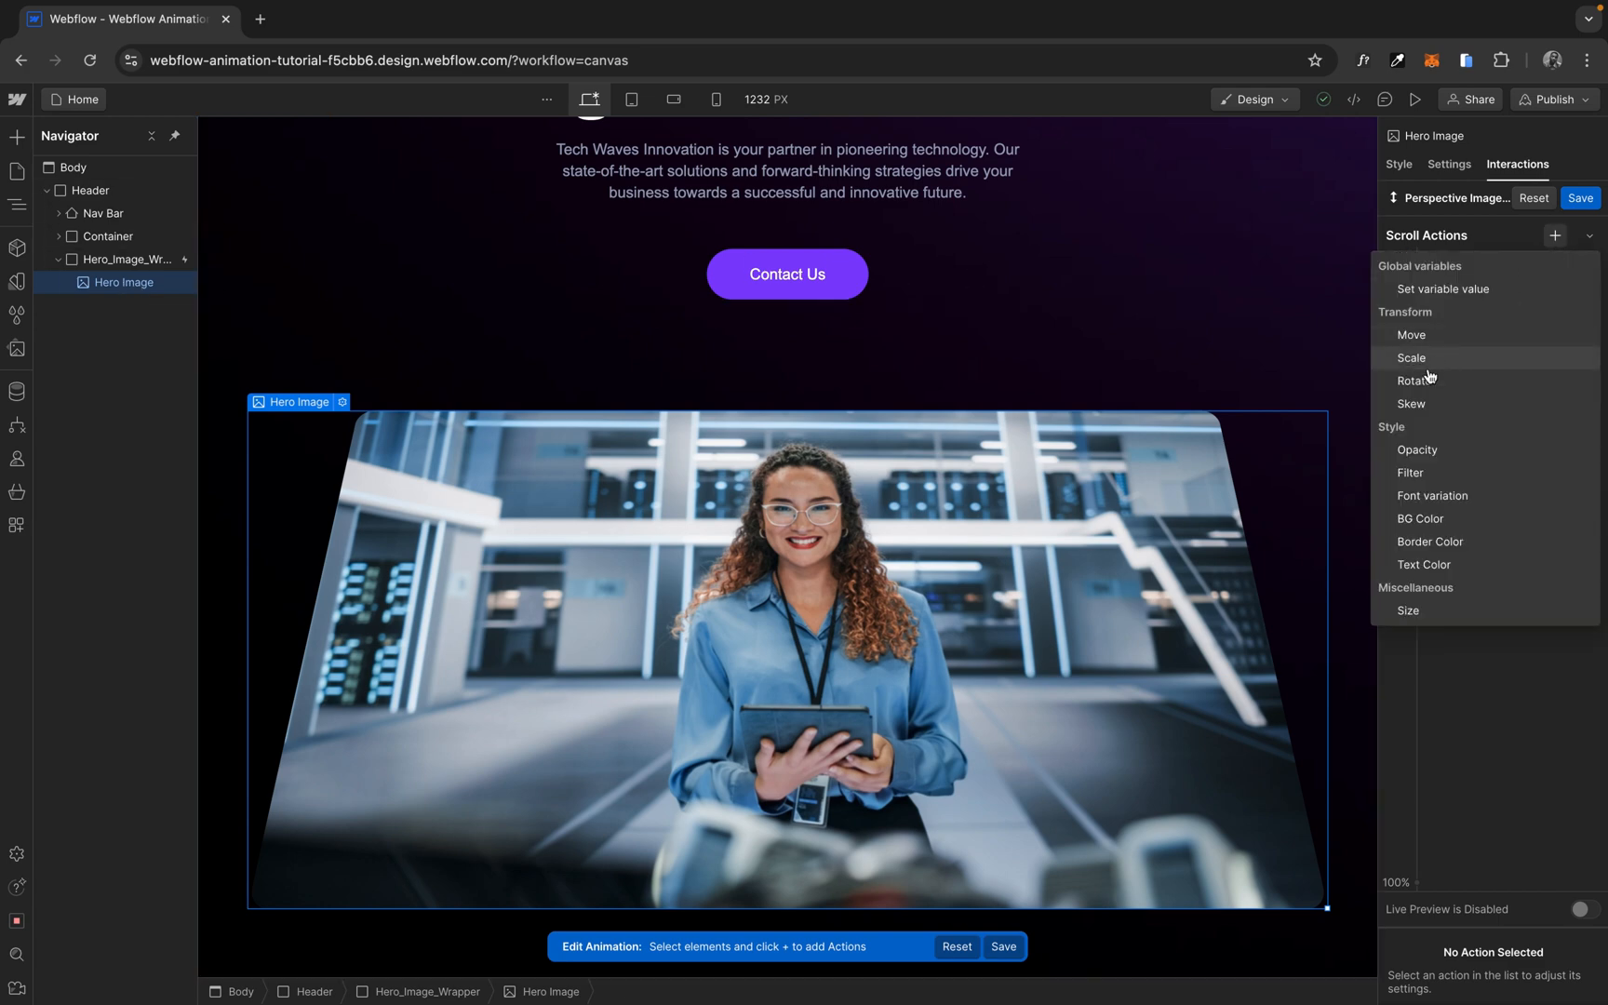
{"action": "left_click", "coordinate": [1416, 379]}
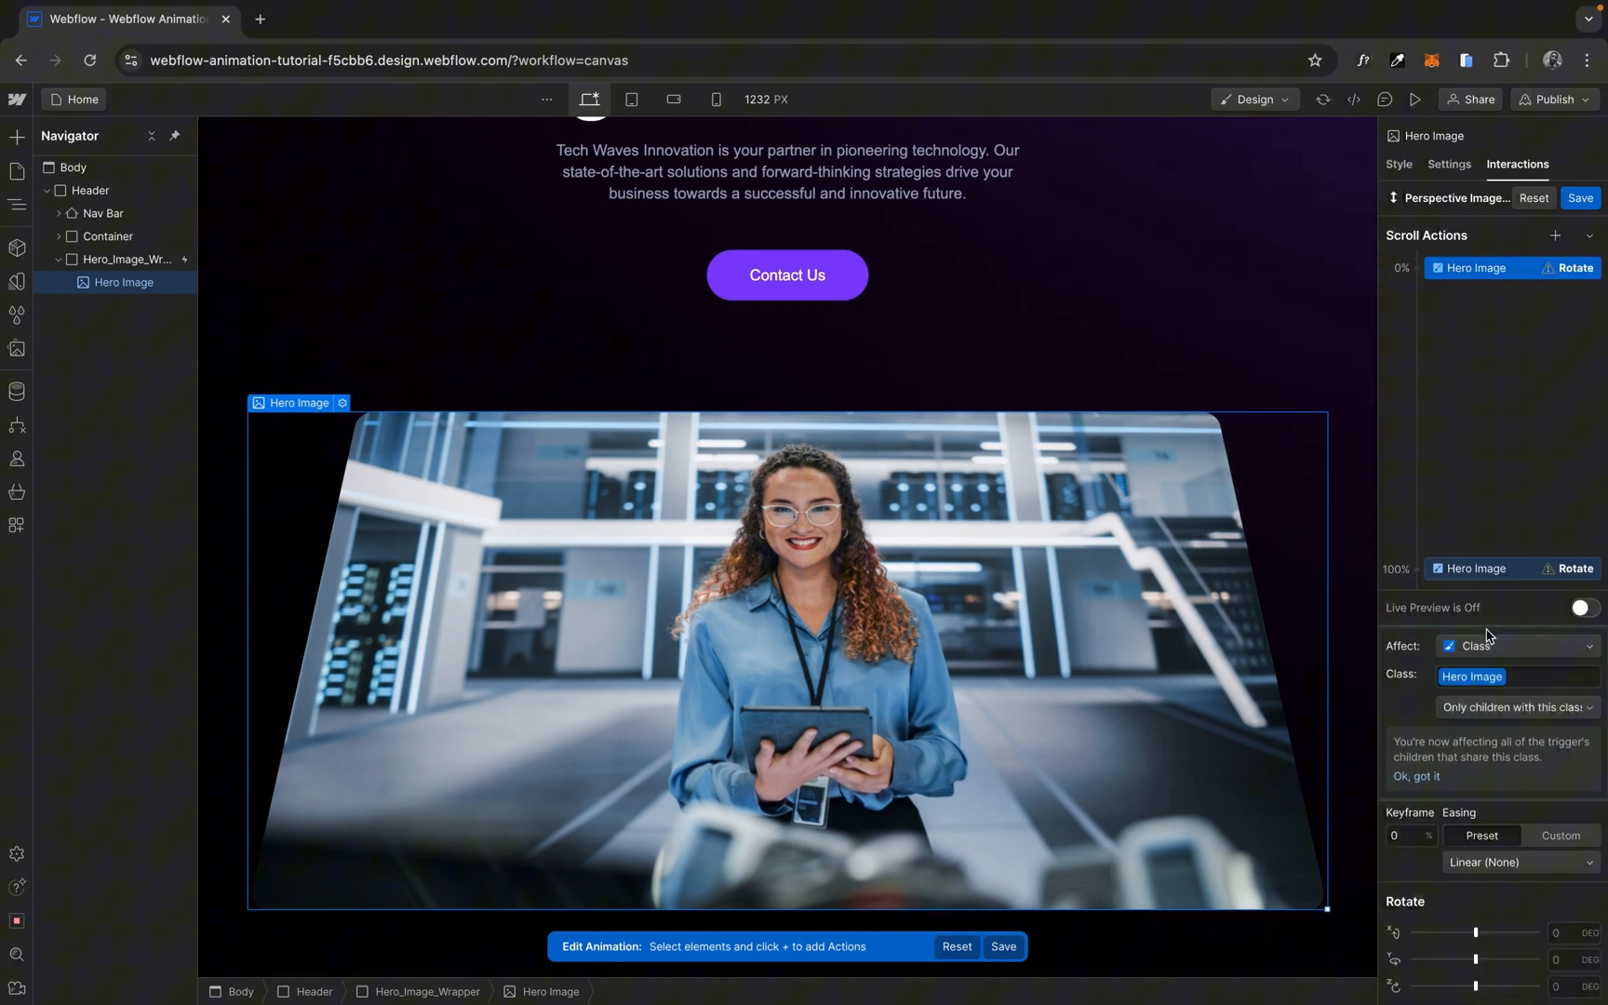
{"action": "left_click", "coordinate": [1575, 932]}
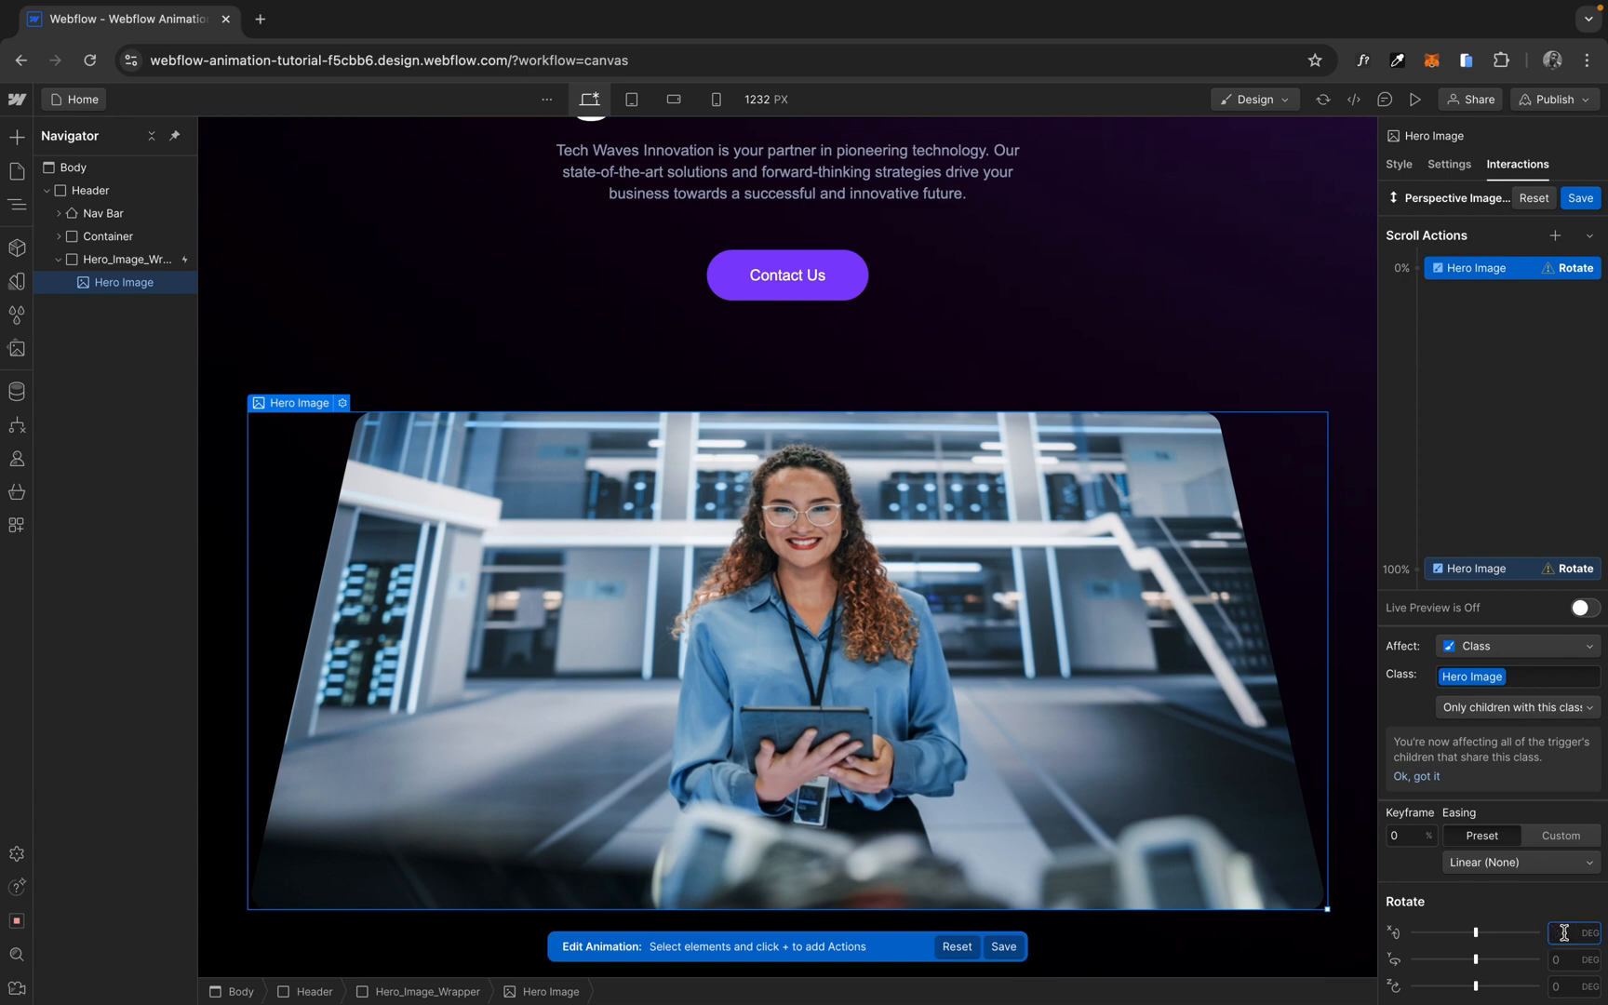
{"action": "type", "text": "24"}
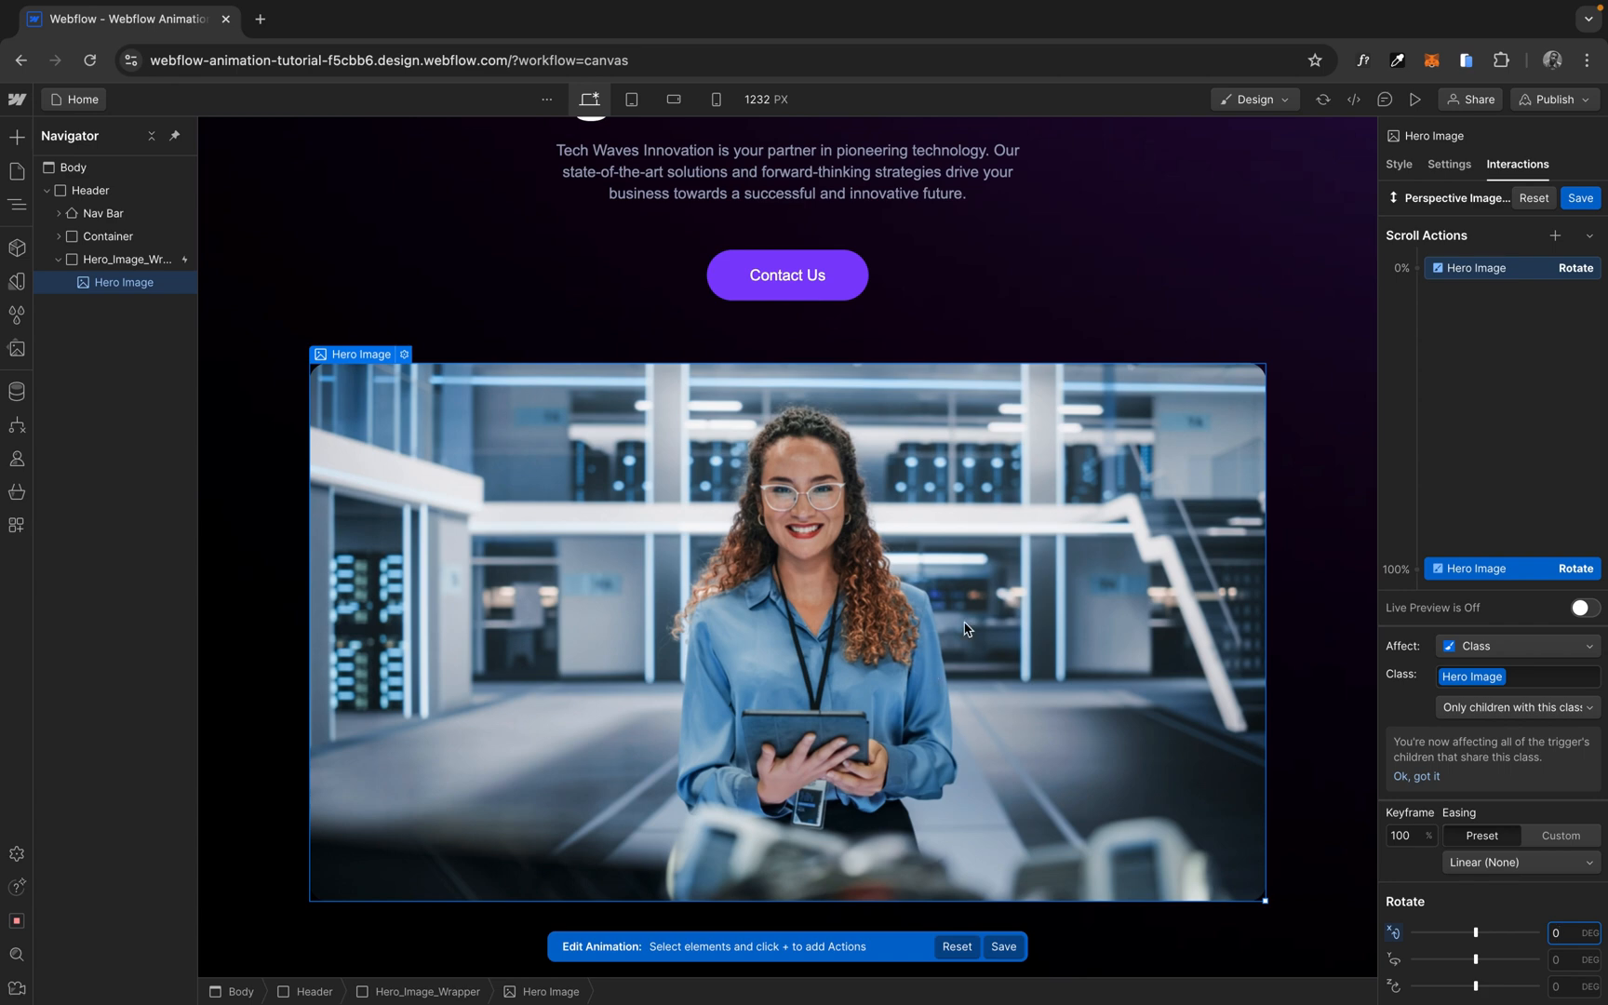
{"action": "mouse_move", "coordinate": [928, 516]}
{"action": "type", "text": "50"}
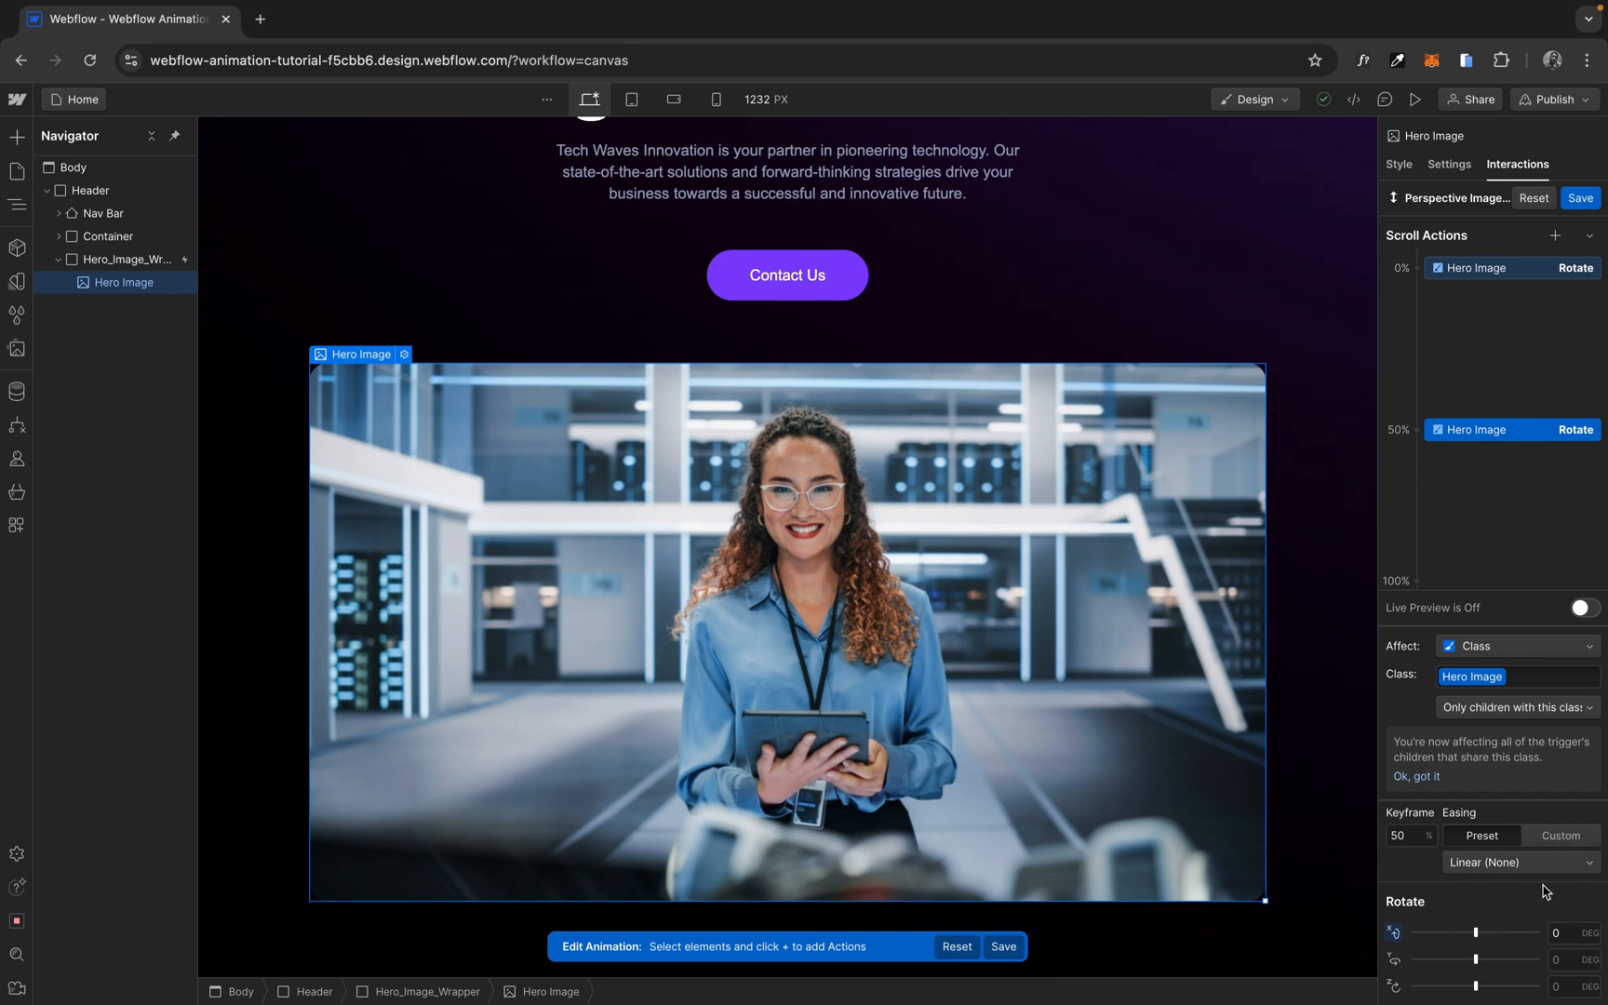
Preview the page to check the scroll rotation, then return to the designer.
{"action": "left_click", "coordinate": [1416, 98]}
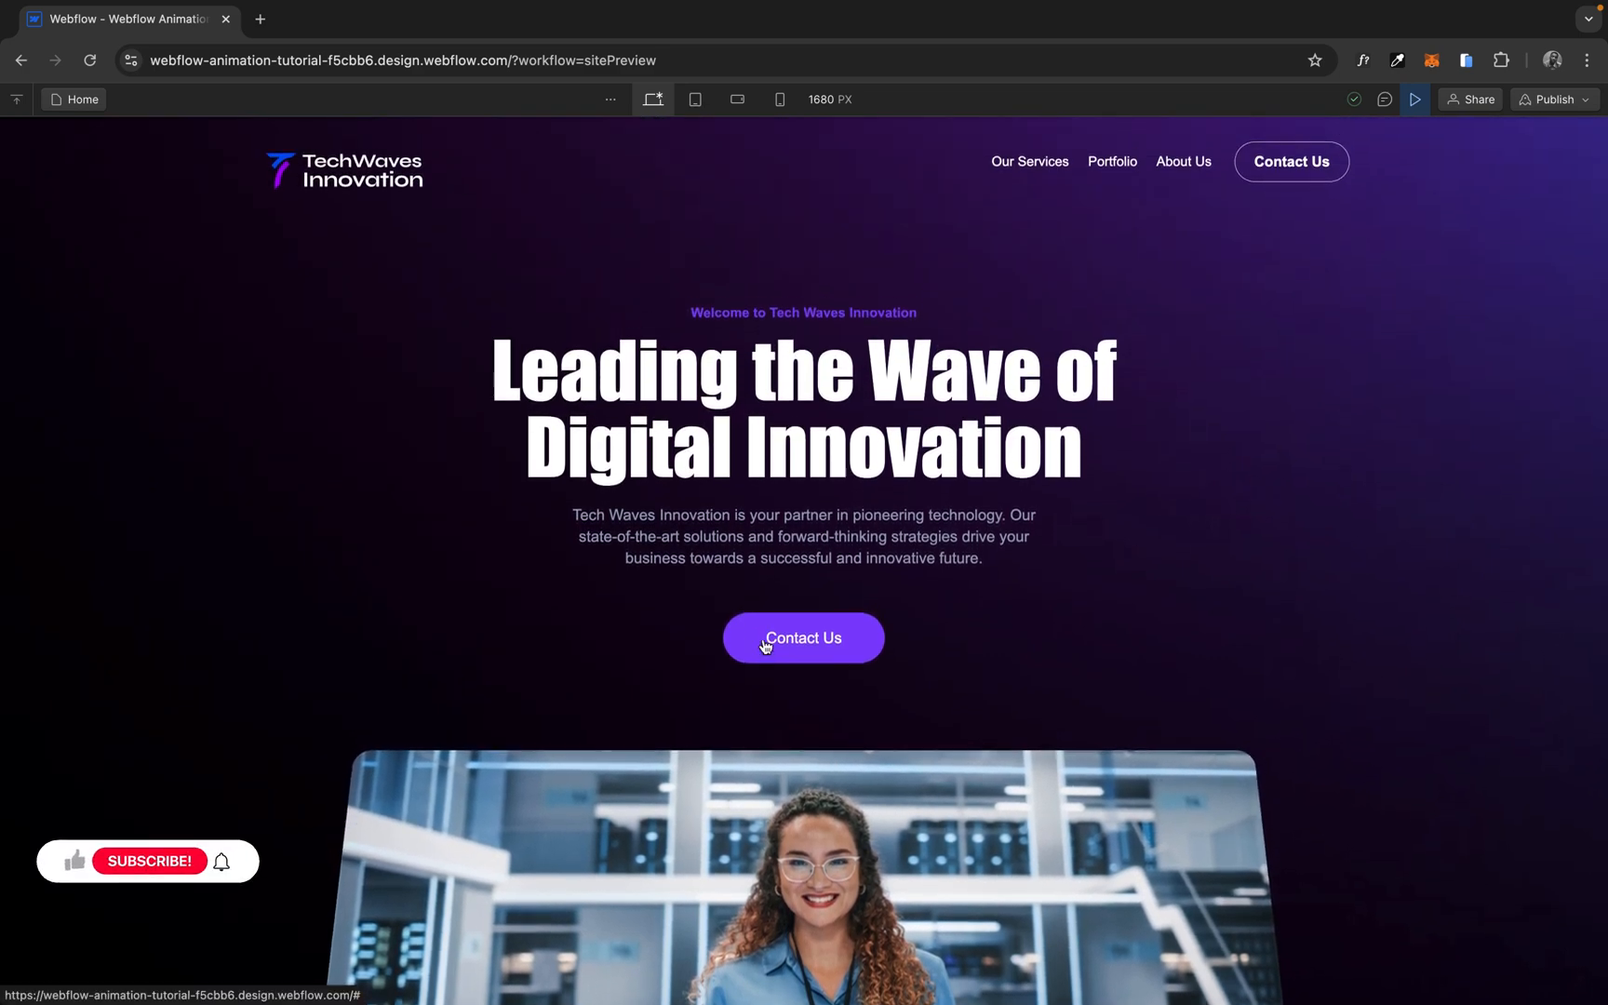
{"action": "left_click", "coordinate": [147, 860]}
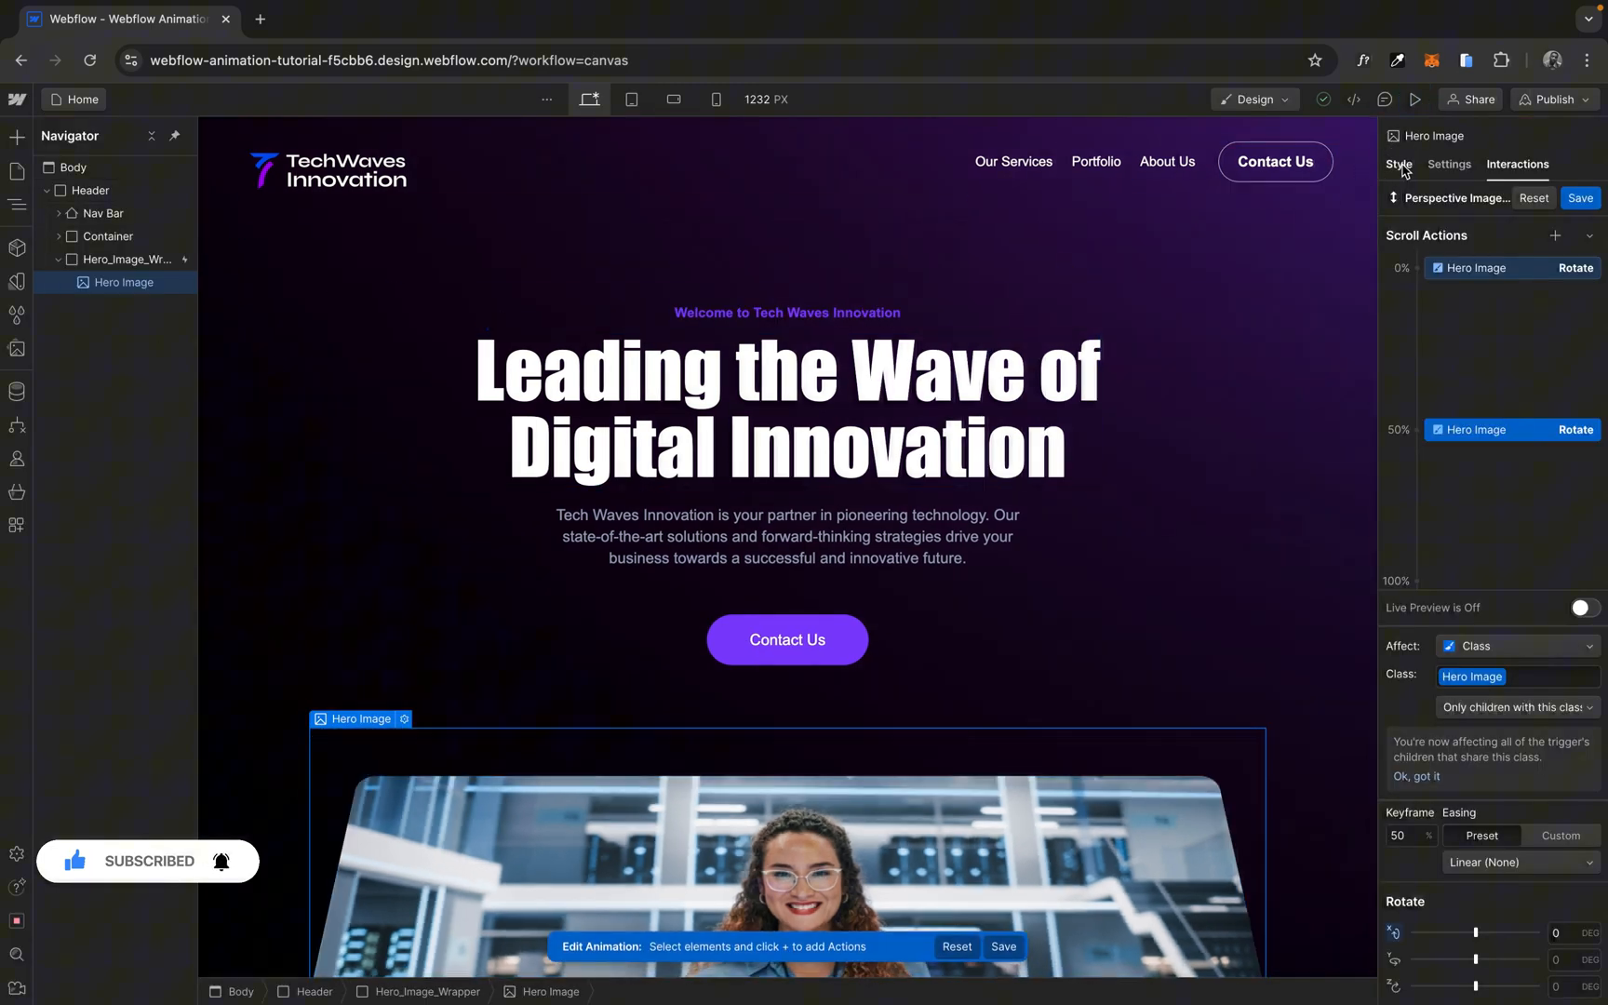
Change Hero Image's base Rotate X to 32deg and review the wrapper's Perspective Image Flip trigger.
{"action": "left_click", "coordinate": [1398, 164]}
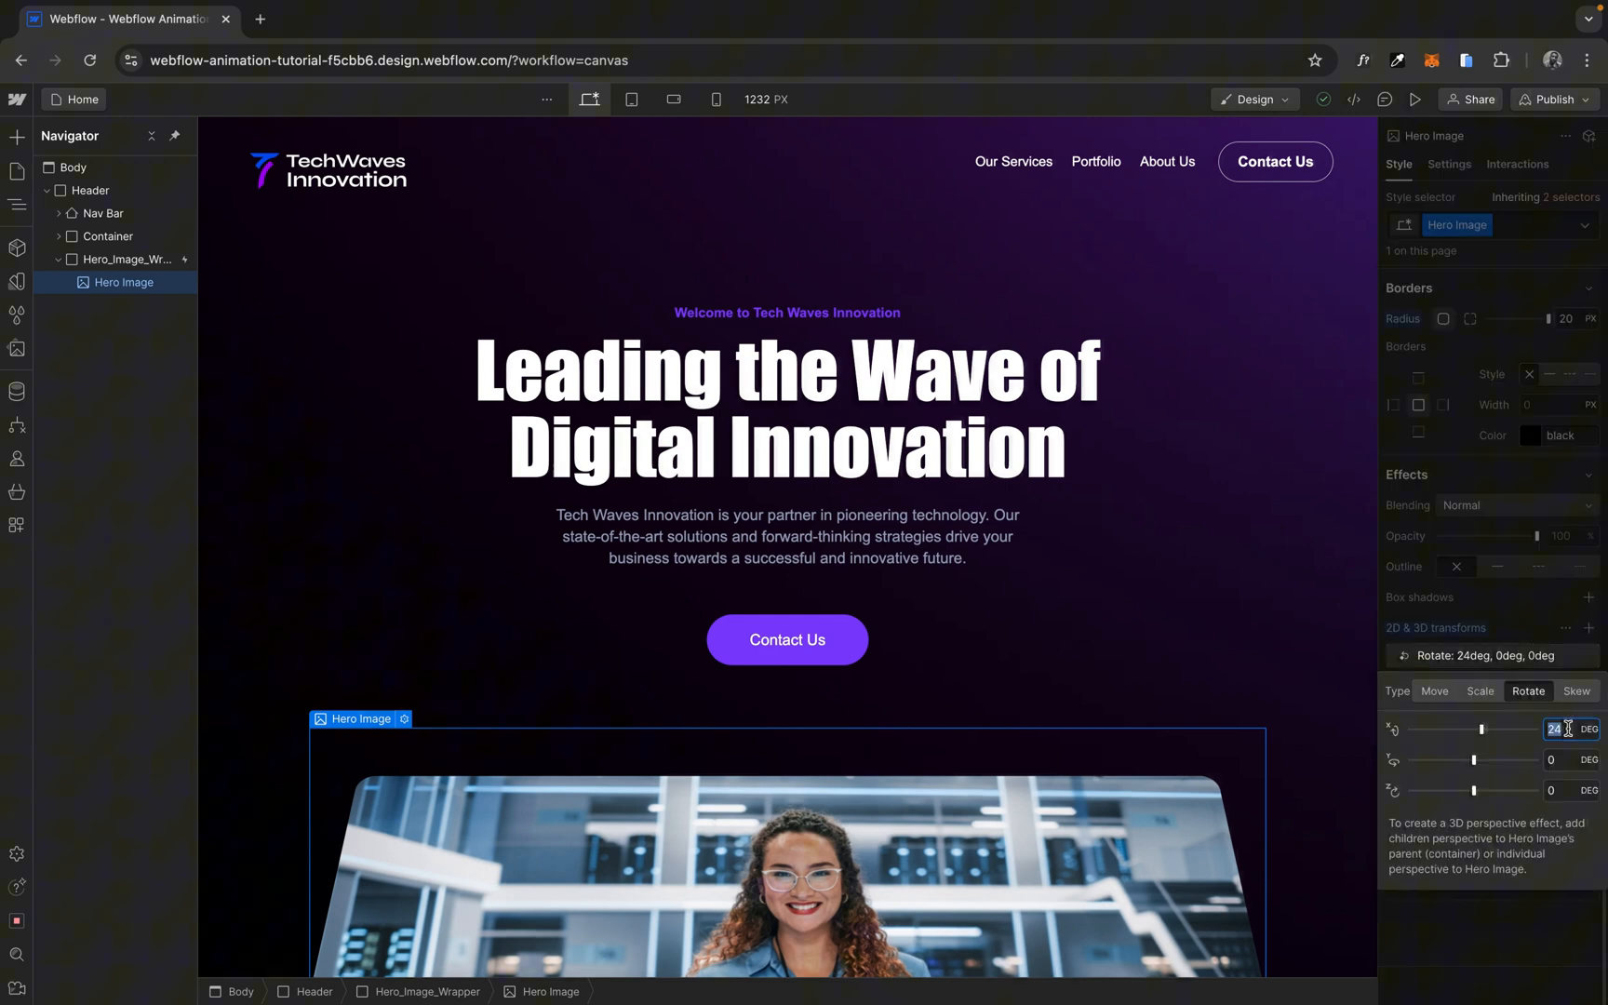
{"action": "type", "text": "32"}
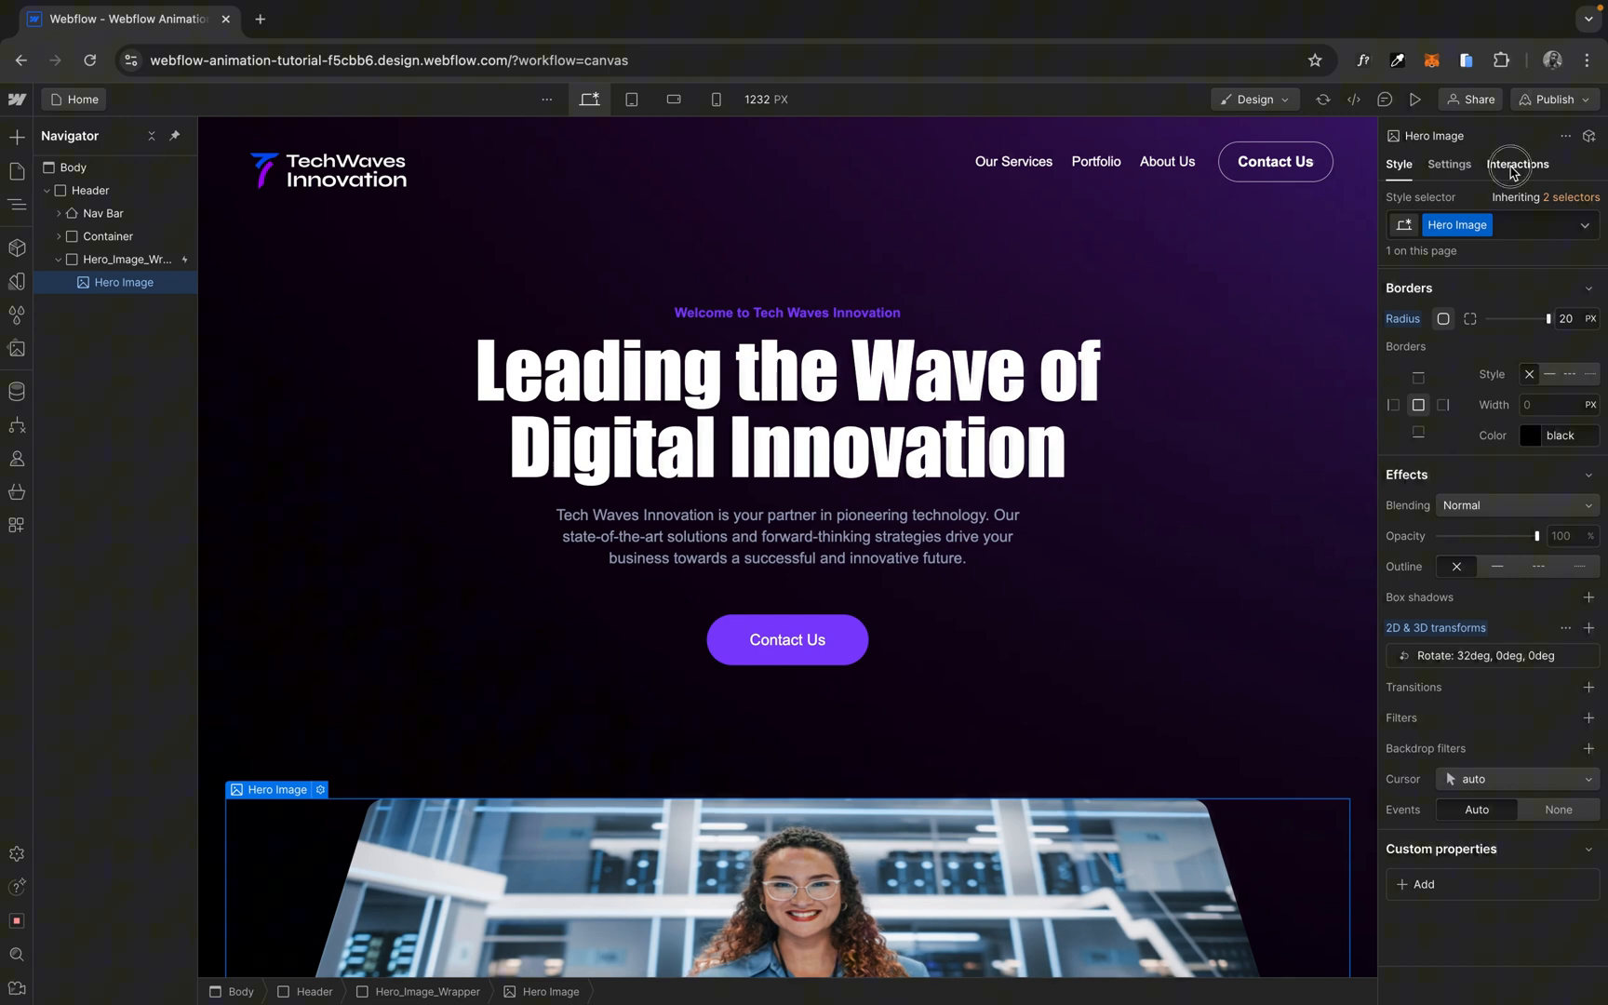
{"action": "left_click", "coordinate": [1517, 164]}
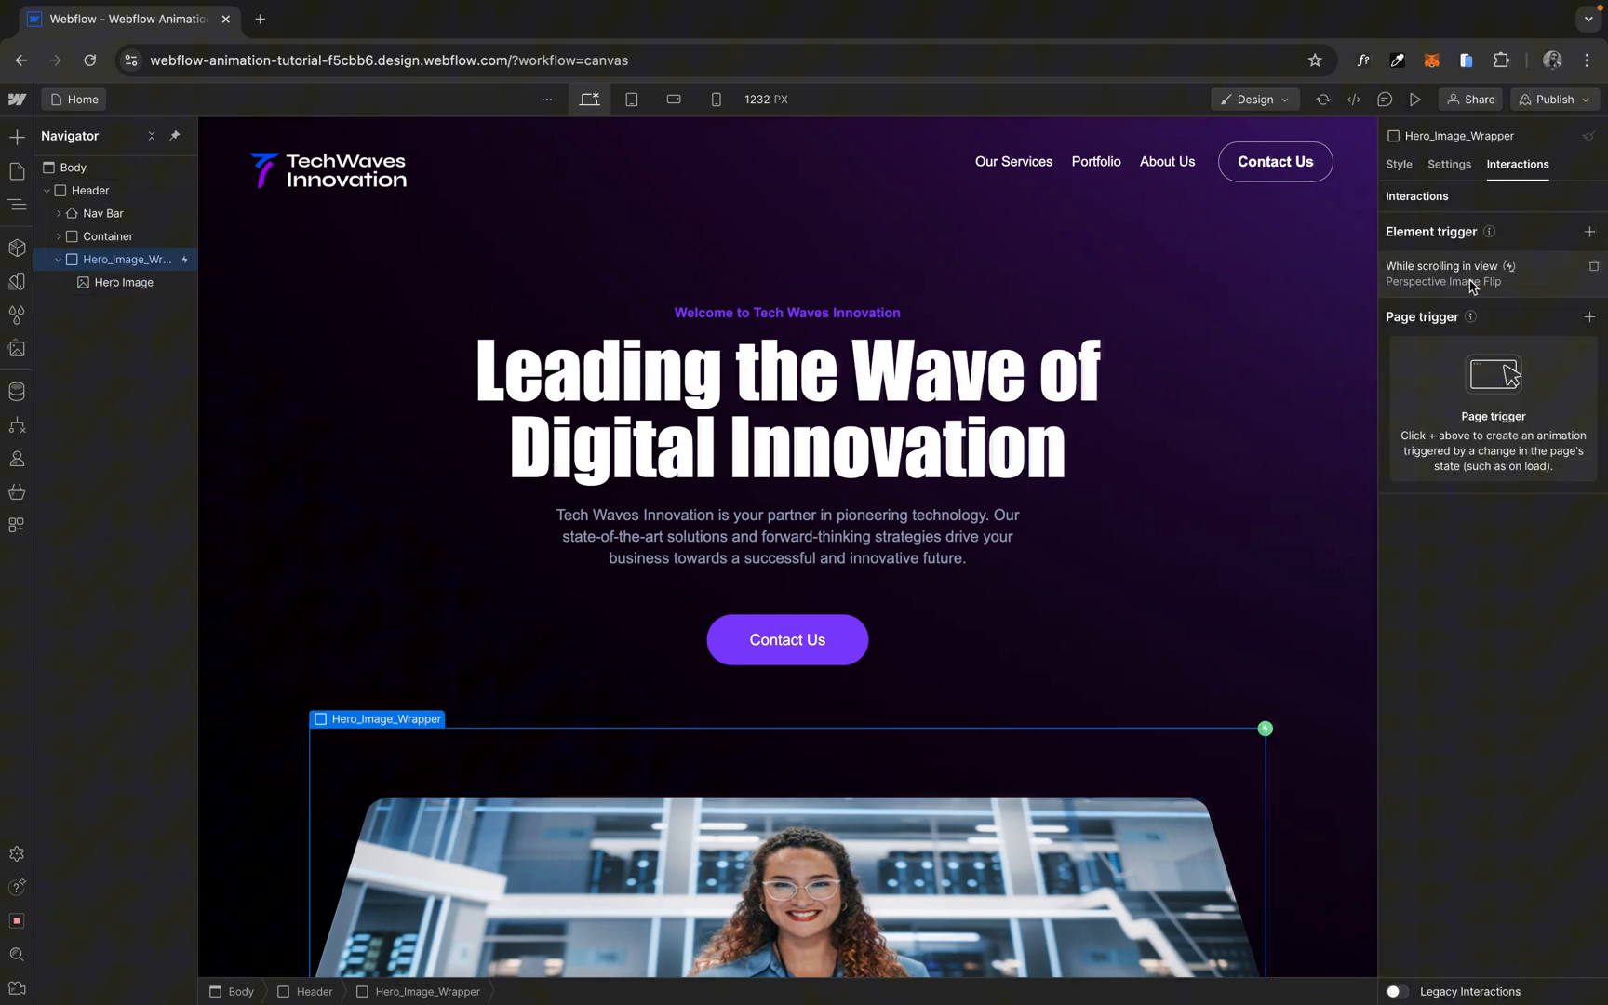
{"action": "left_click", "coordinate": [1445, 281]}
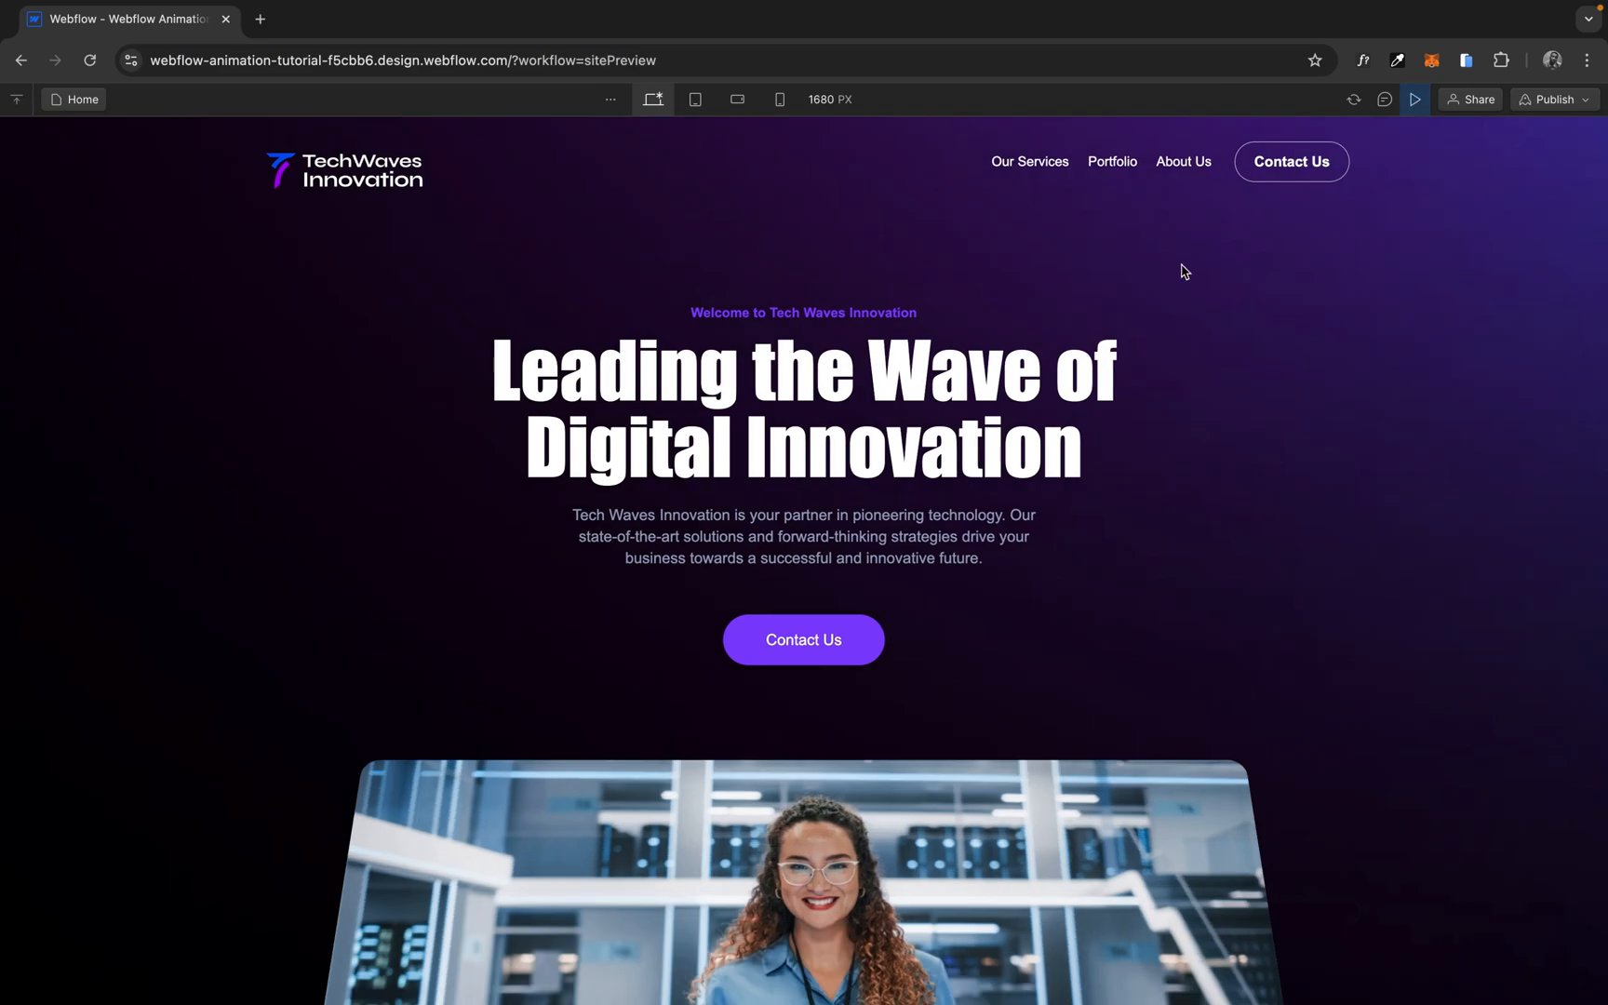
{"action": "mouse_move", "coordinate": [1193, 586]}
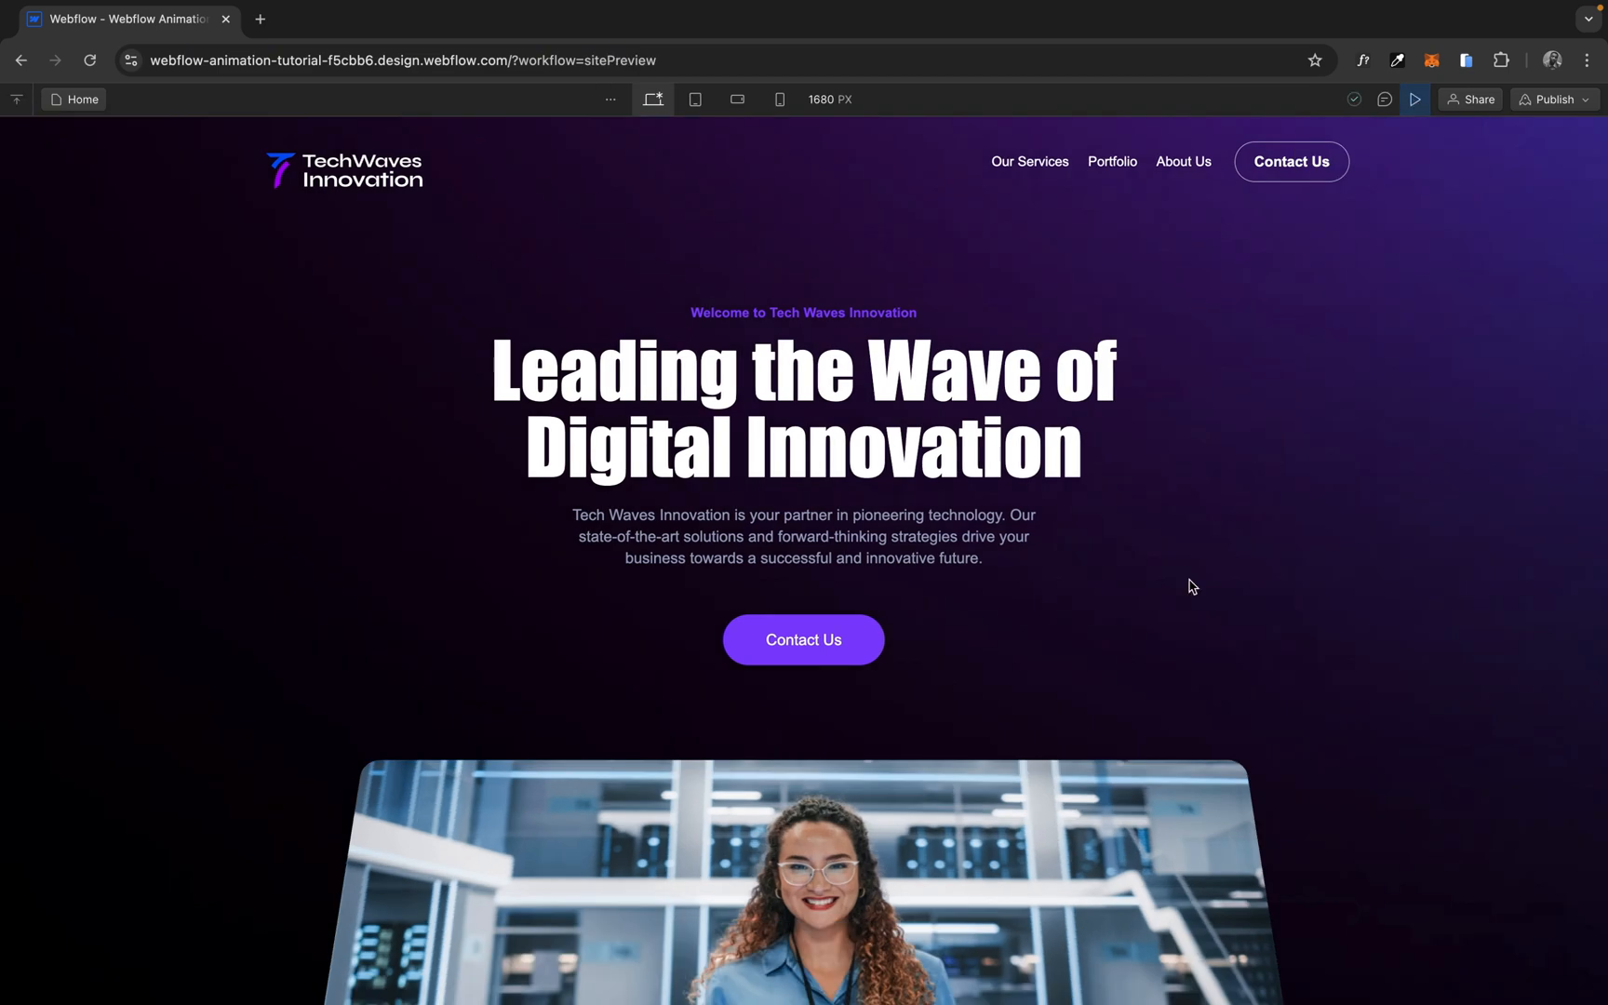
Scroll the site preview to watch the tilted hero image flatten, then exit preview.
{"action": "scroll", "scroll_direction": "down", "scroll_amount": 3}
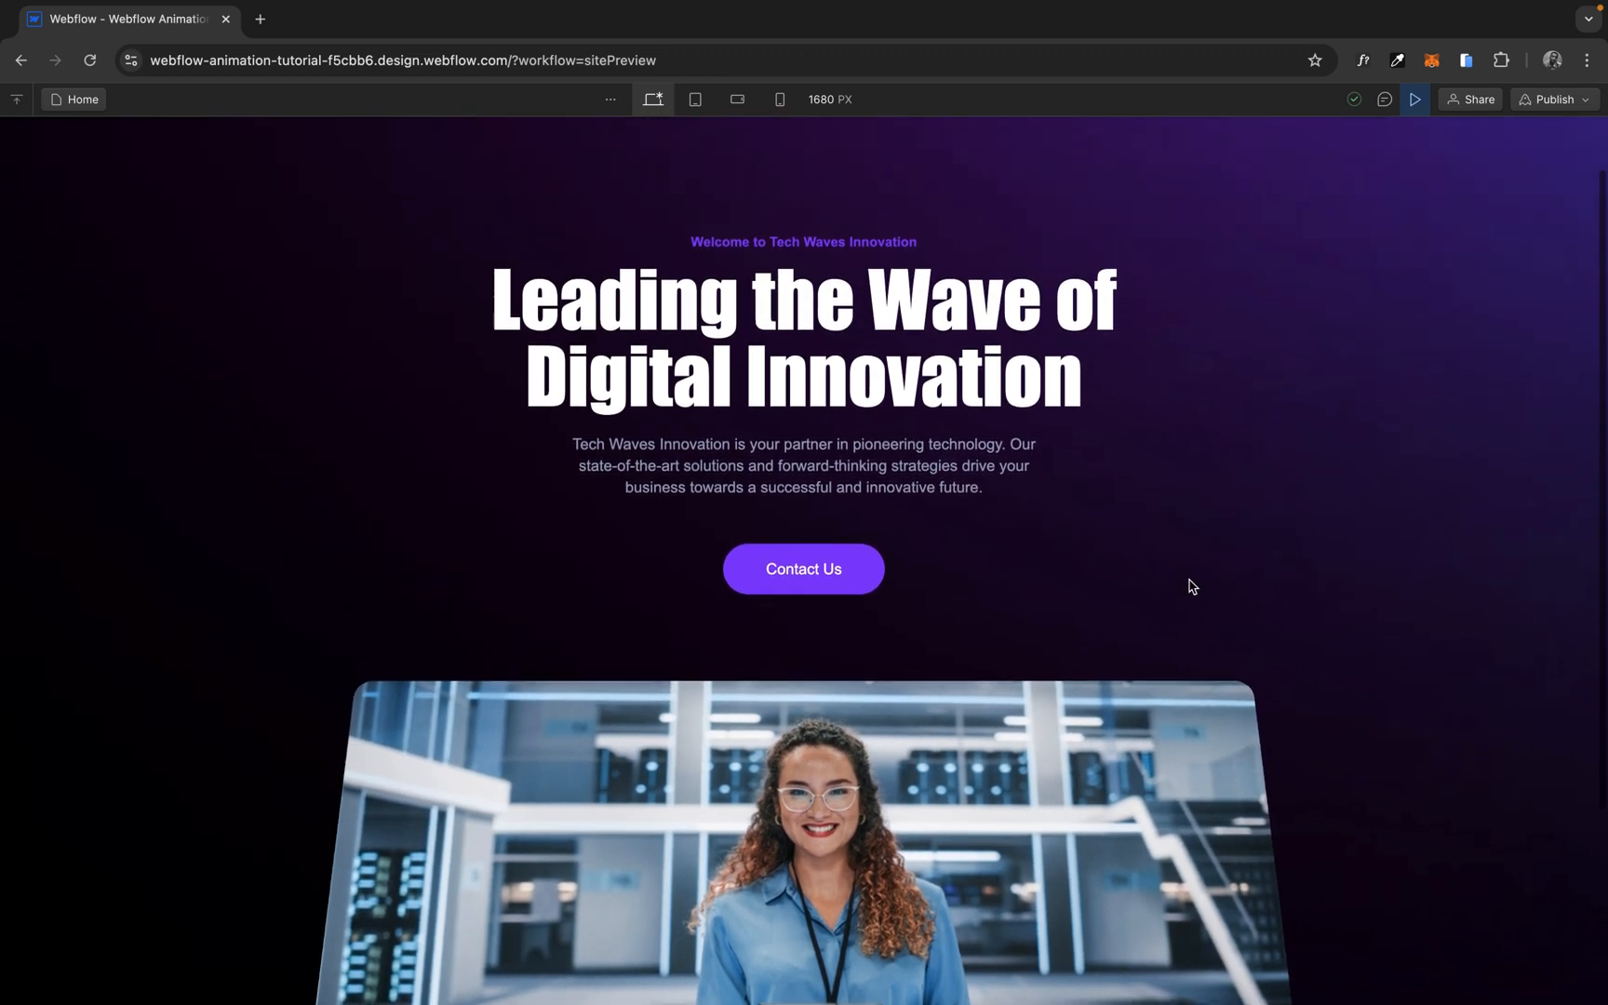
{"action": "scroll", "scroll_direction": "down", "scroll_amount": 3}
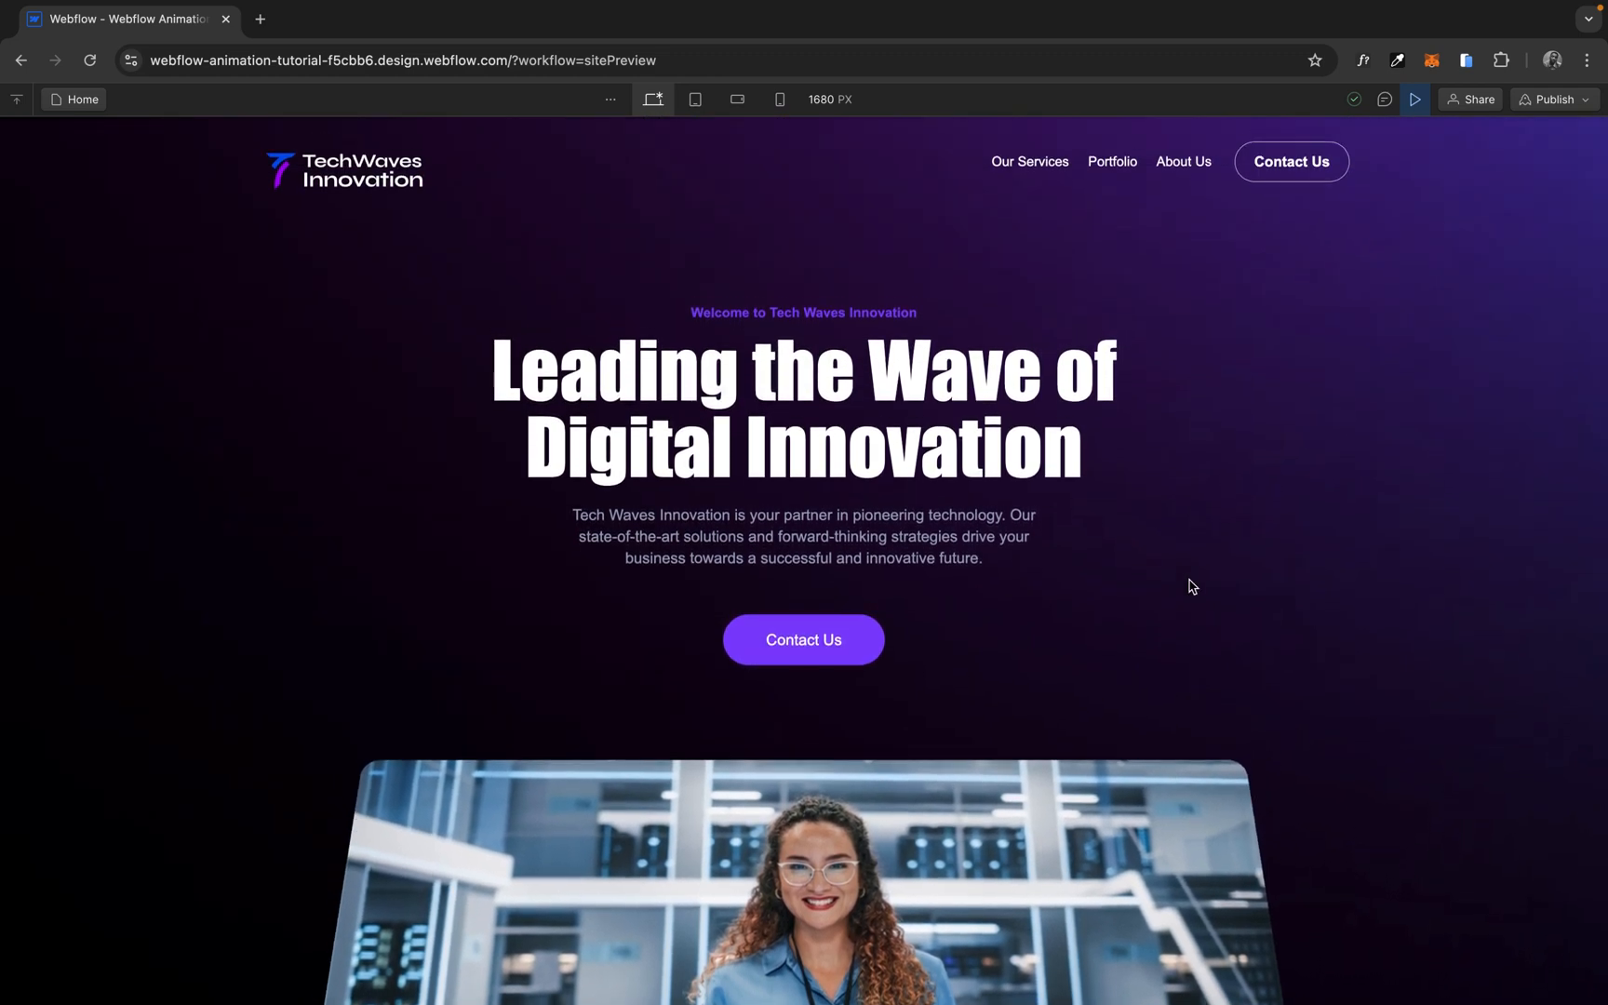
{"action": "mouse_move", "coordinate": [456, 802]}
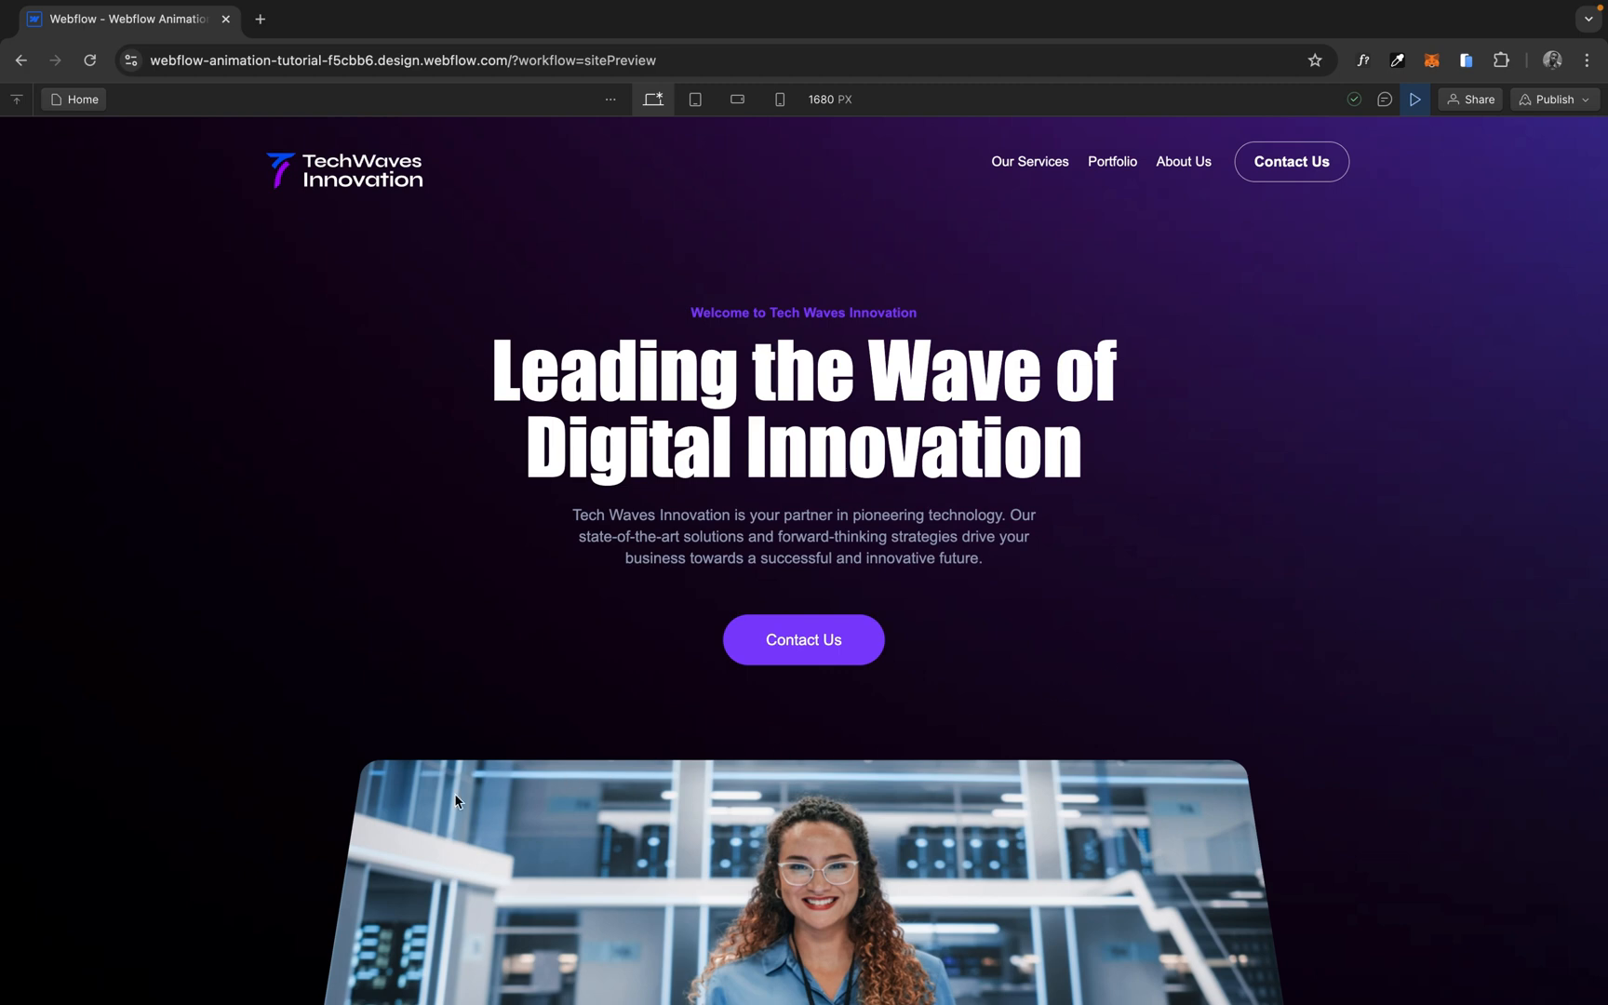
{"action": "mouse_move", "coordinate": [1323, 787]}
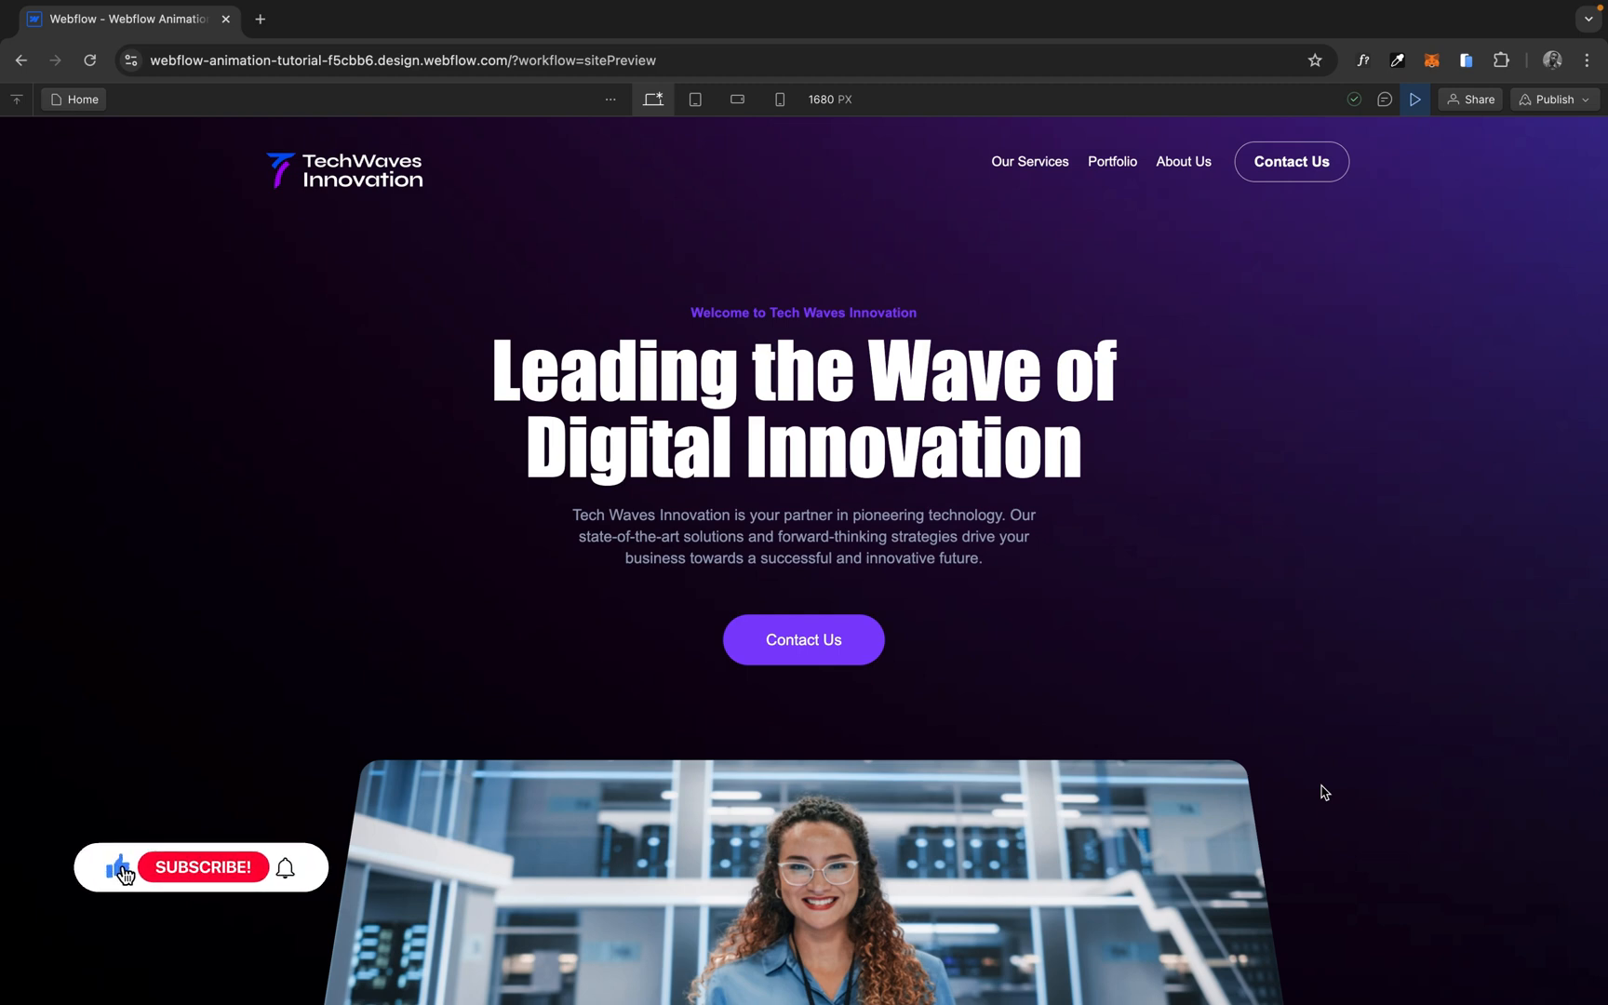
{"action": "left_click", "coordinate": [201, 867]}
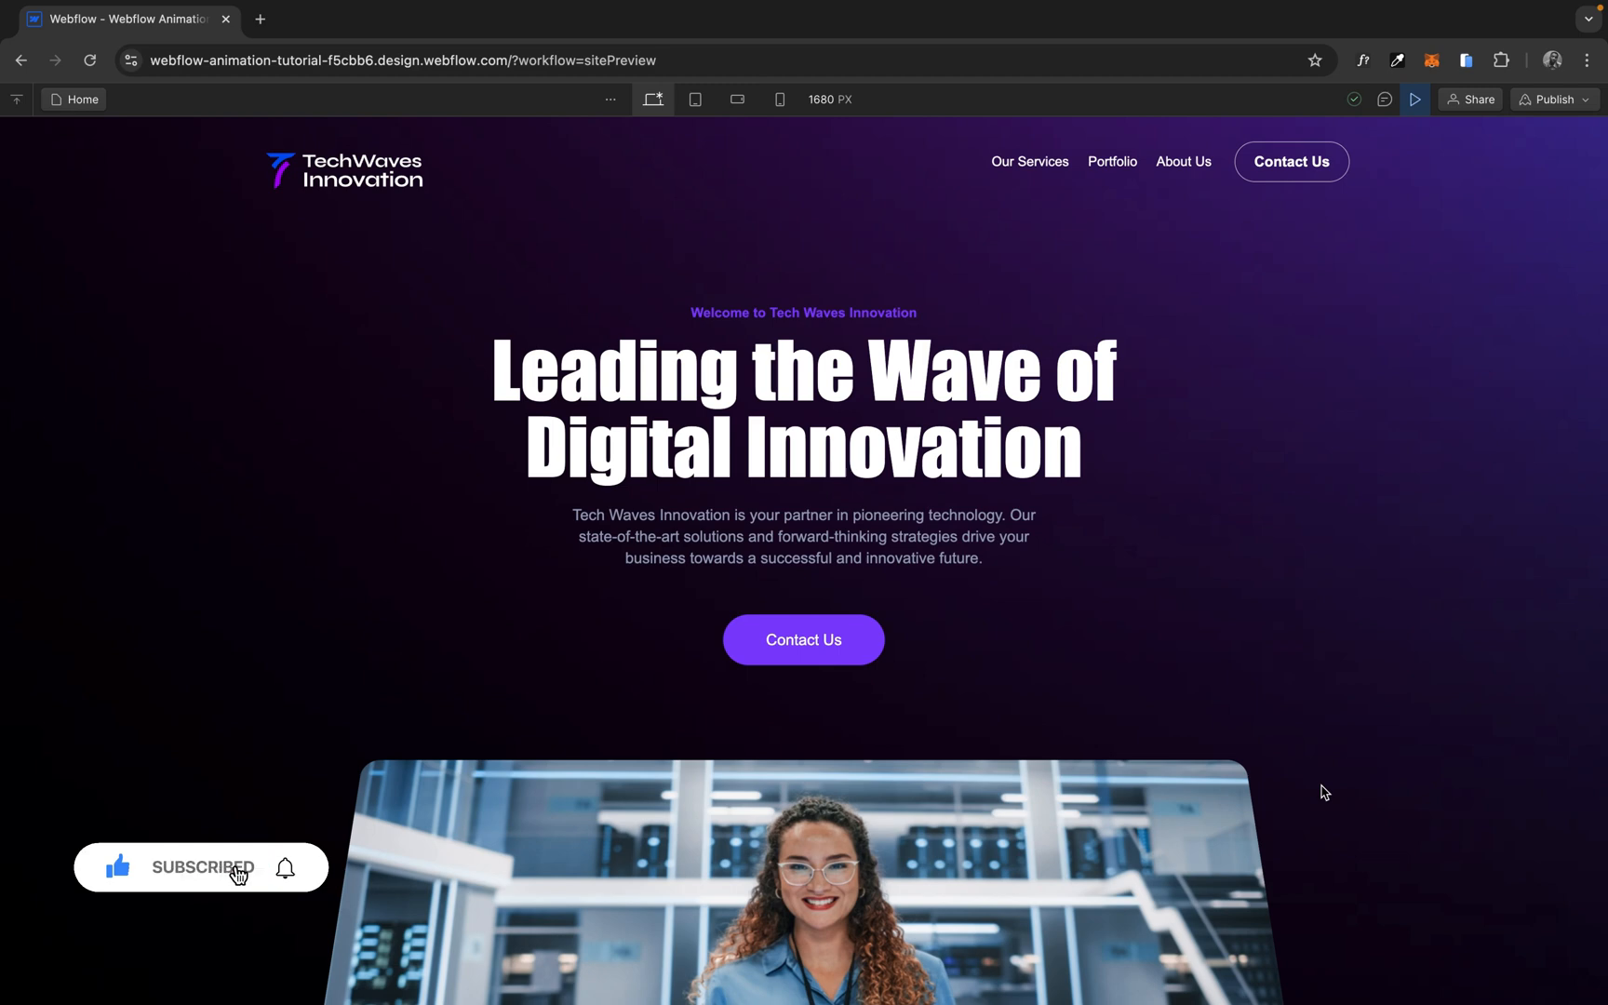